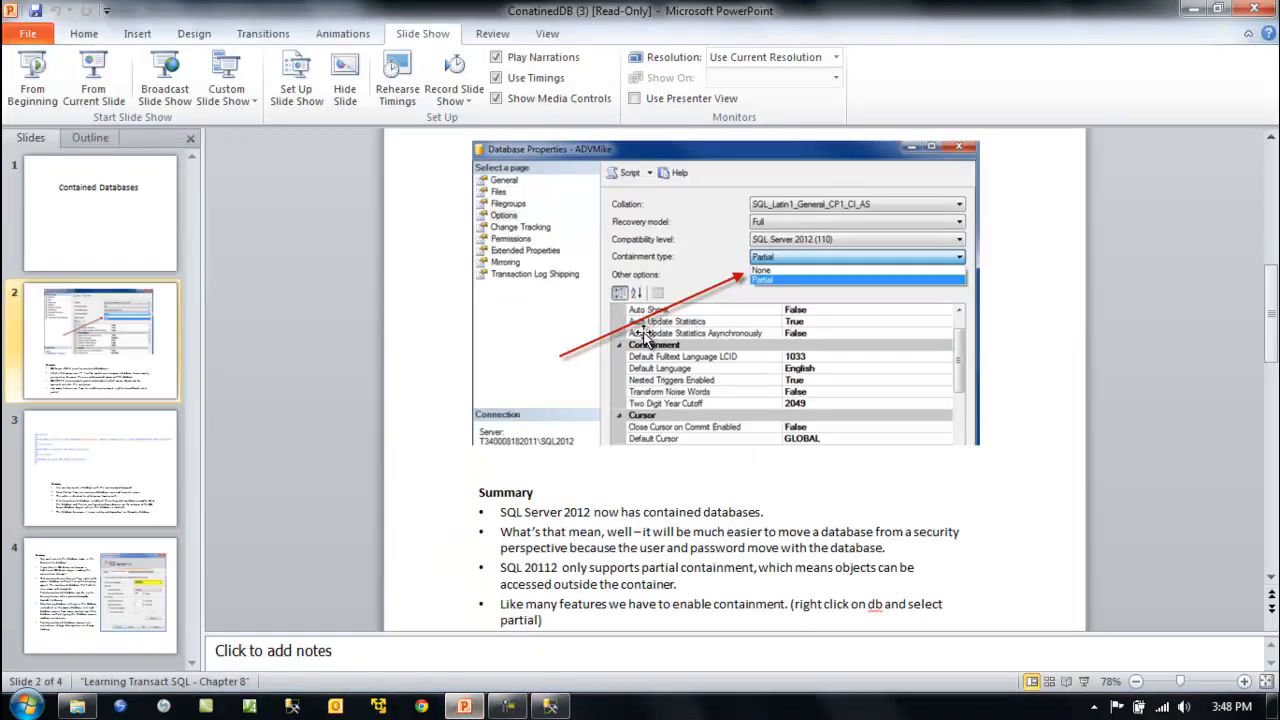
- Show slide 2 on contained databases full screen, then switch to Management Studio
click(99, 213)
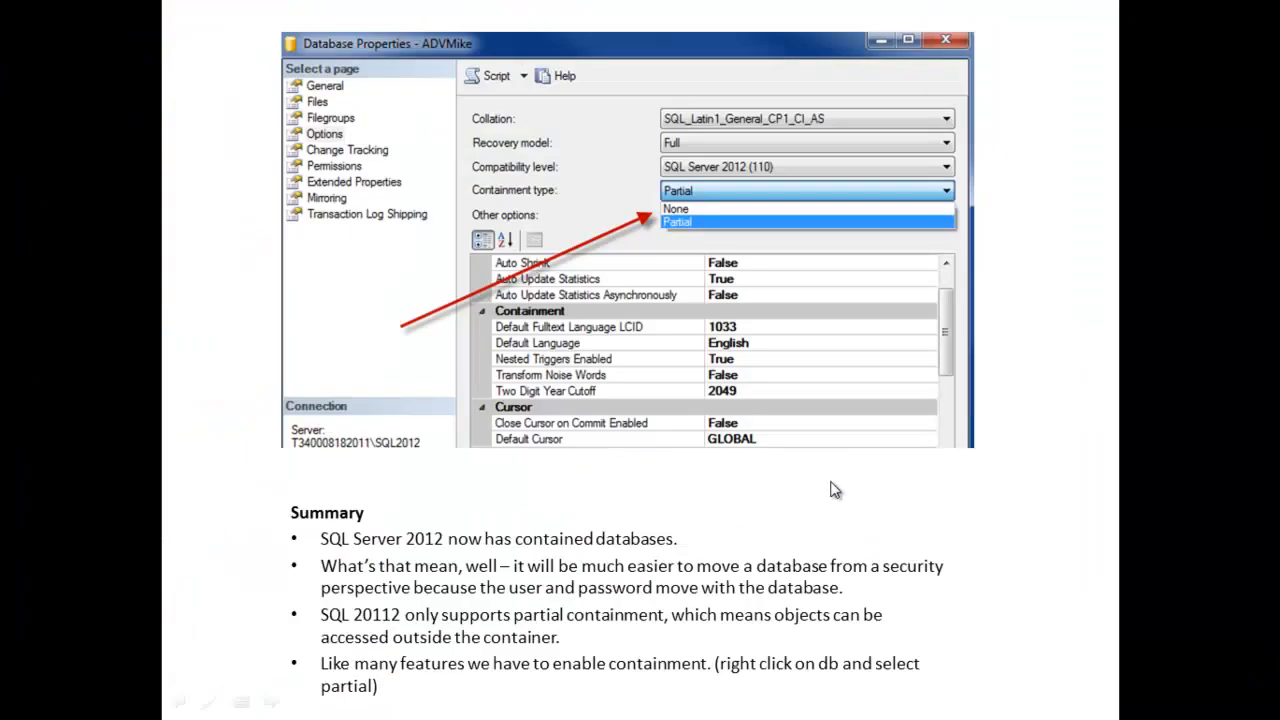
mouse_move(862, 551)
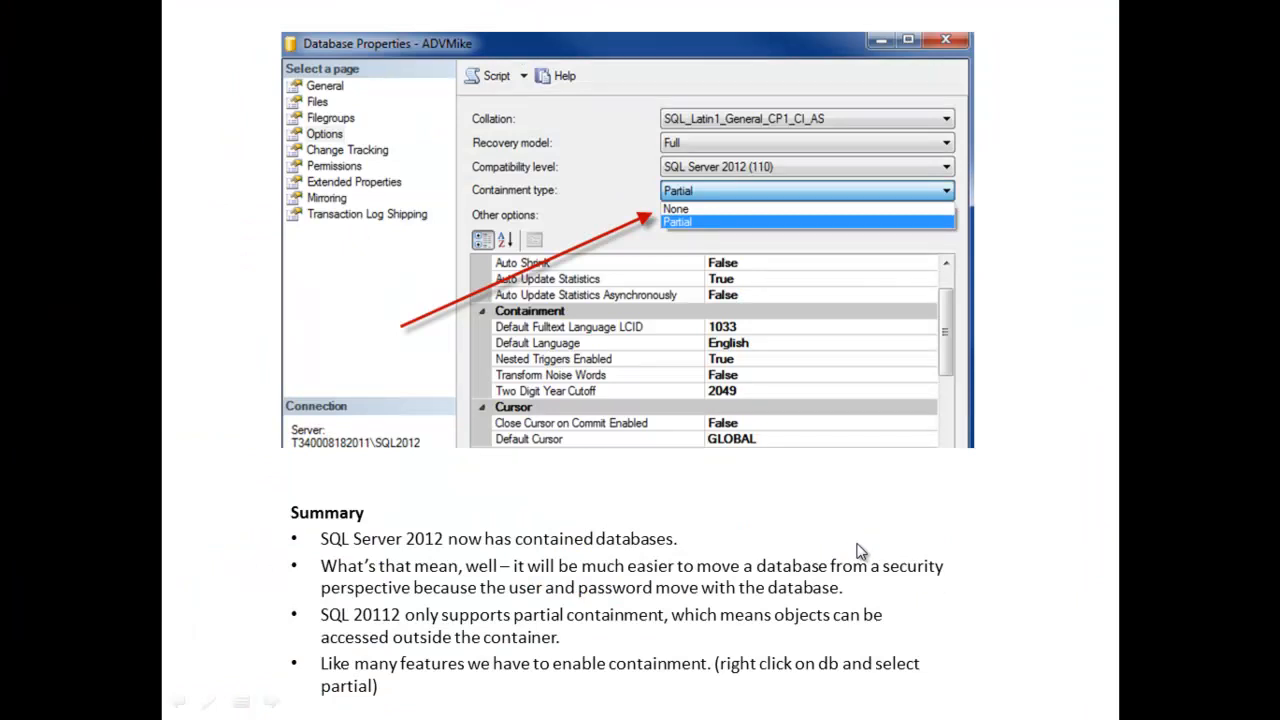
mouse_move(809, 570)
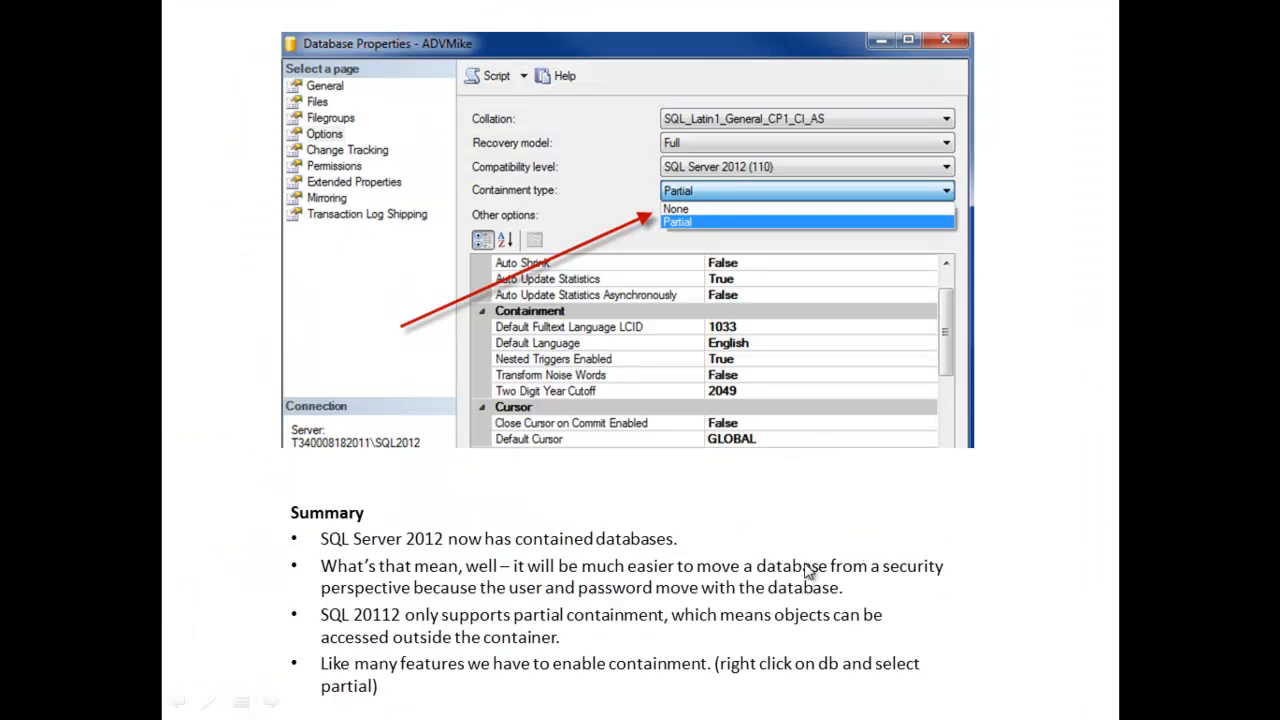
mouse_move(835, 610)
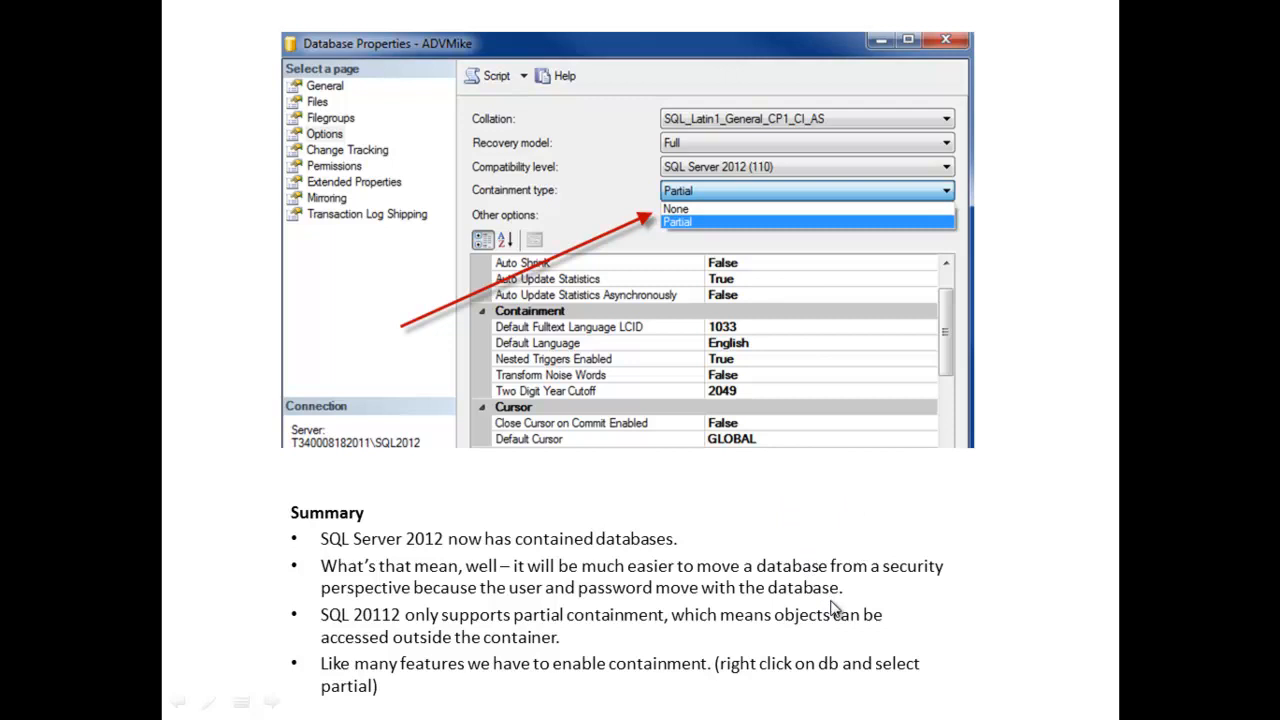
mouse_move(858, 567)
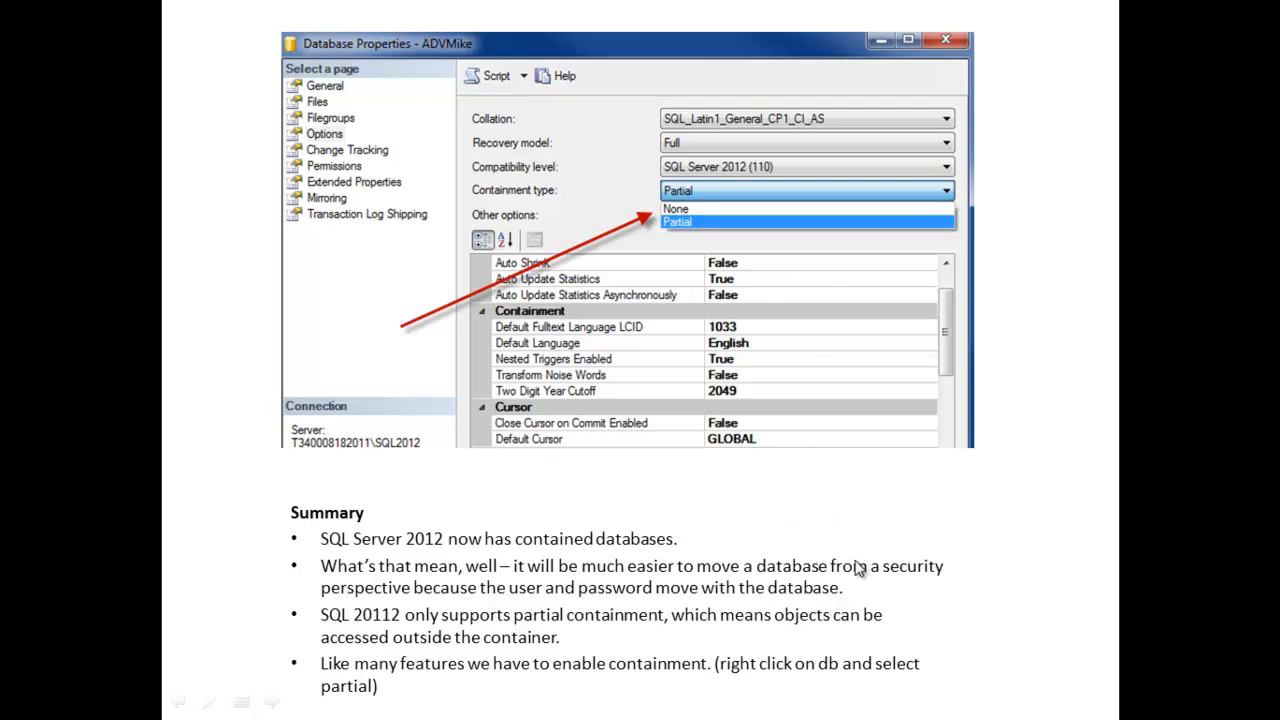
mouse_move(800, 545)
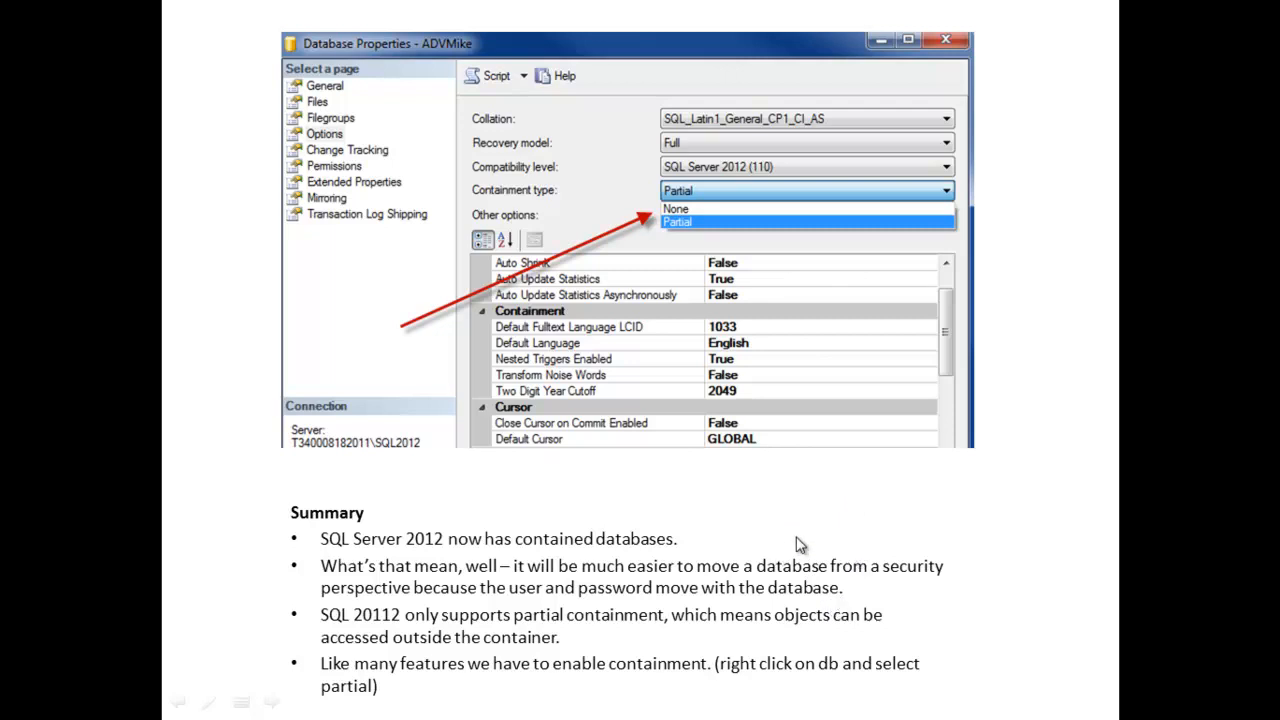
key(alt+tab)
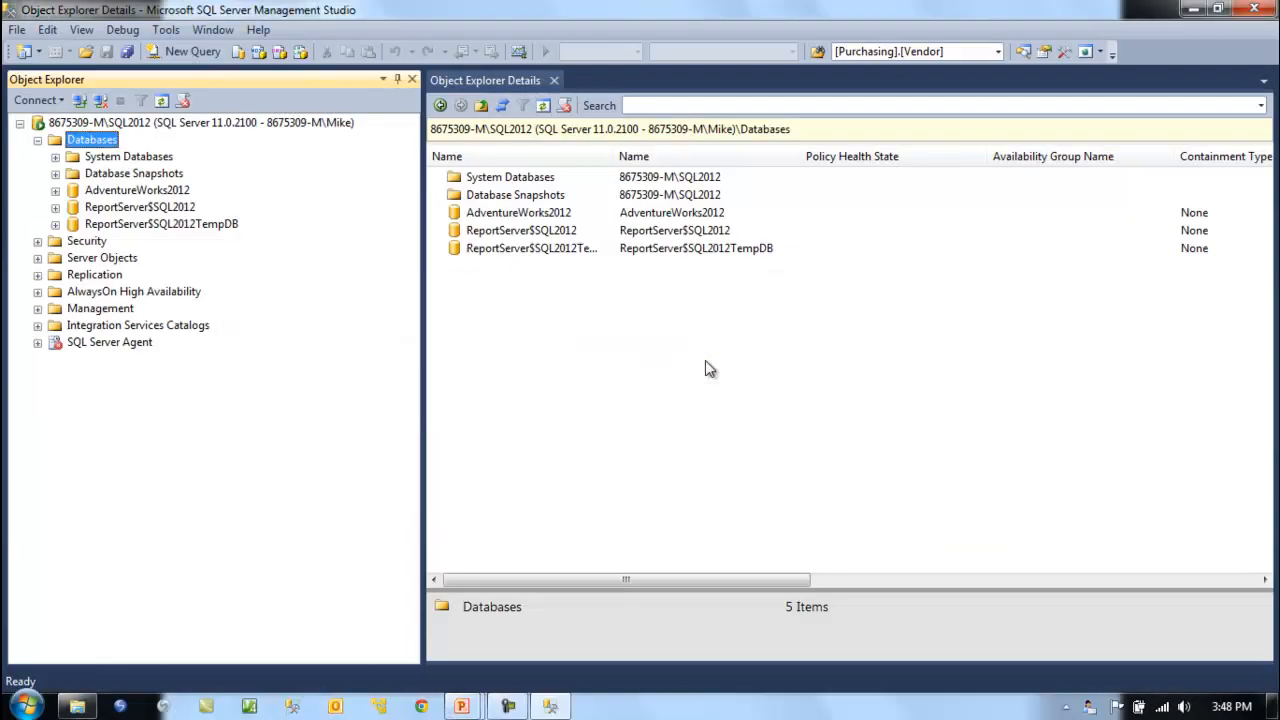
- Connect Object Explorer to the NYCSQL01 Database Engine instance
click(37, 100)
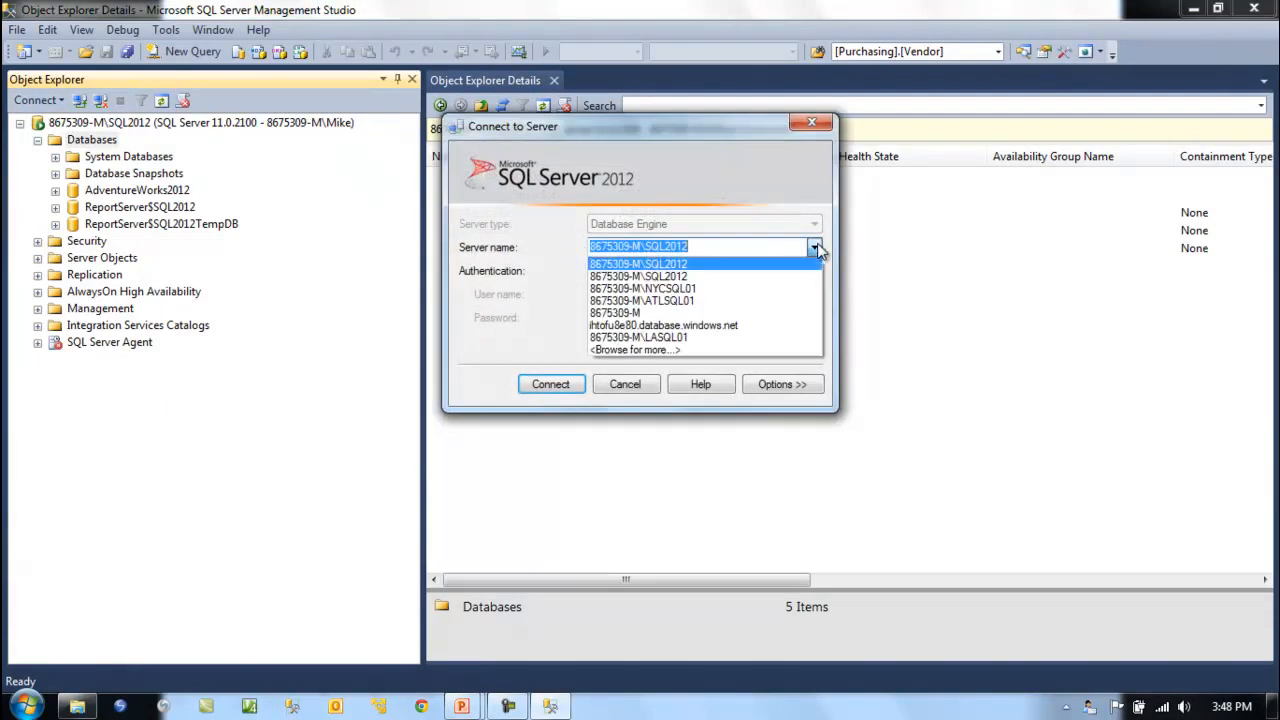
click(642, 288)
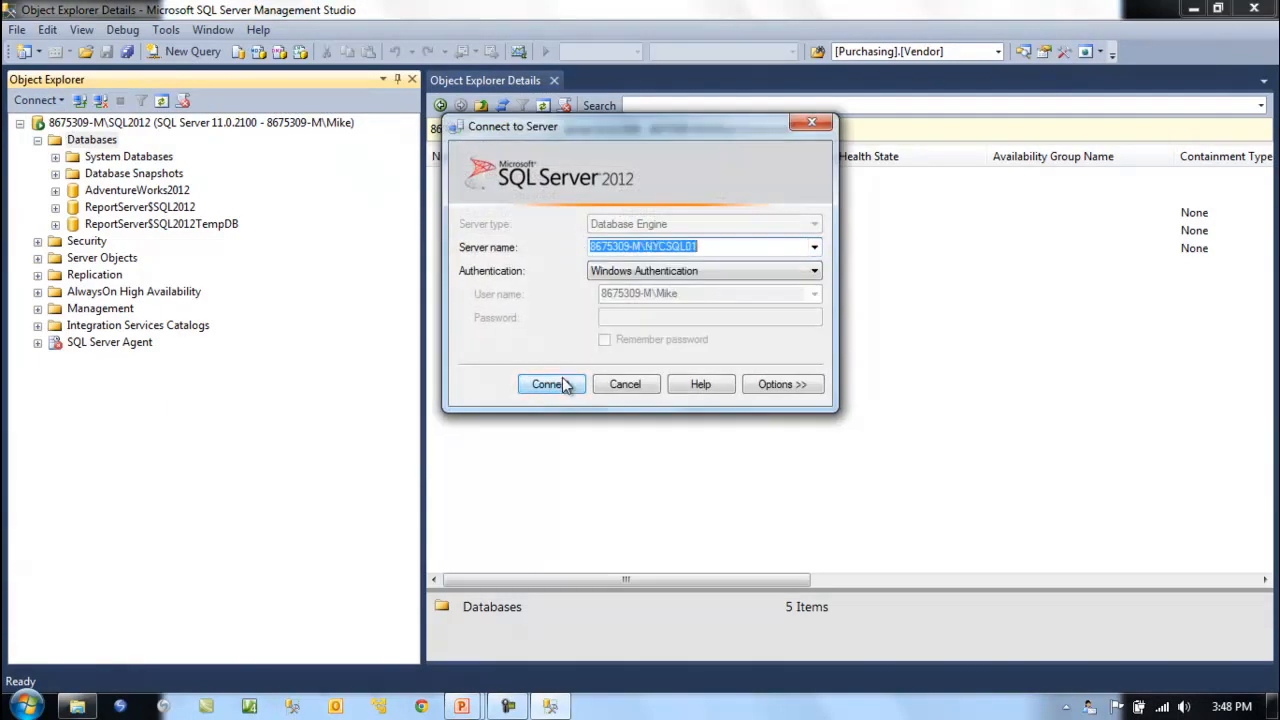
click(547, 384)
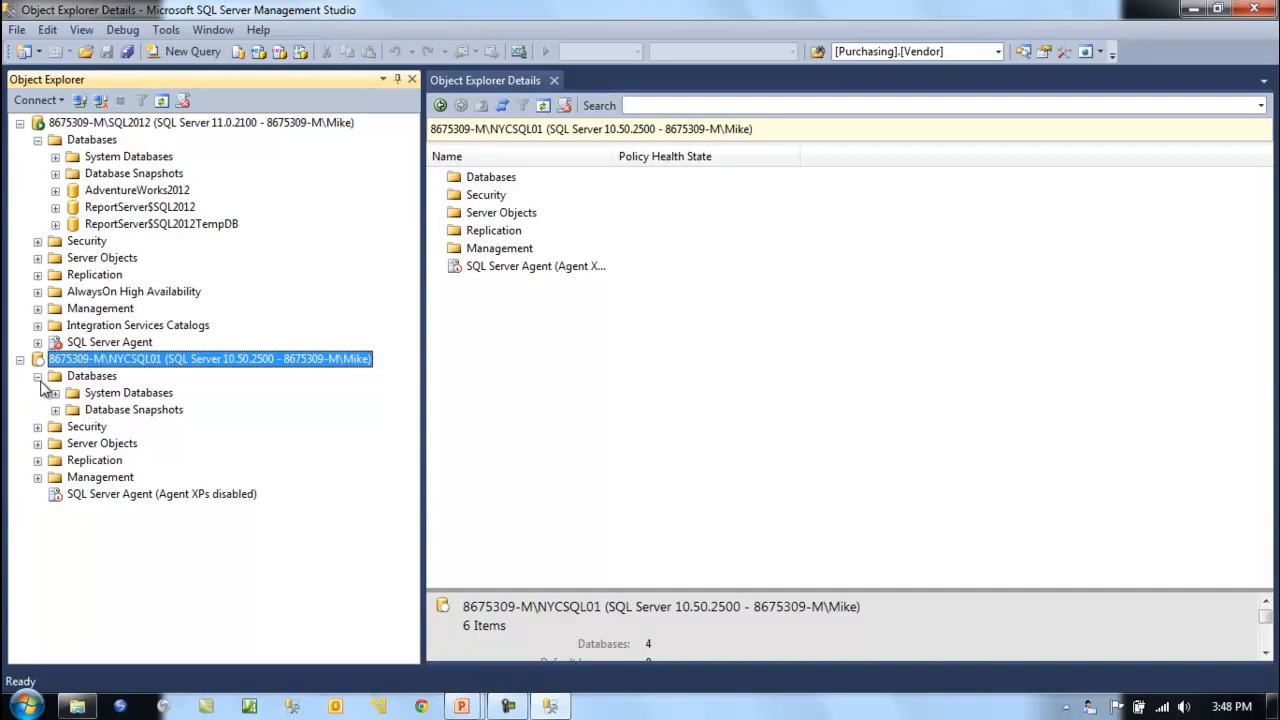
- Collapse NYCSQL01's databases, then expand and collapse SQL2012's Security folder
click(137, 190)
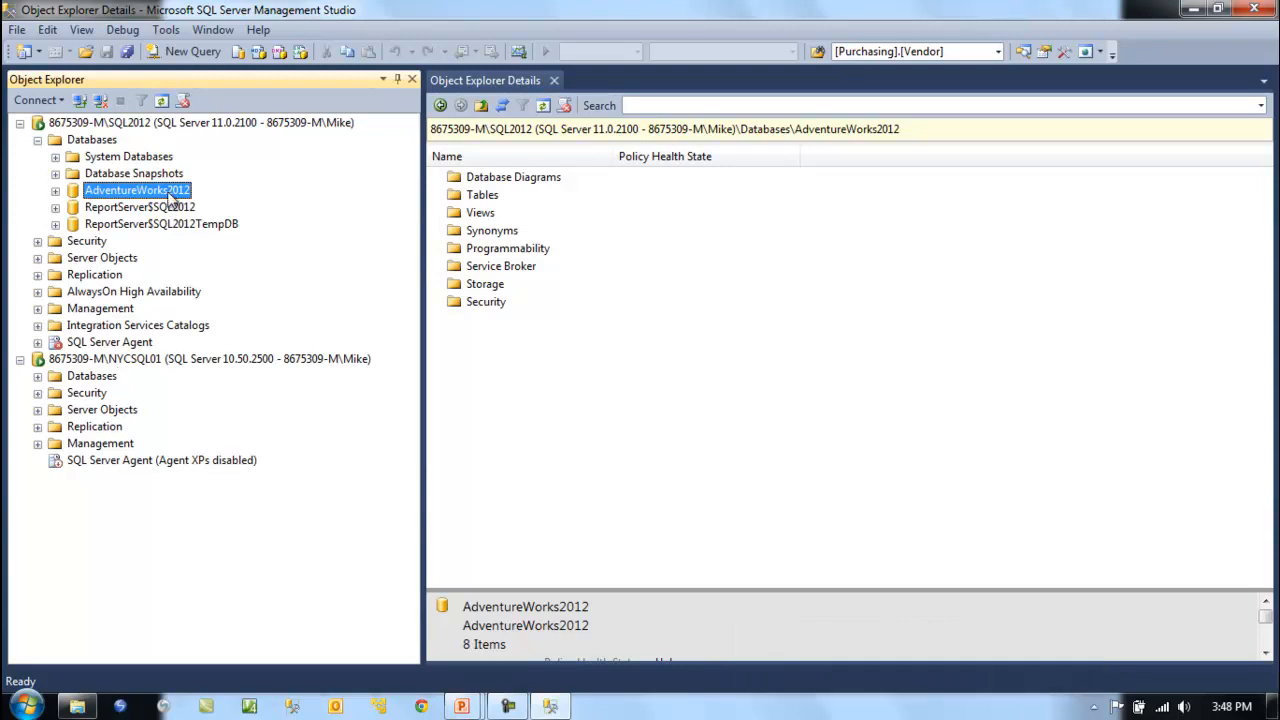
mouse_move(150, 250)
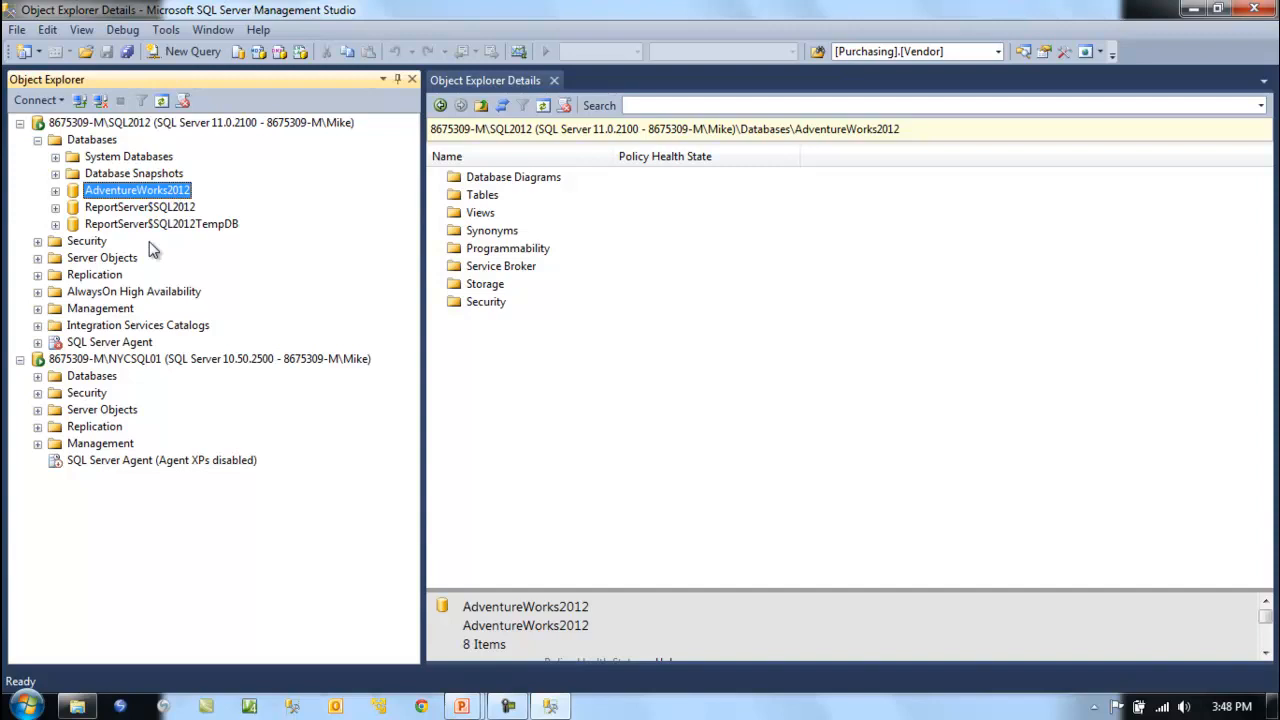
mouse_move(163, 203)
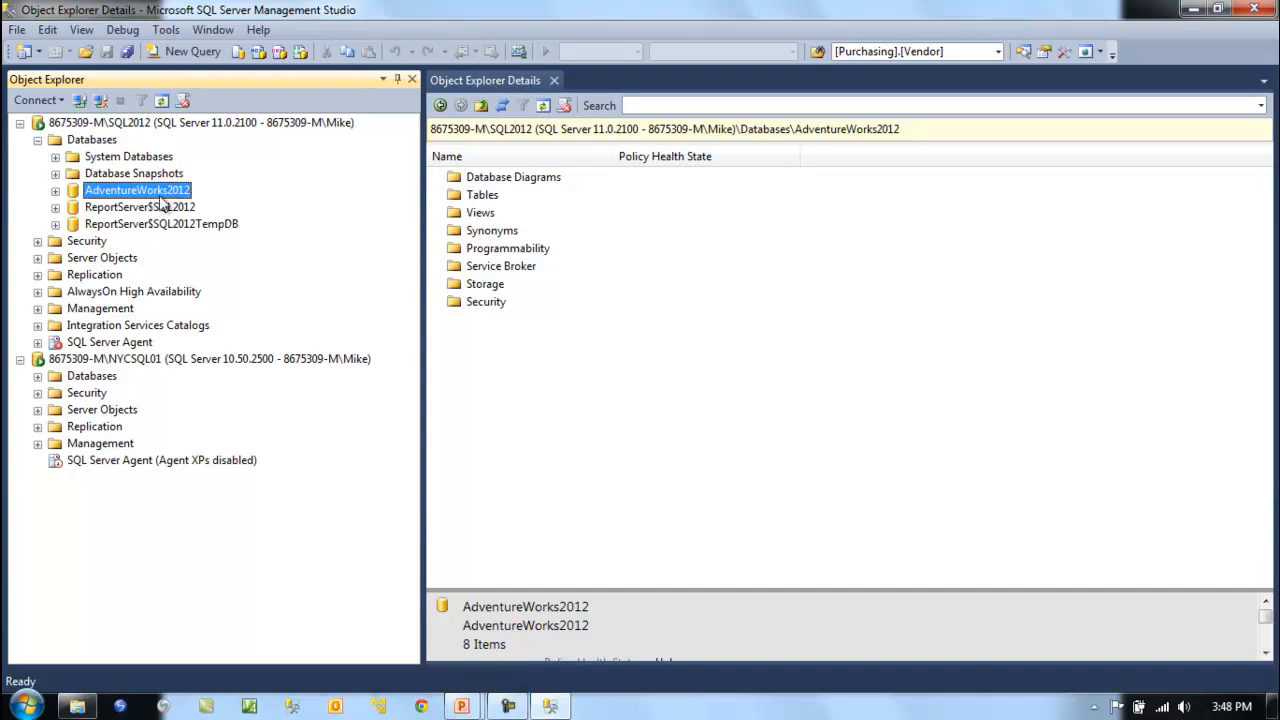
click(37, 240)
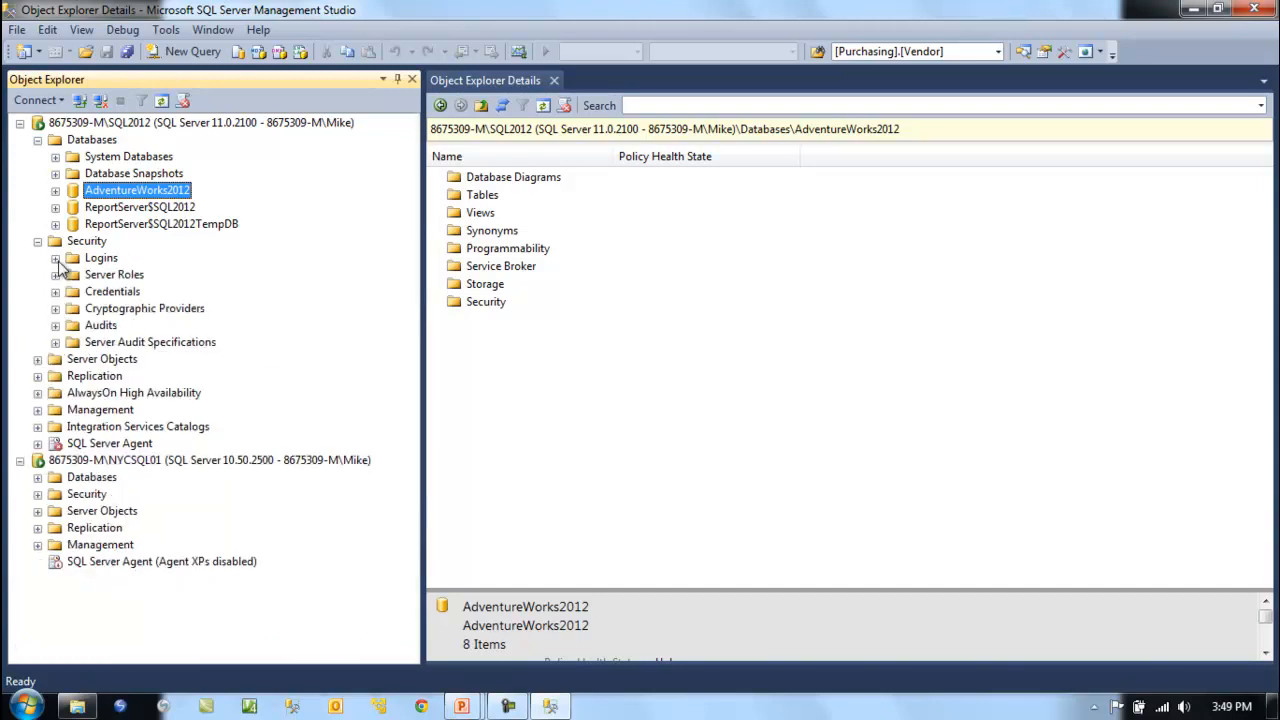
click(56, 240)
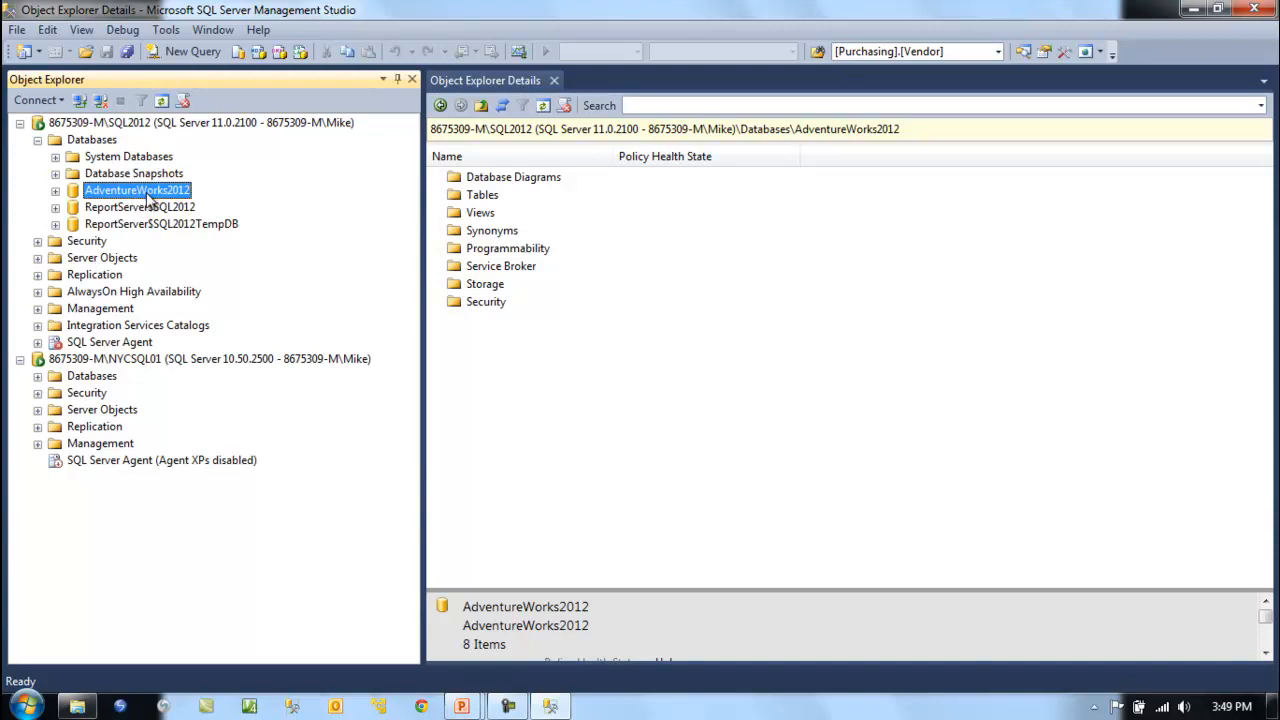
mouse_move(96, 446)
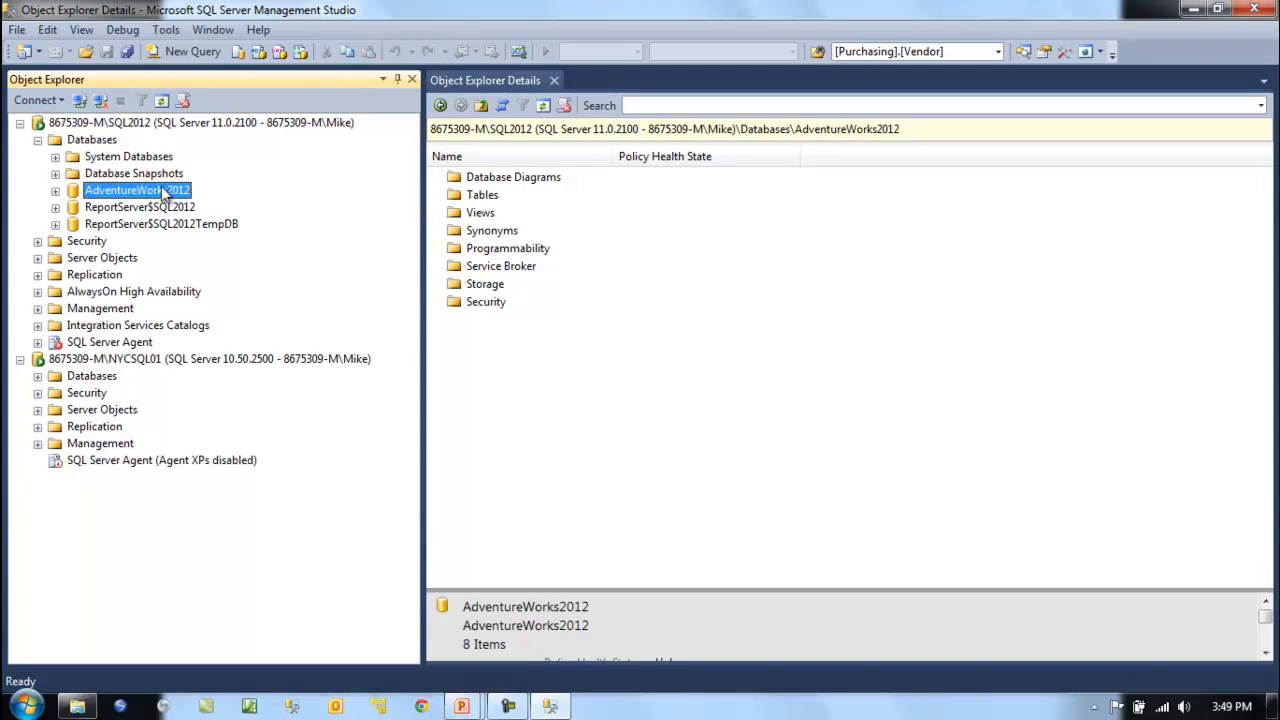
mouse_move(166, 240)
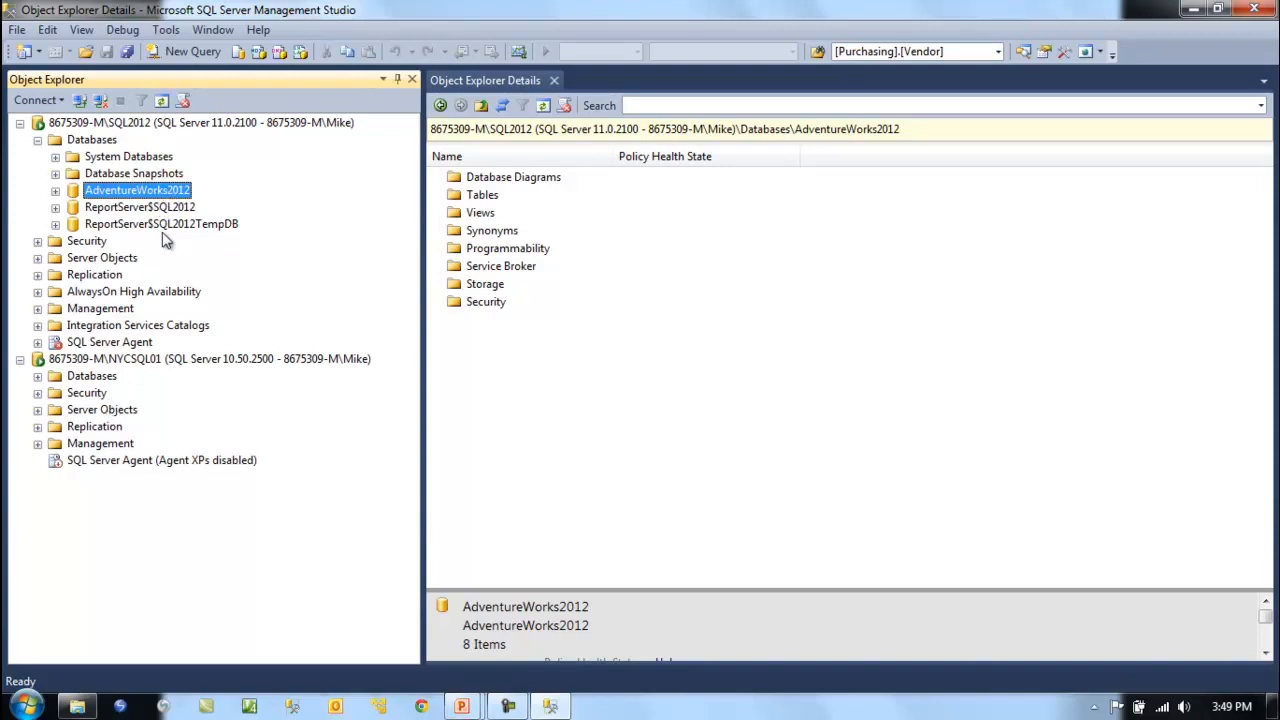
mouse_move(1185, 37)
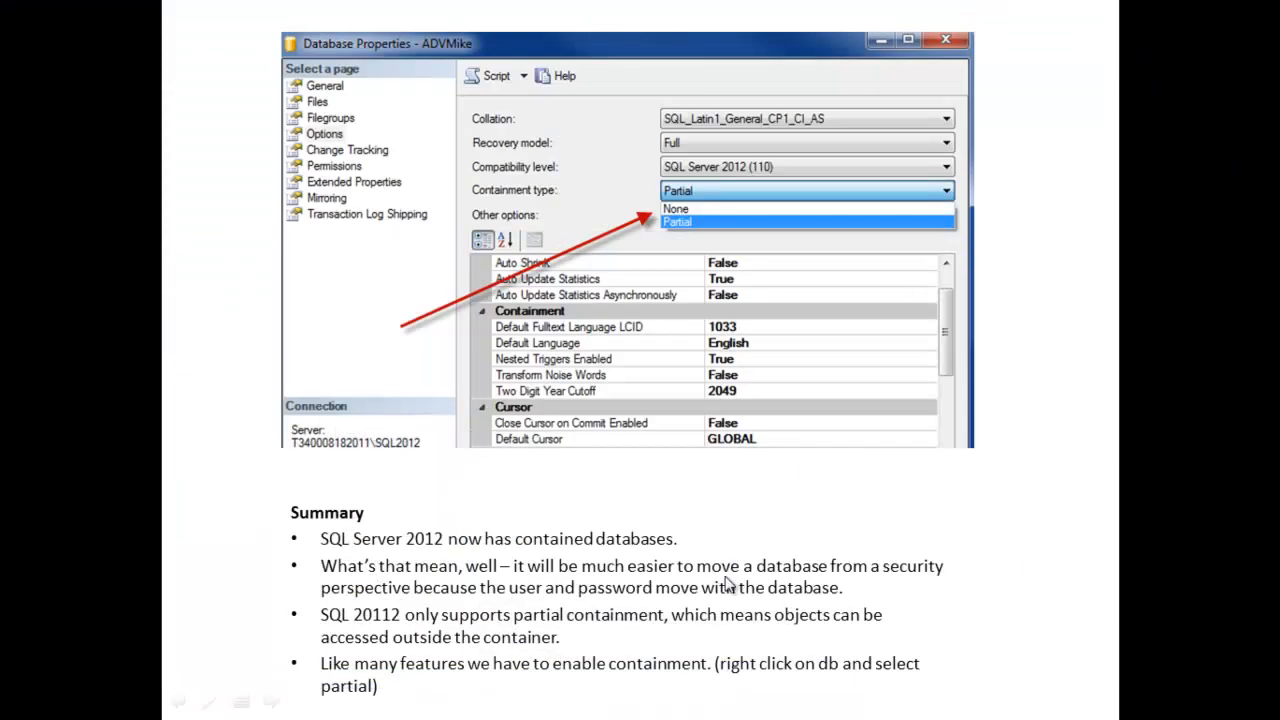
mouse_move(720, 500)
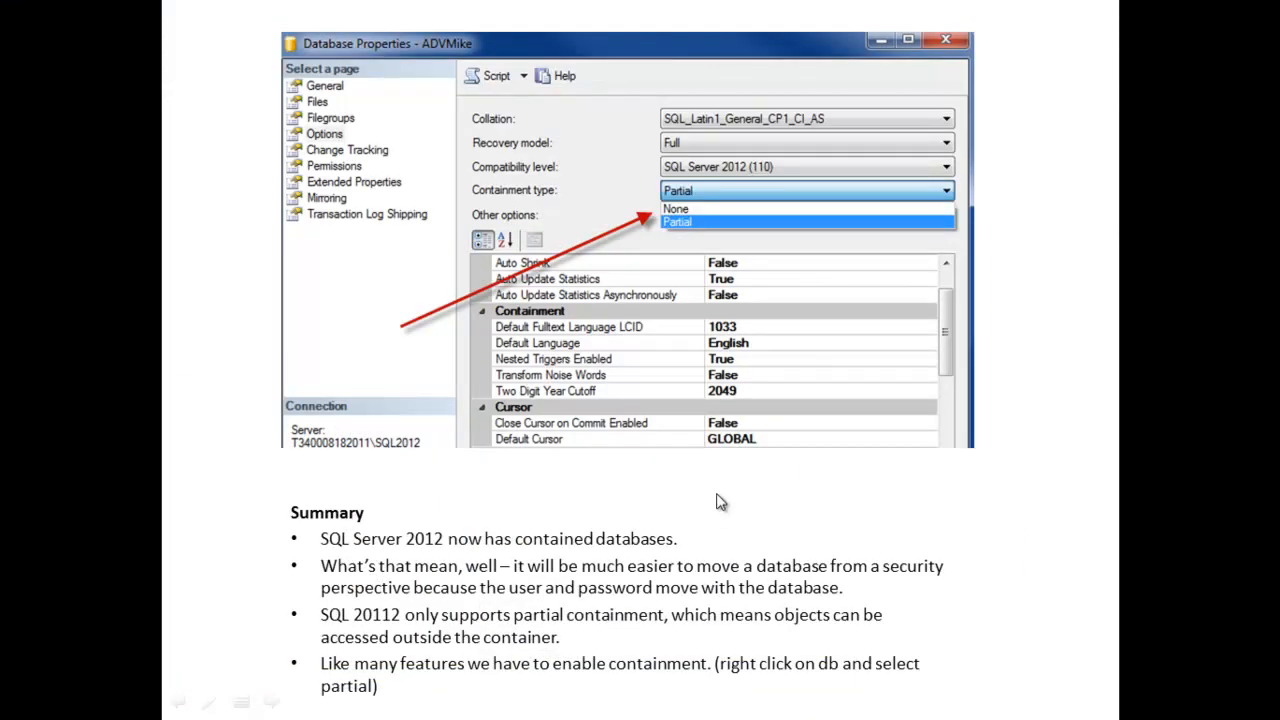
mouse_move(490, 615)
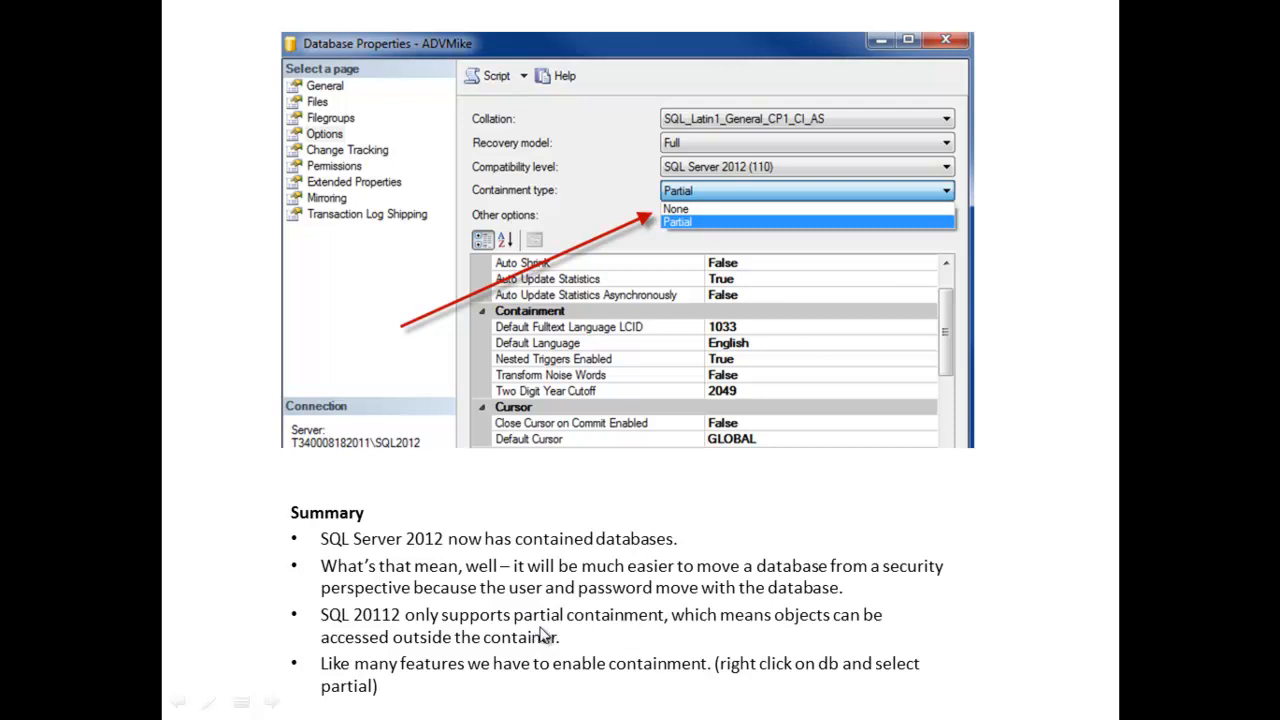
mouse_move(393, 632)
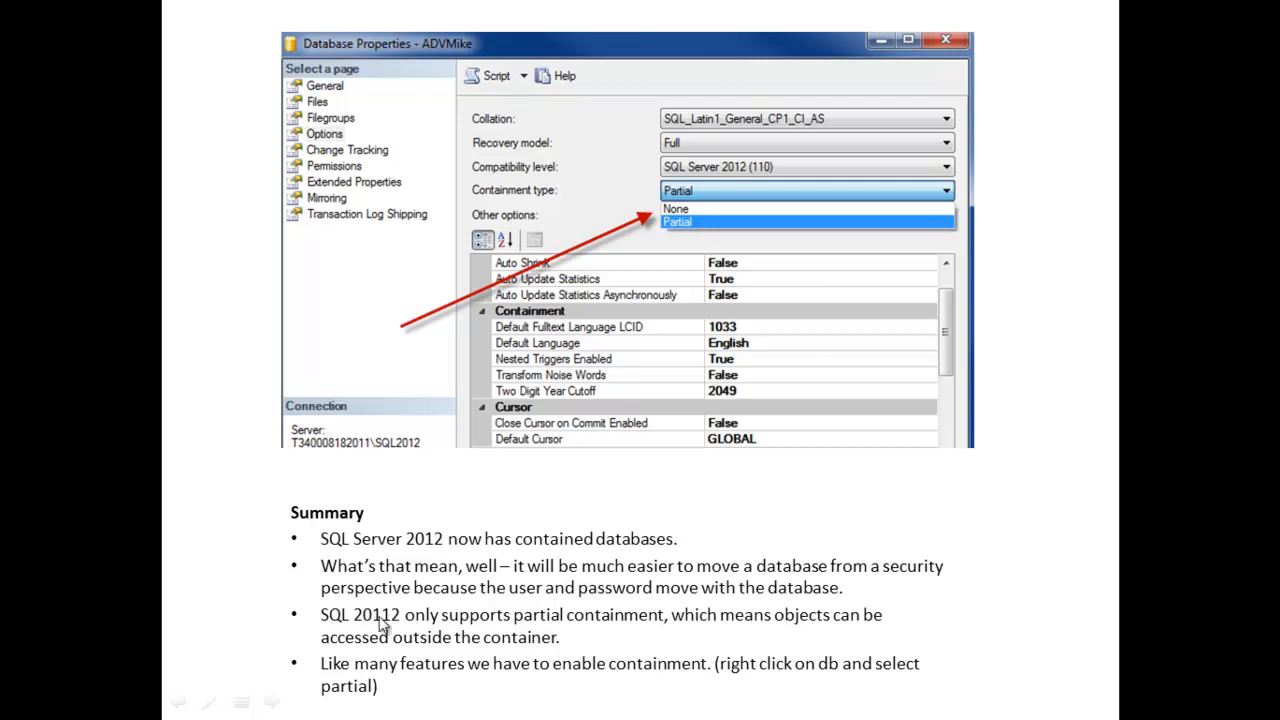
mouse_move(585, 643)
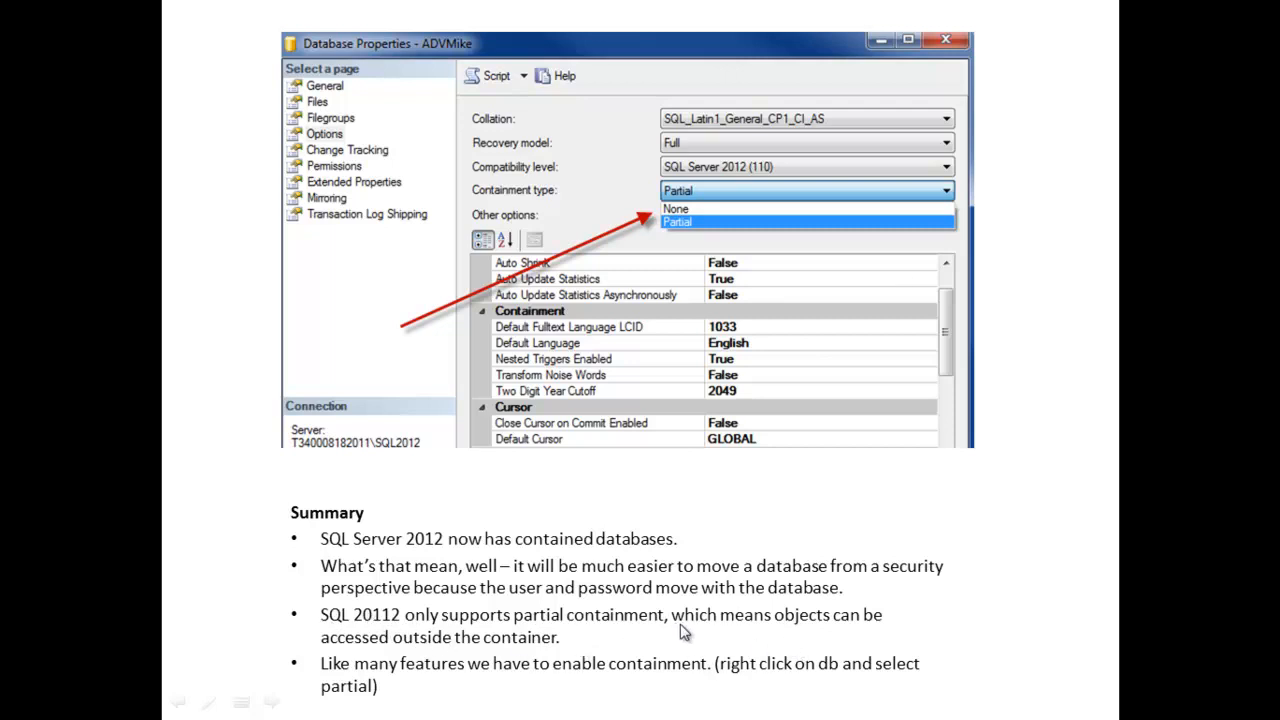
mouse_move(708, 462)
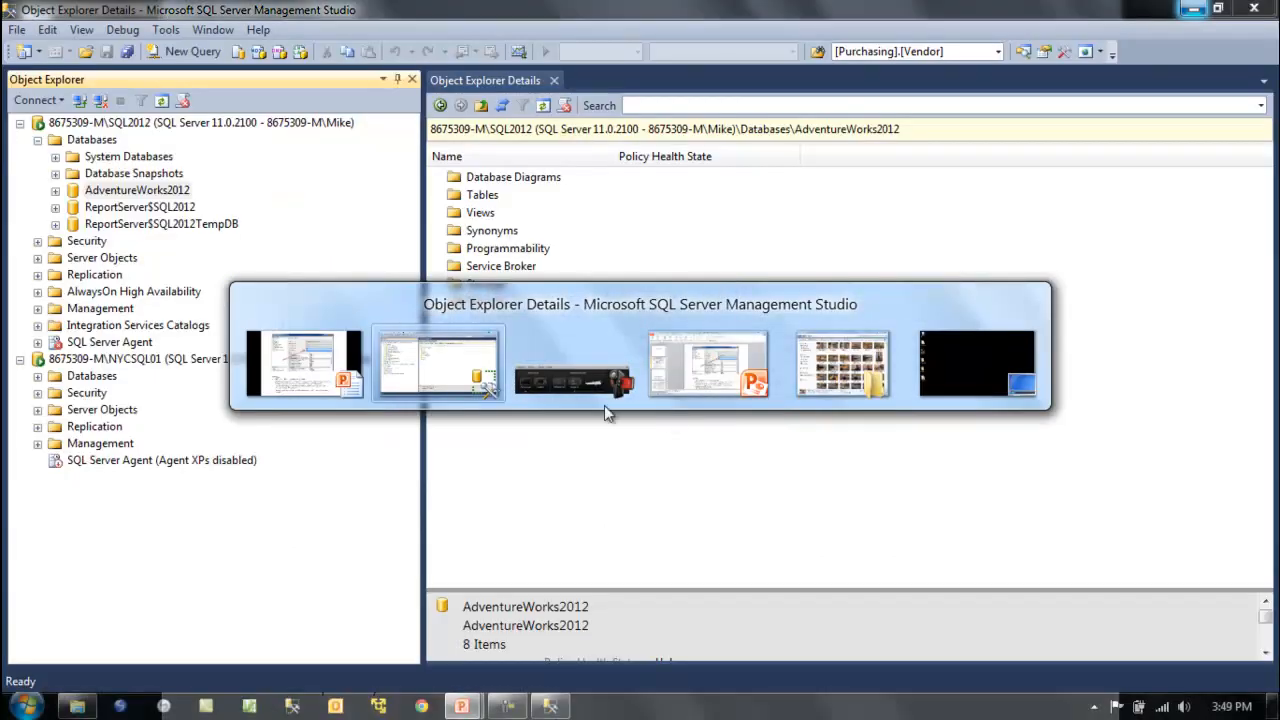
- Create database NewDB with Containment type set to Partial
key(alt+tab)
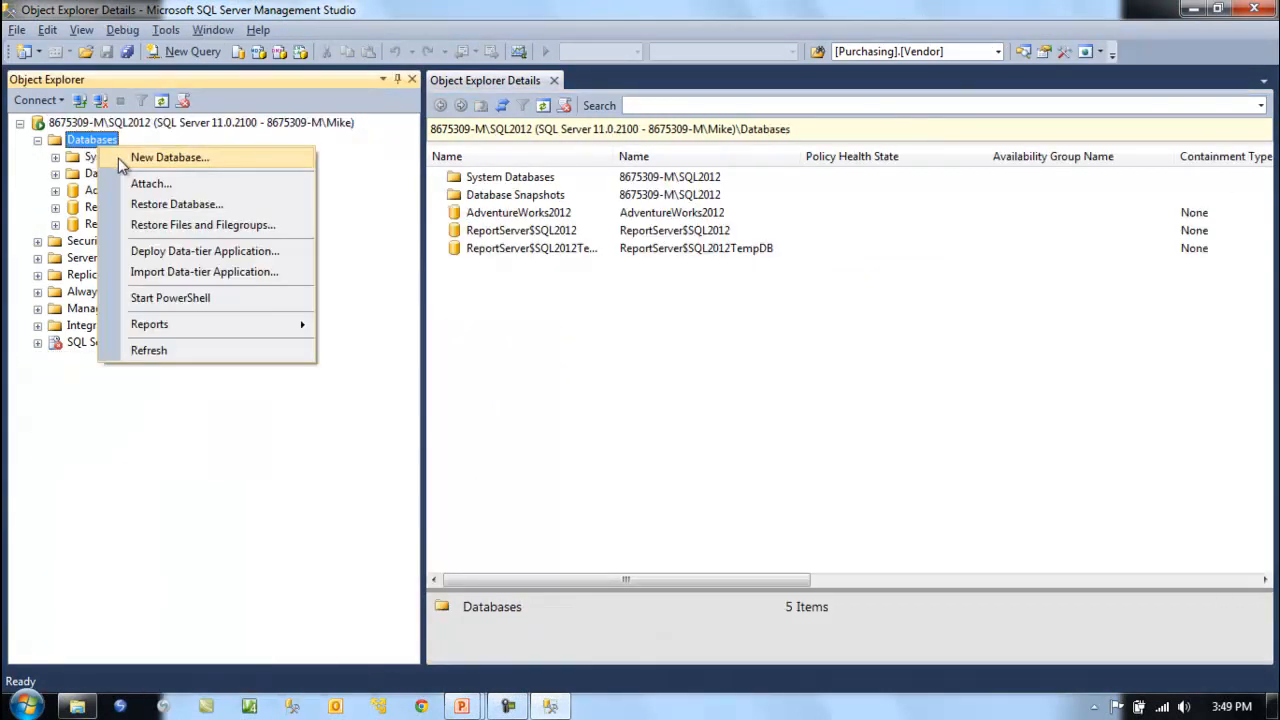
click(169, 157)
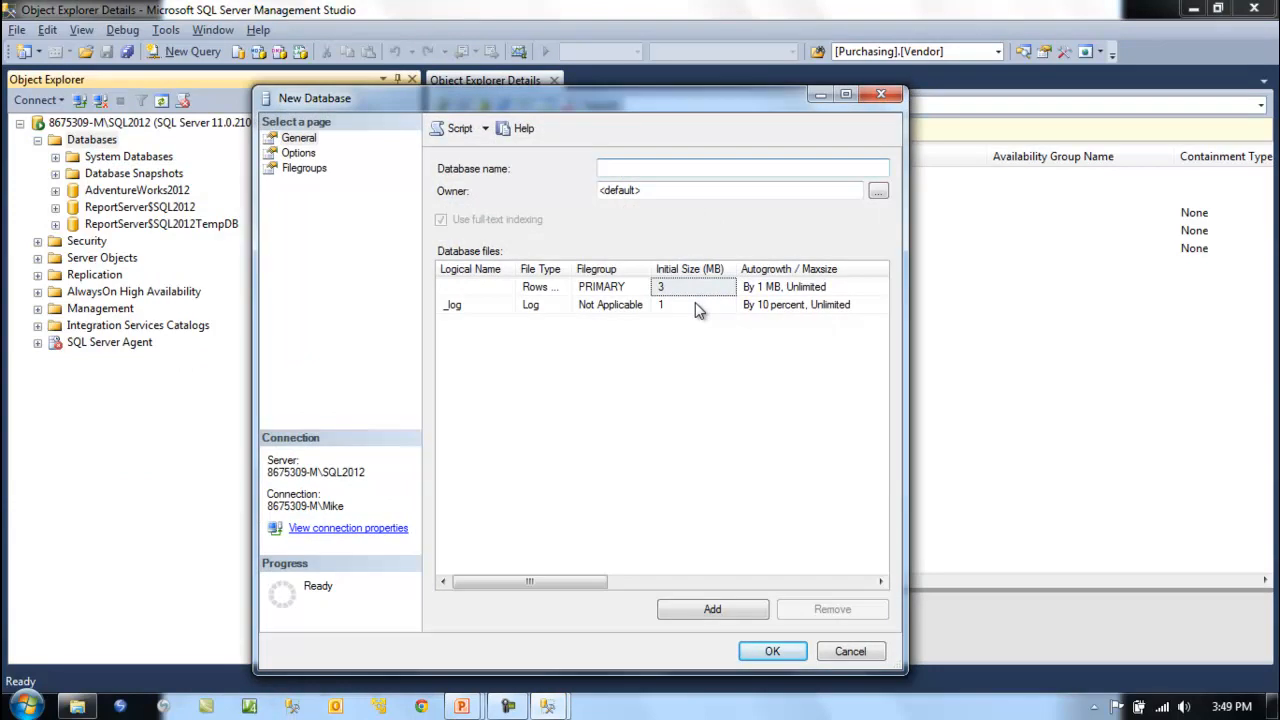
text(NewDB)
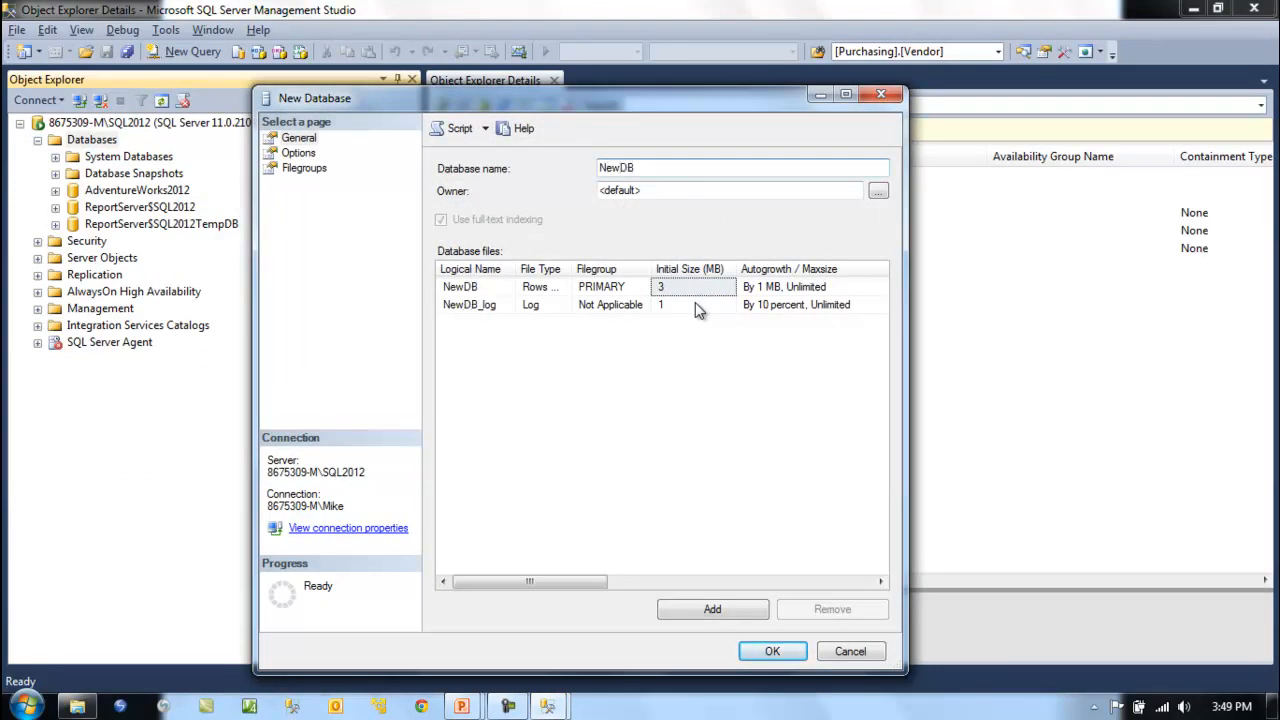
click(298, 152)
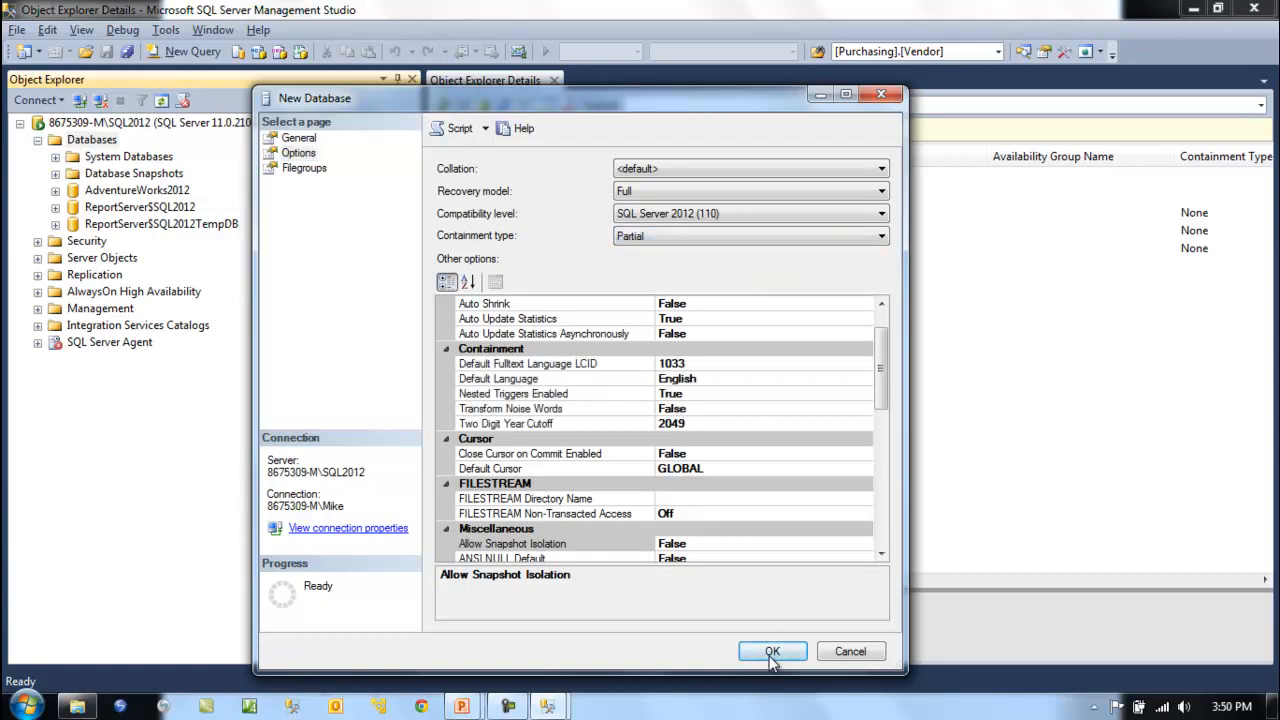
click(771, 651)
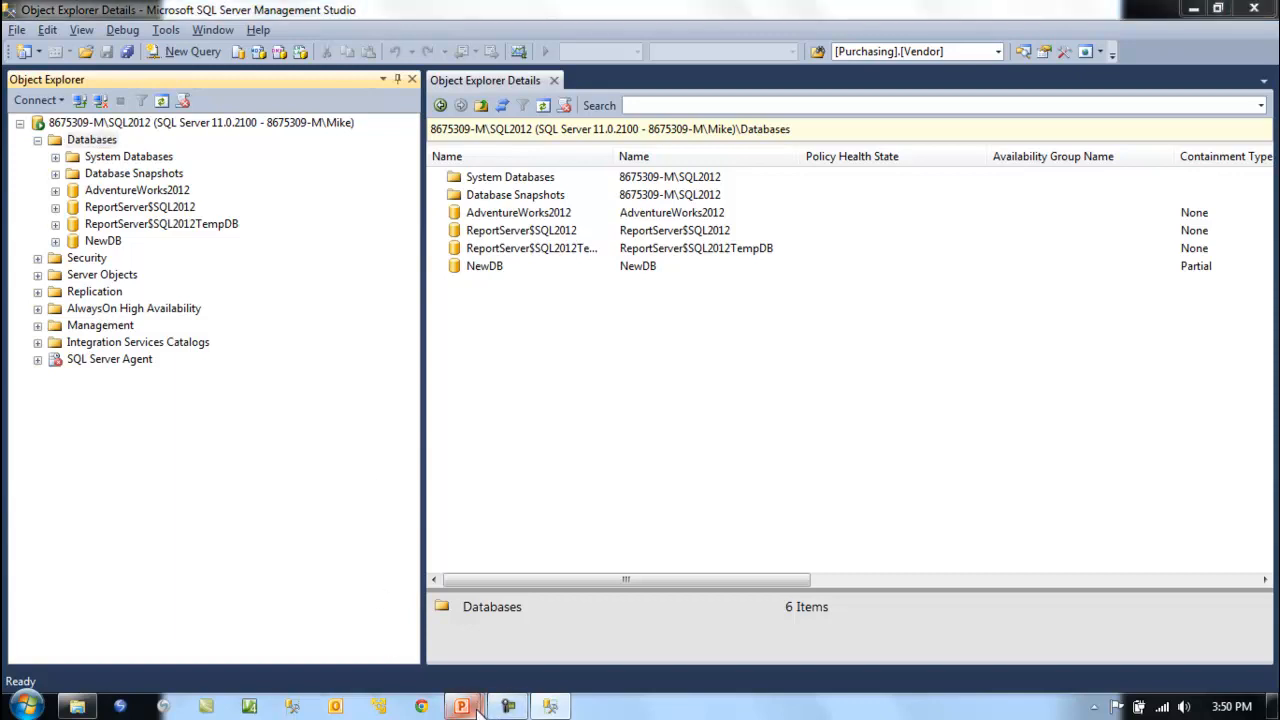
click(92, 139)
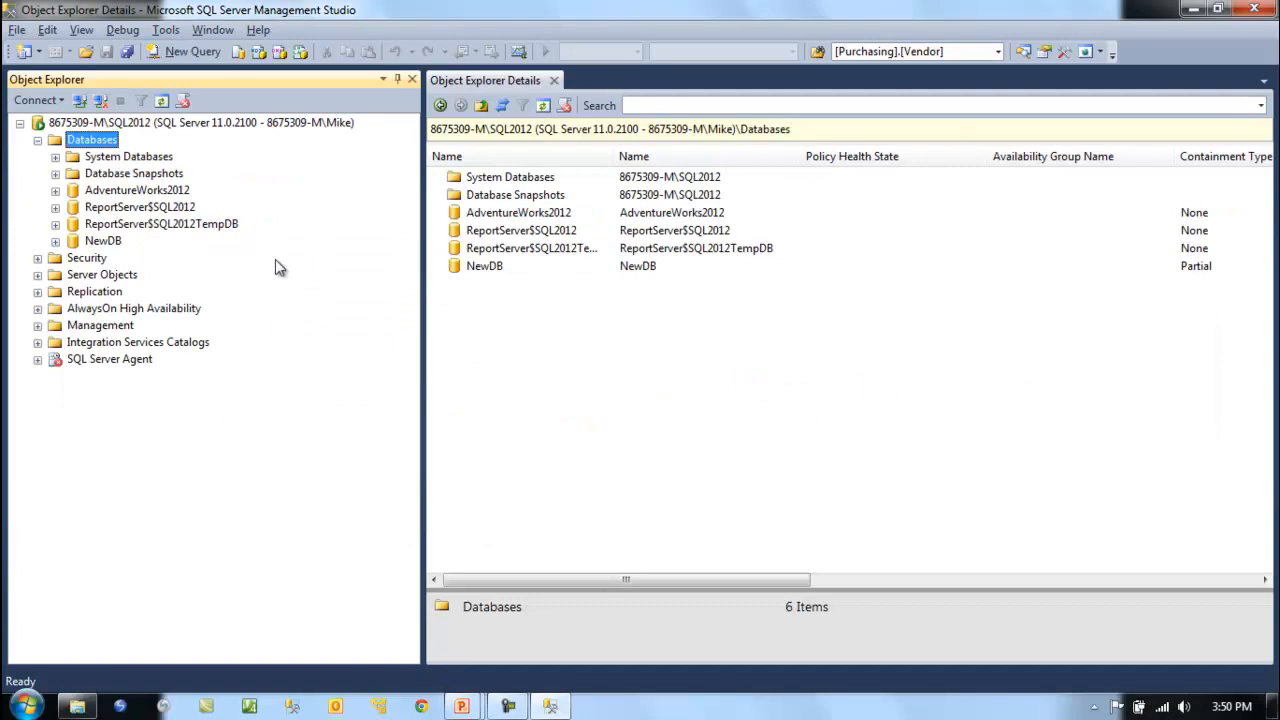
- Script a partially contained NewDB2 database to a query window, cancelling the dialog
right_click(92, 139)
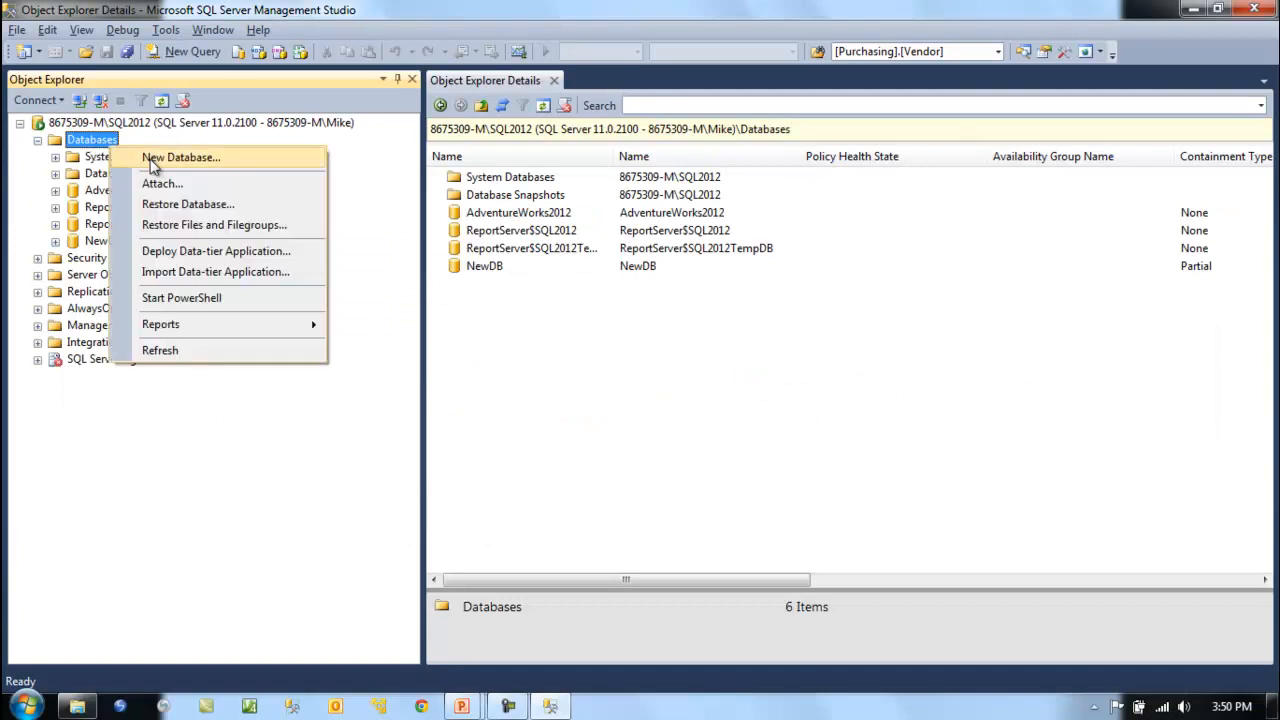
click(180, 157)
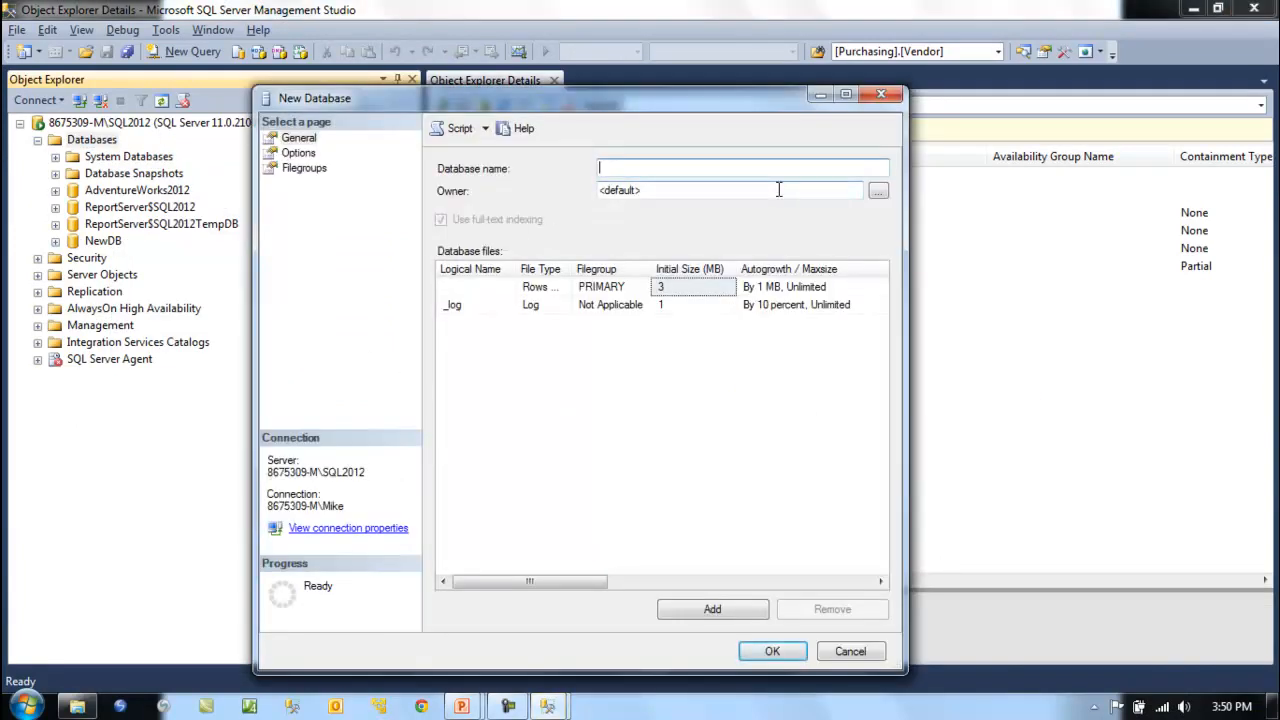
text(NewDB2)
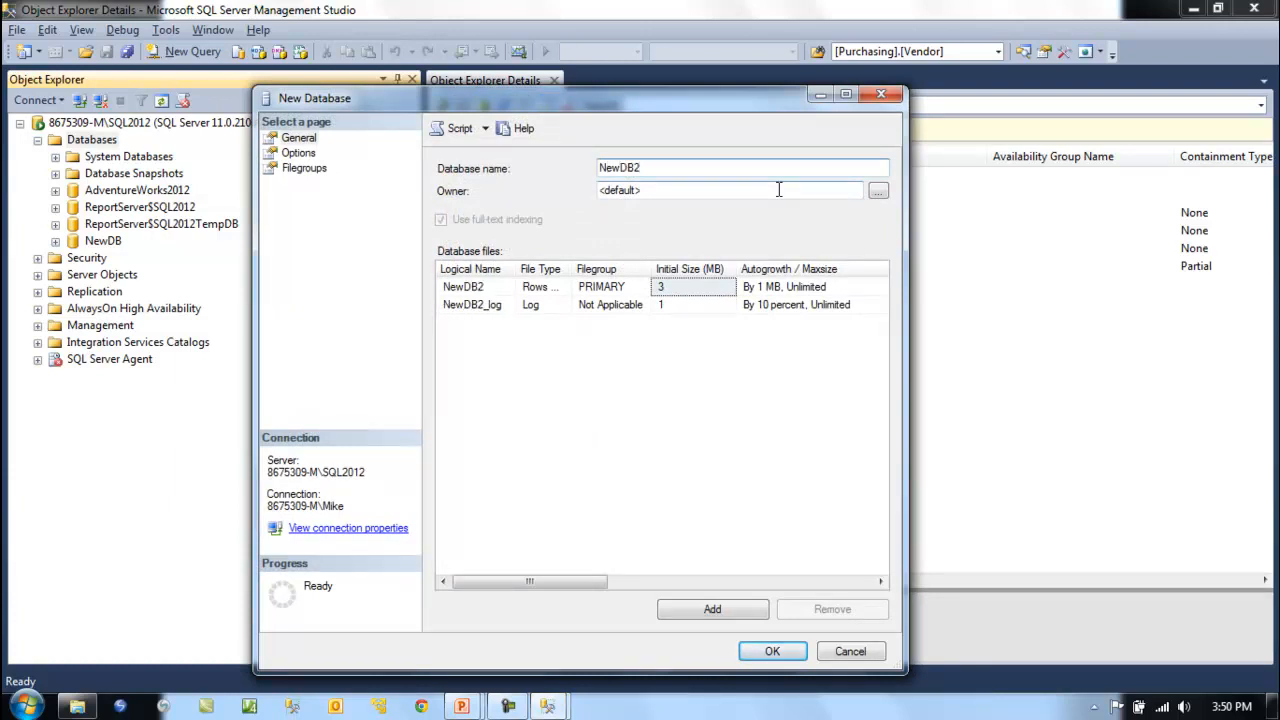
click(298, 153)
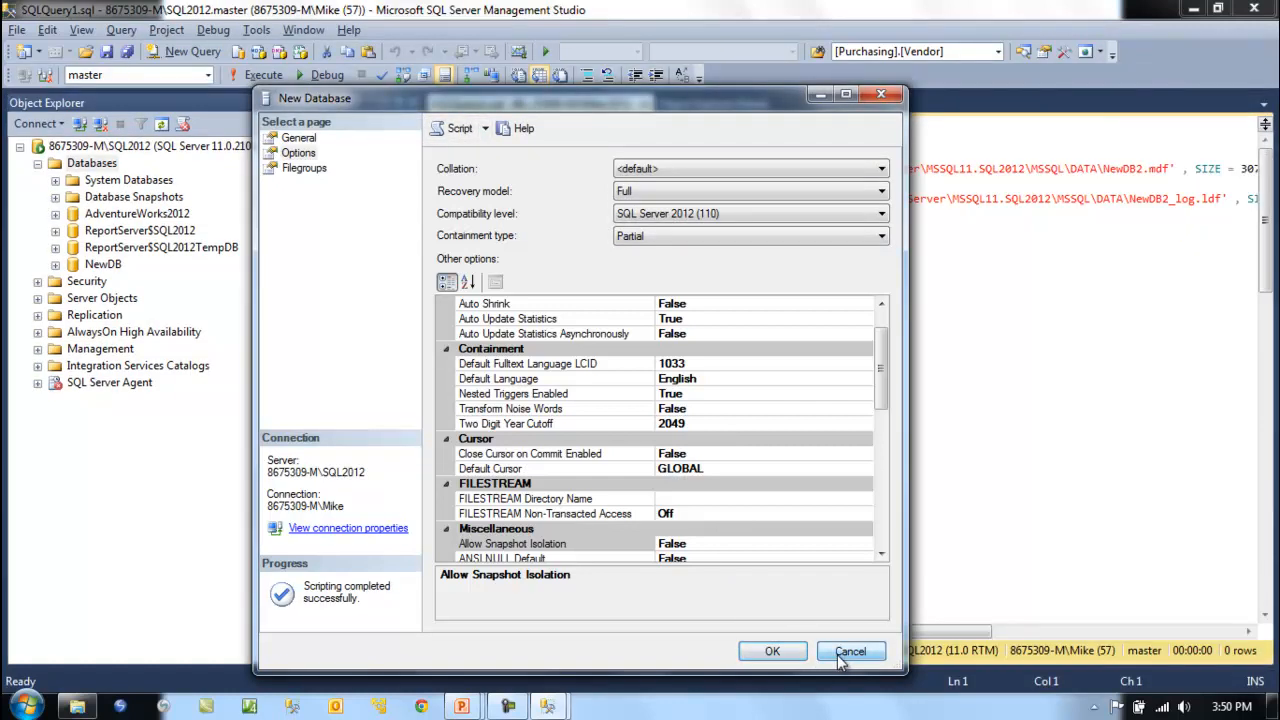
click(851, 651)
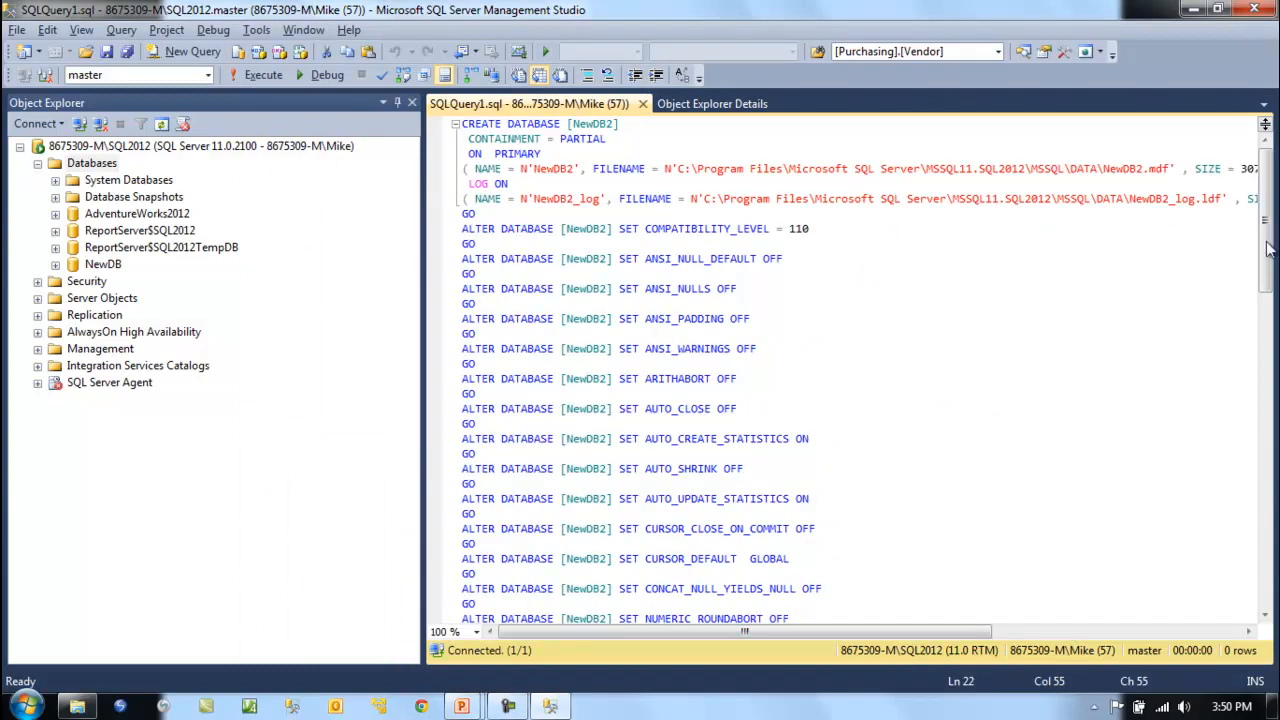
- Scroll down and right through the NewDB2 CREATE DATABASE script
scroll(down, 3)
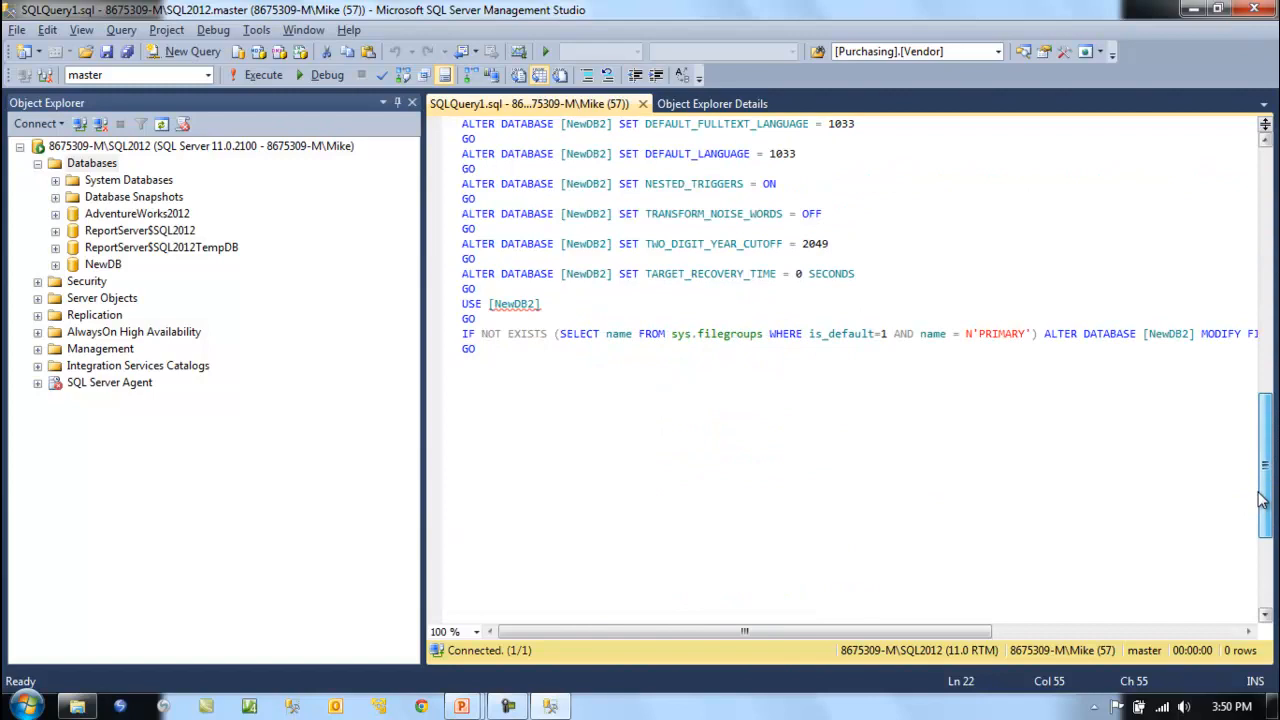
scroll(right, 3)
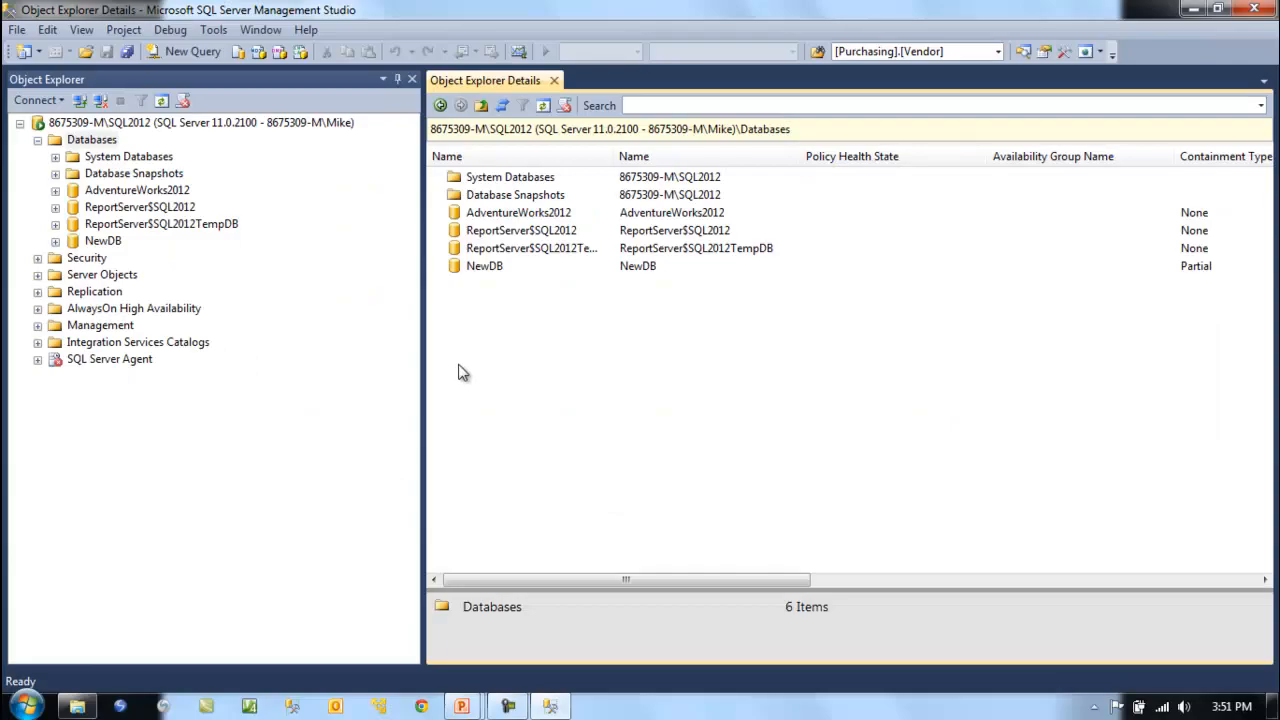
click(91, 139)
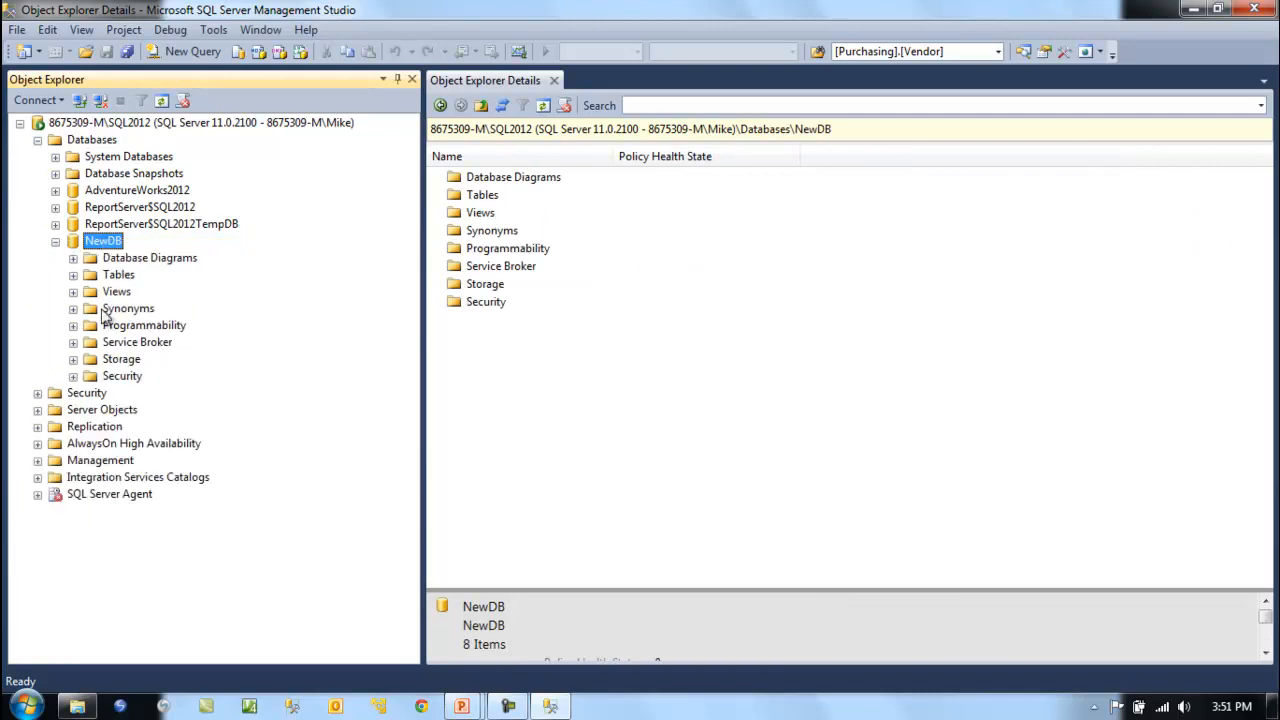
click(73, 375)
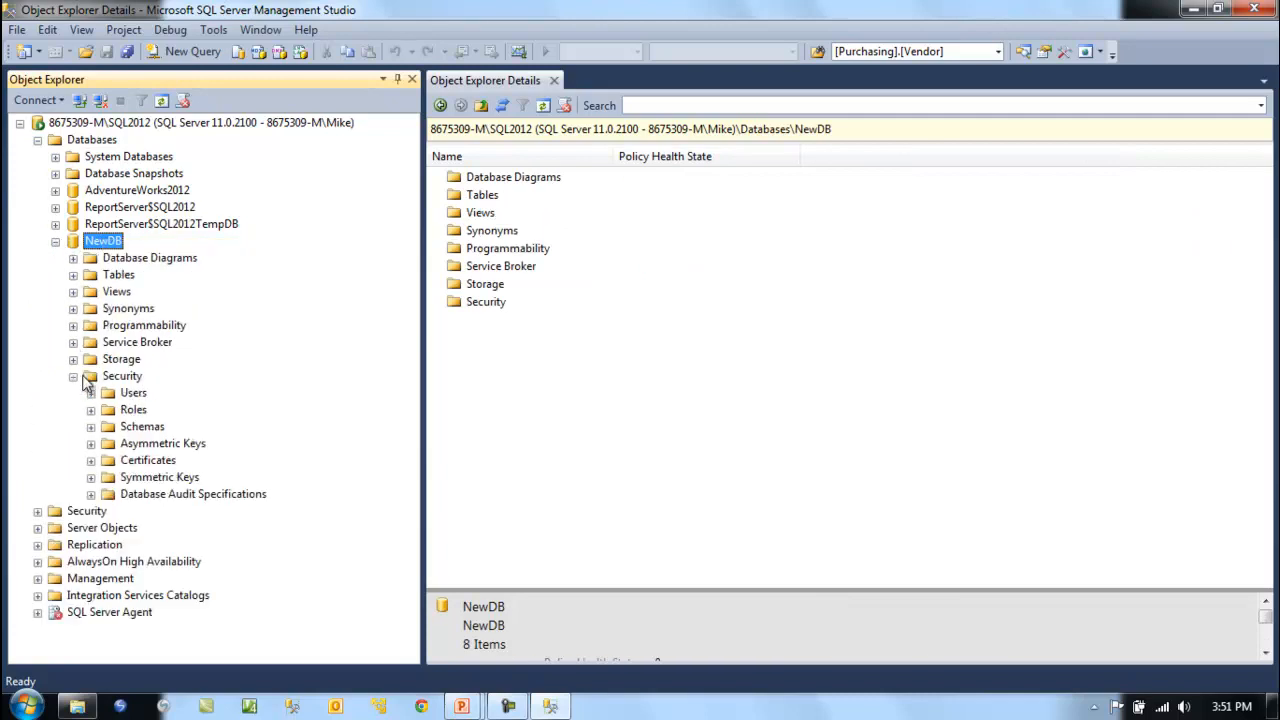
right_click(133, 392)
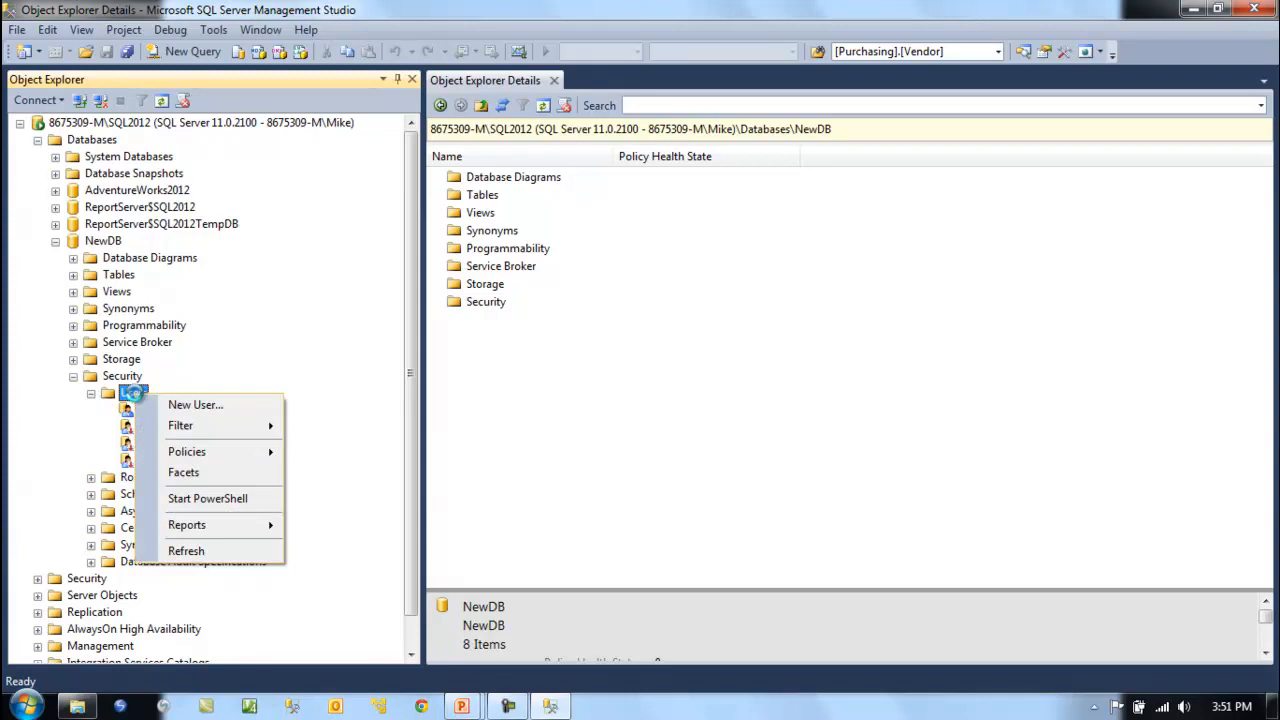
click(195, 404)
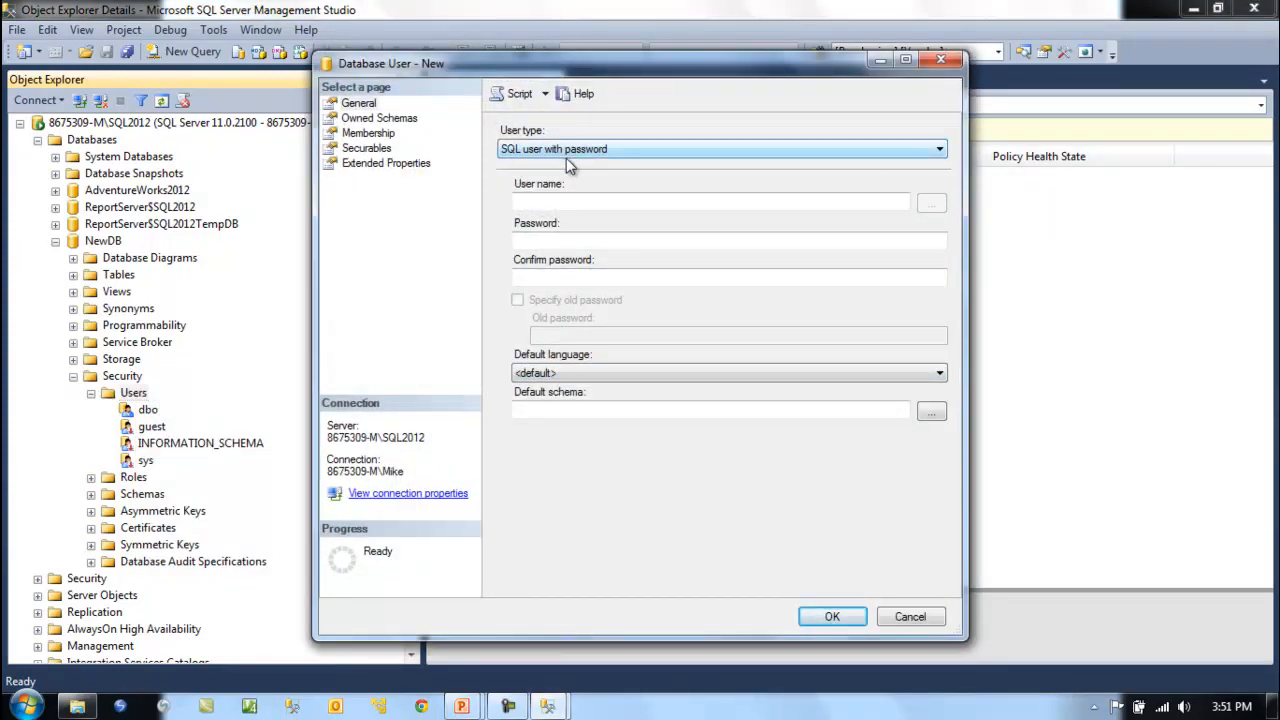
click(937, 148)
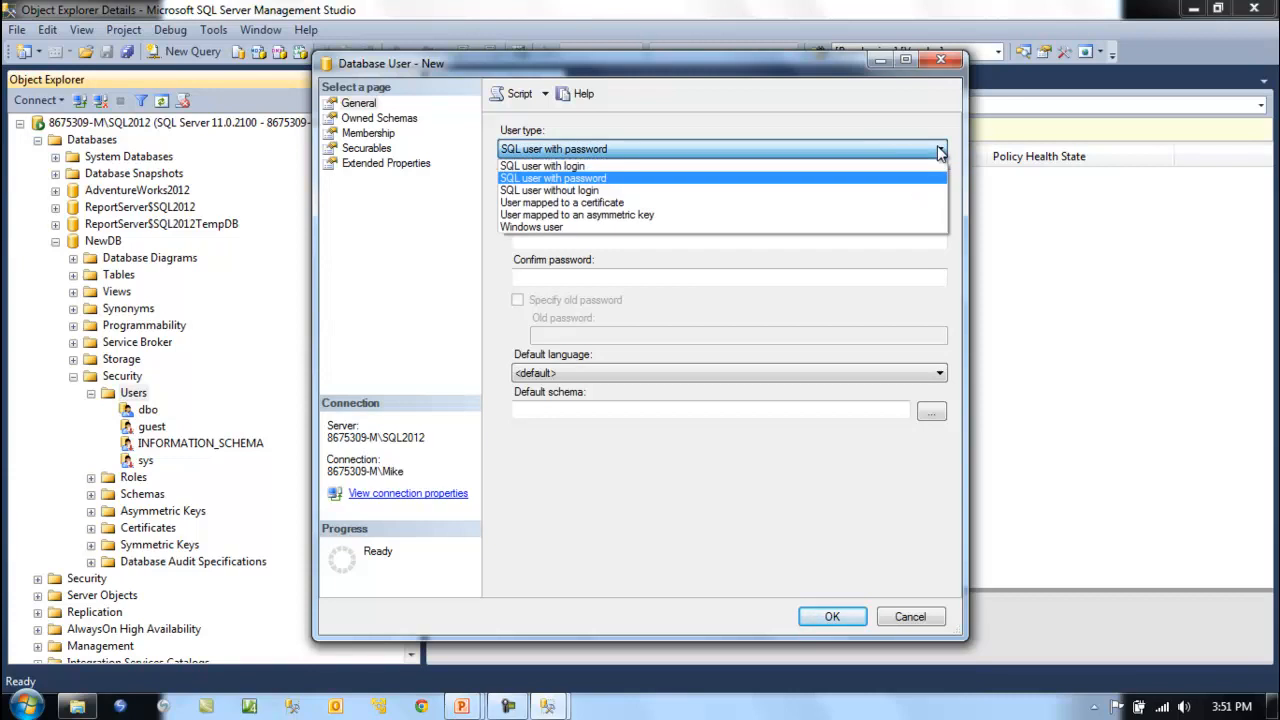
mouse_move(668, 185)
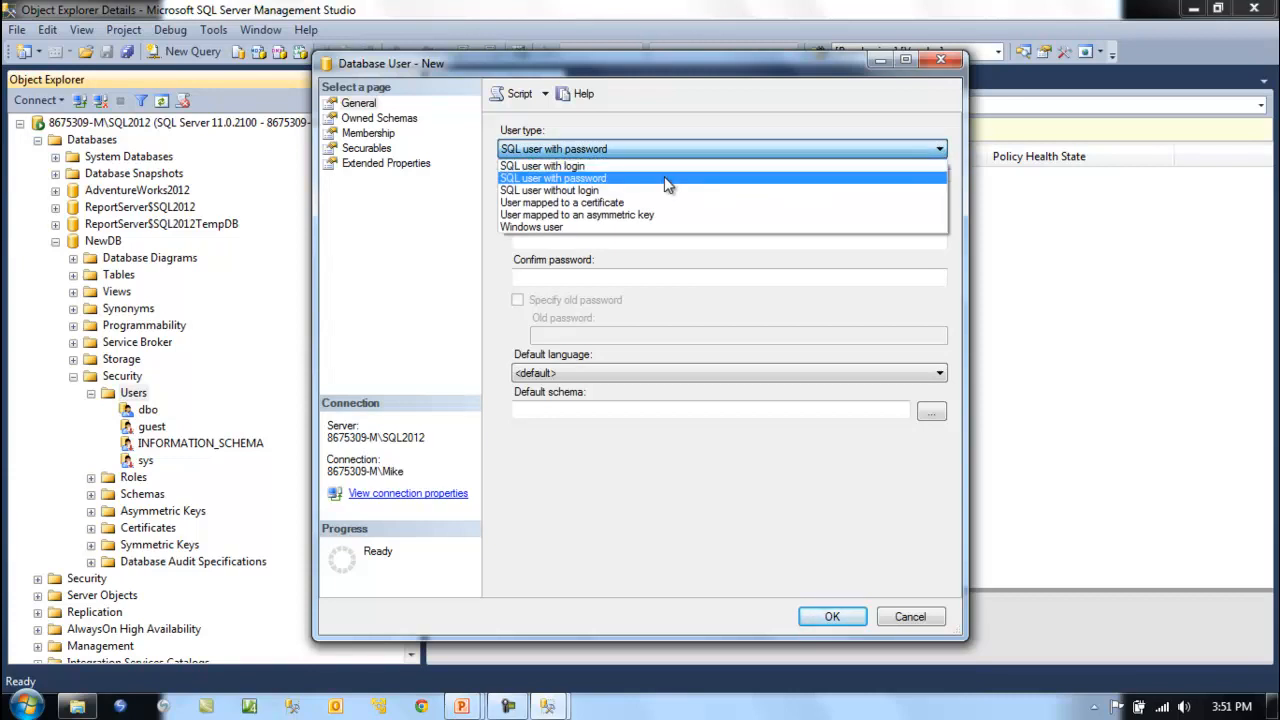
click(553, 178)
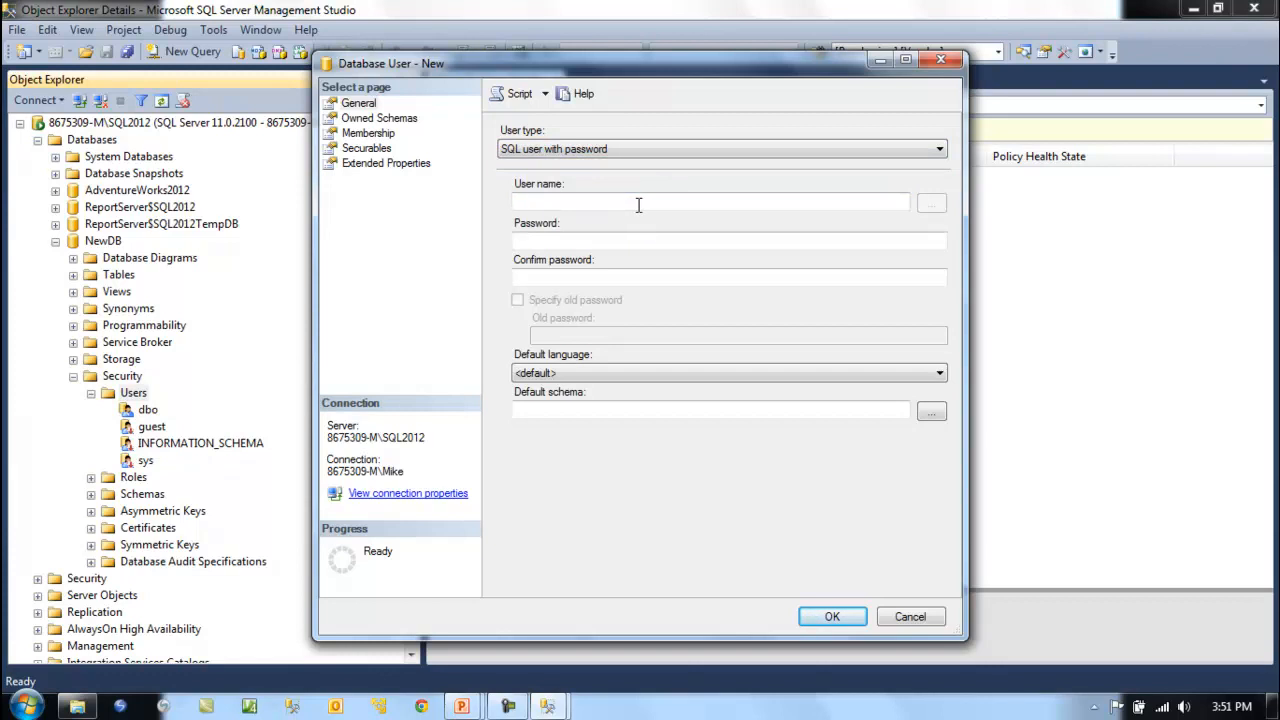
text(mike)
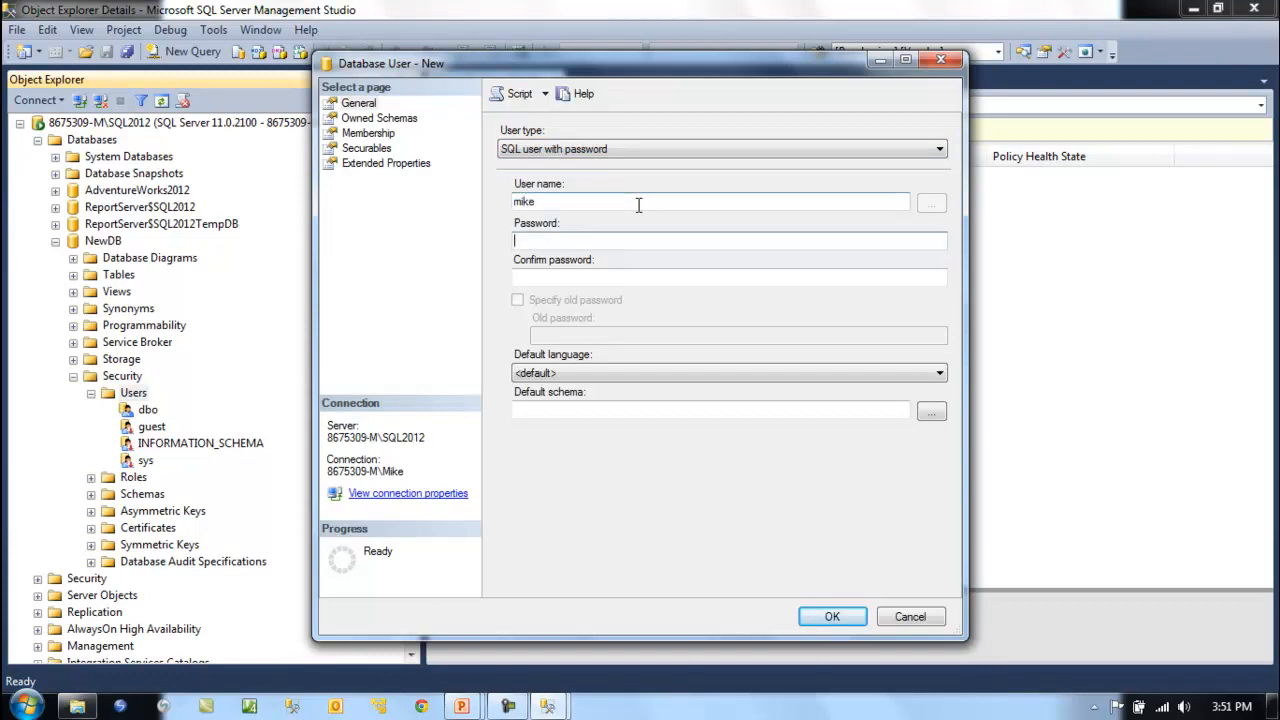
text(password)
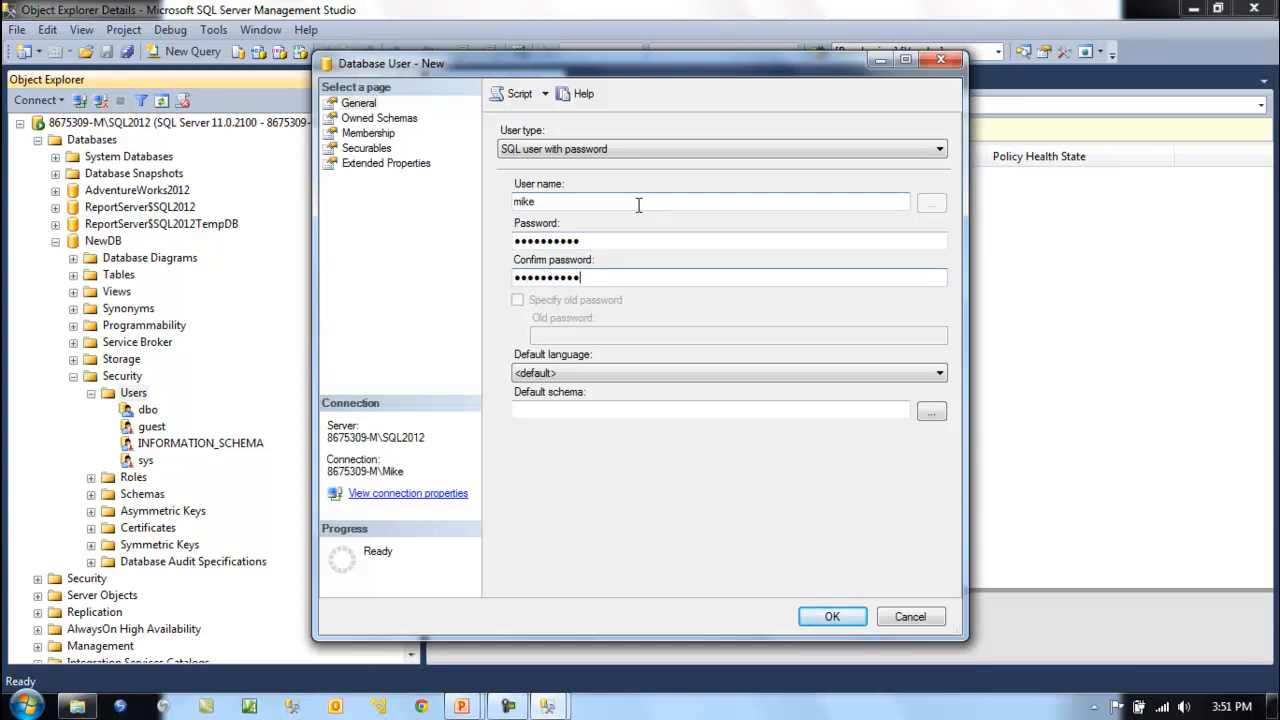
click(832, 616)
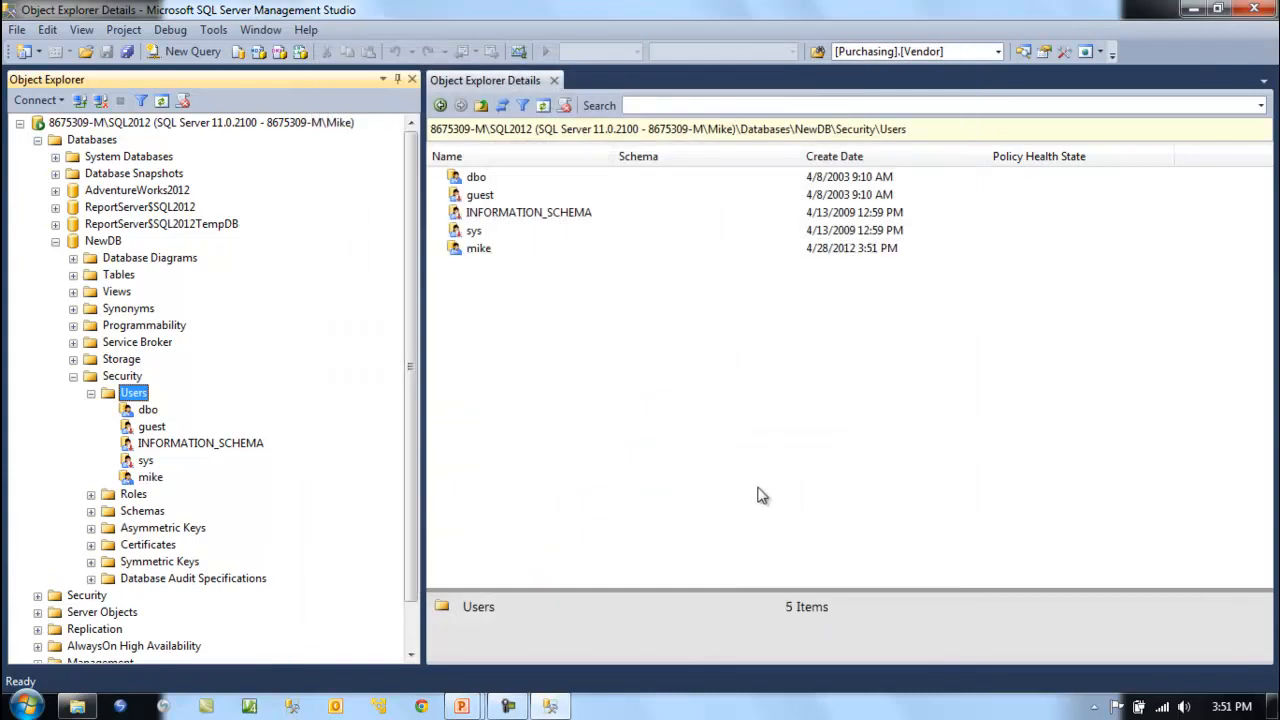
- View the PowerPoint Summary slide, then return to Management Studio
click(150, 477)
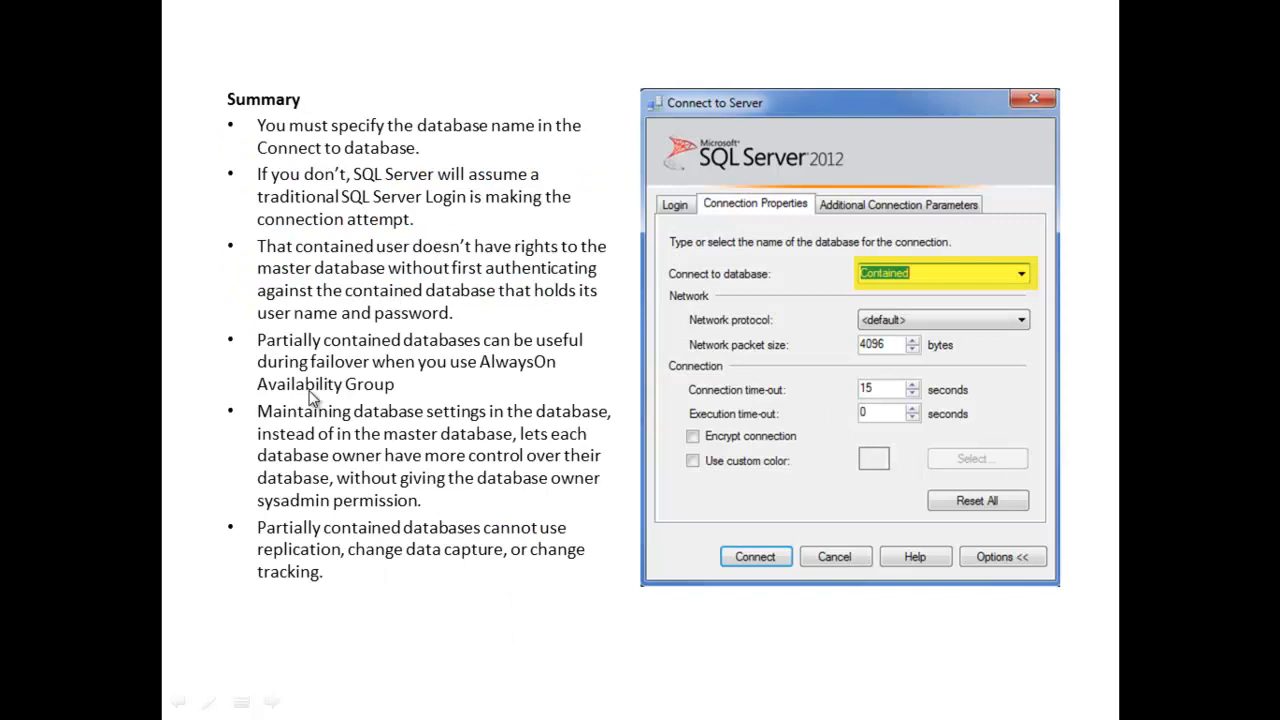
mouse_move(603, 540)
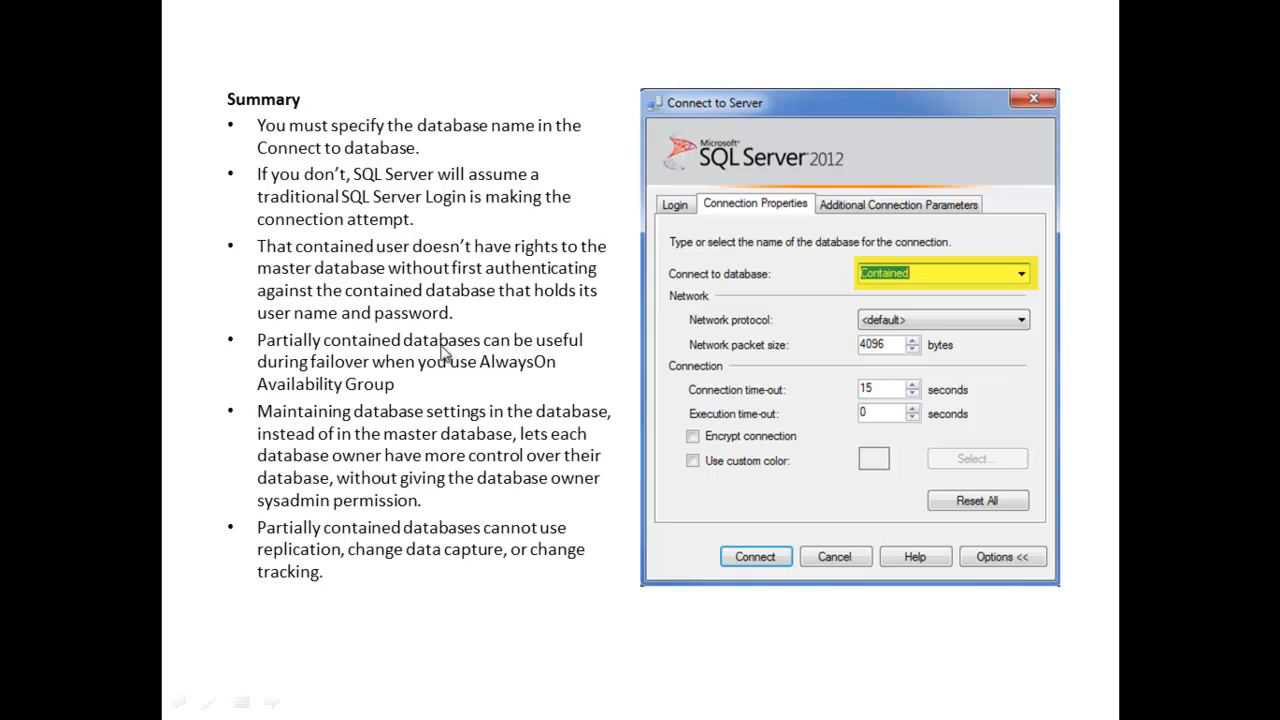
mouse_move(888, 287)
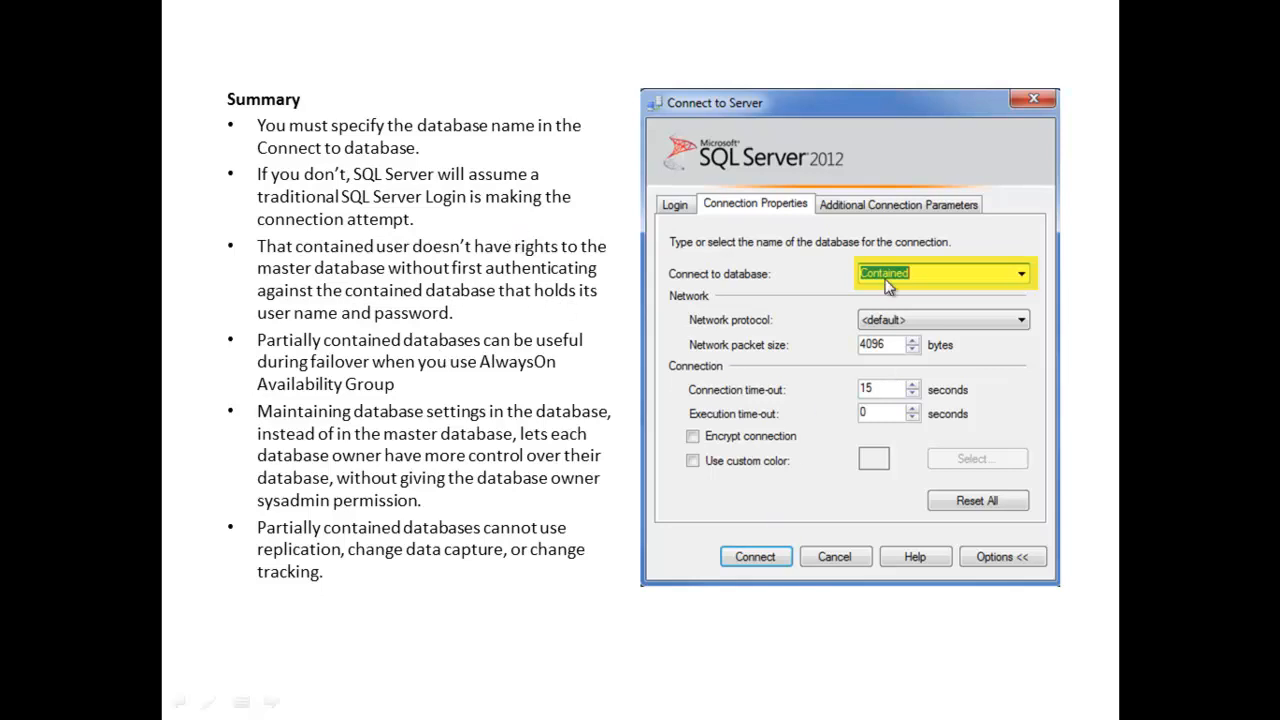
mouse_move(560, 157)
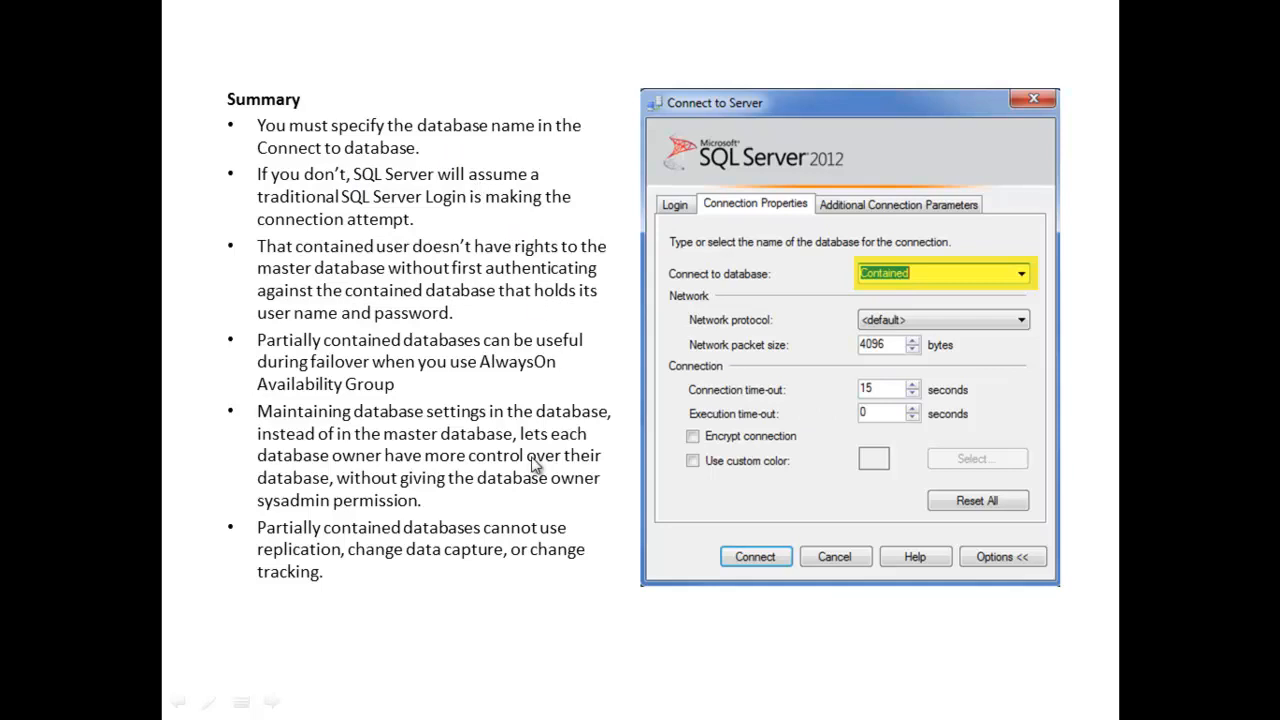
key(alt+tab)
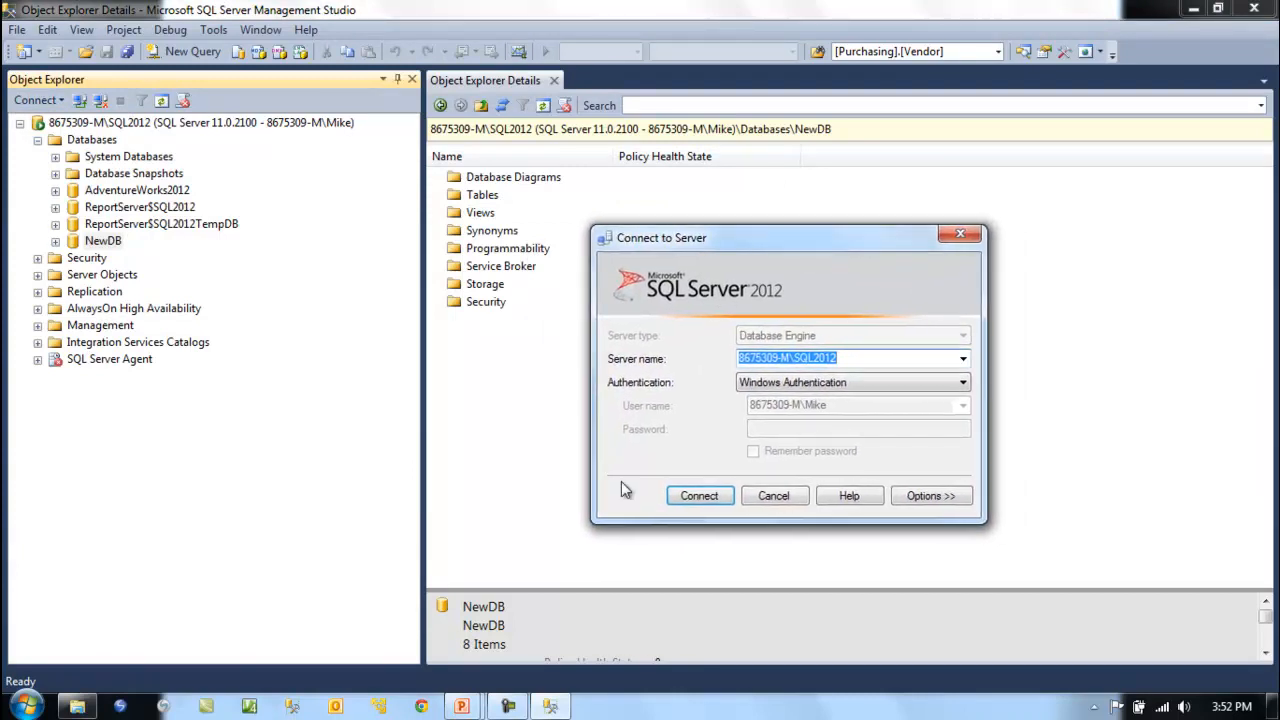
mouse_move(790, 250)
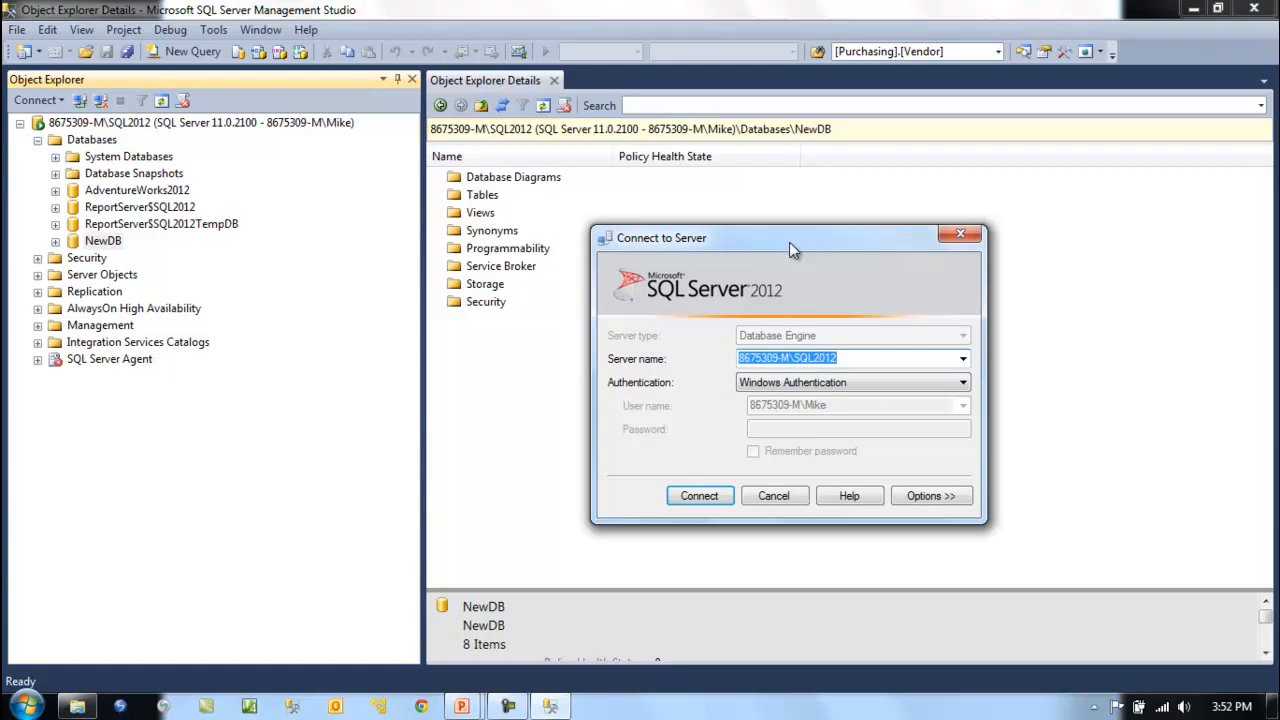
mouse_move(813, 300)
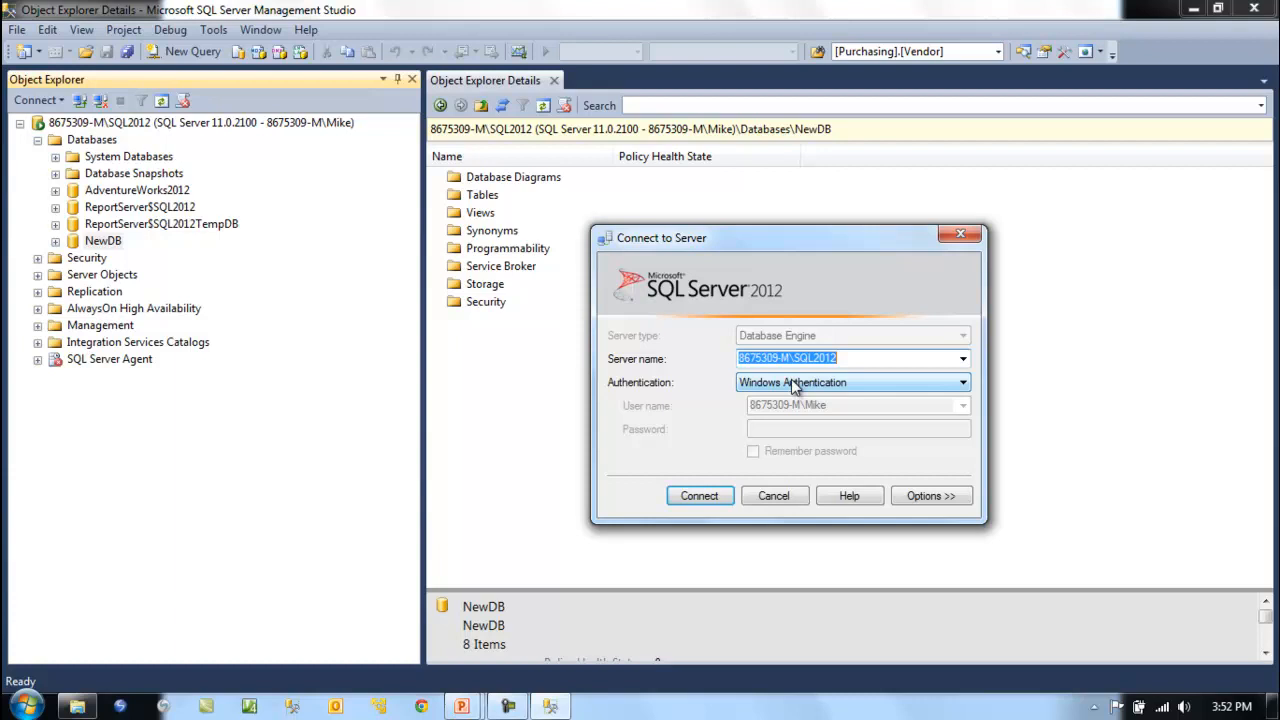
mouse_move(802, 392)
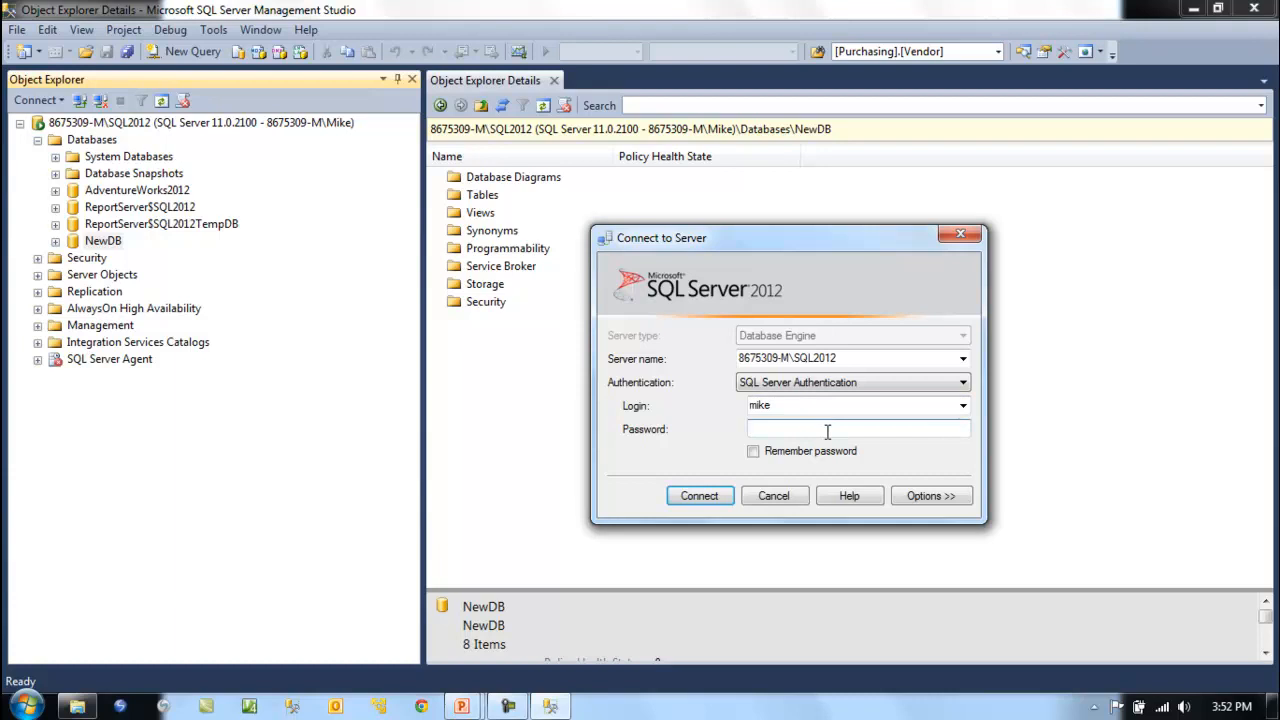
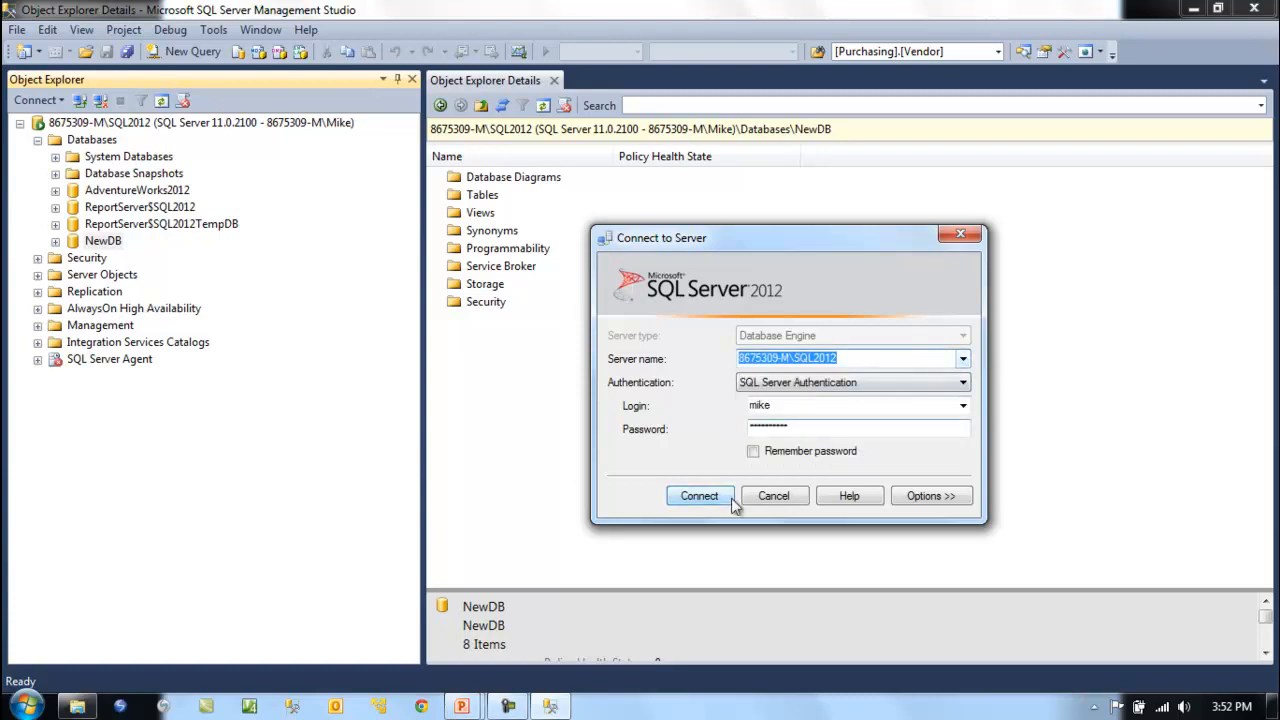
- Enter mike's password and connect to SQL2012 as that contained user
click(700, 495)
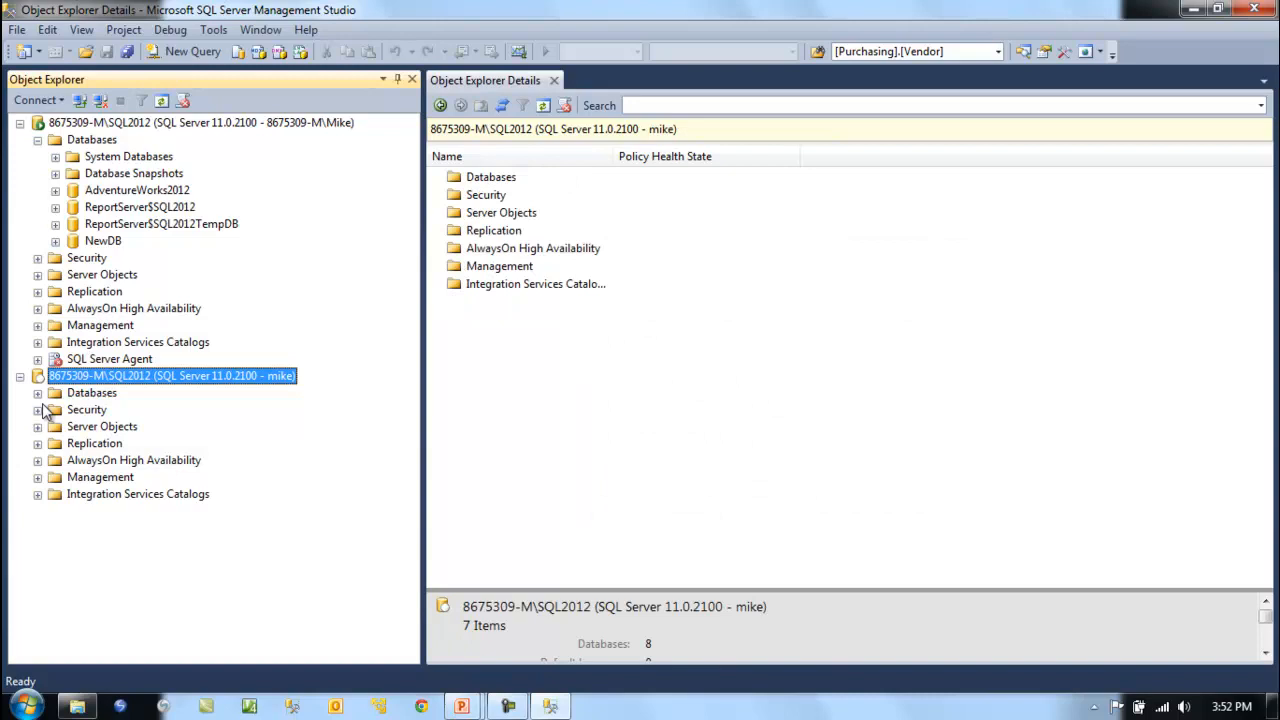
- Disconnect the mike server connection in Object Explorer
right_click(100, 375)
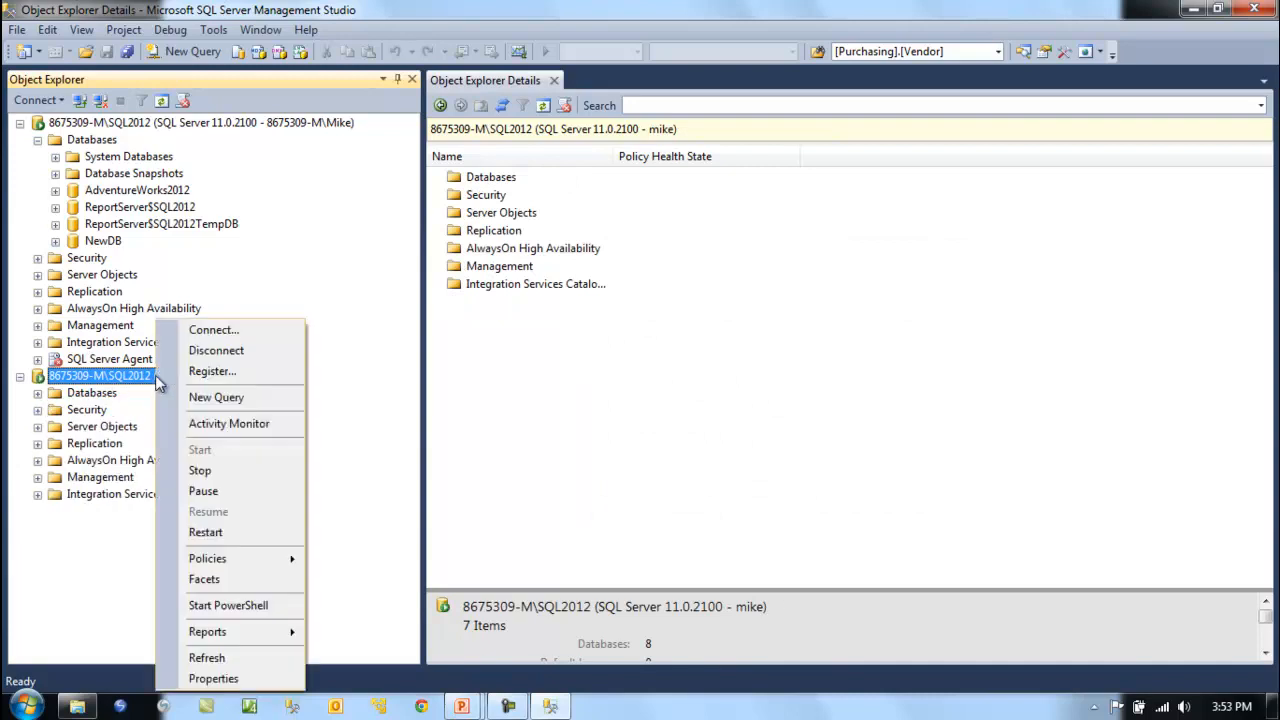
mouse_move(204, 579)
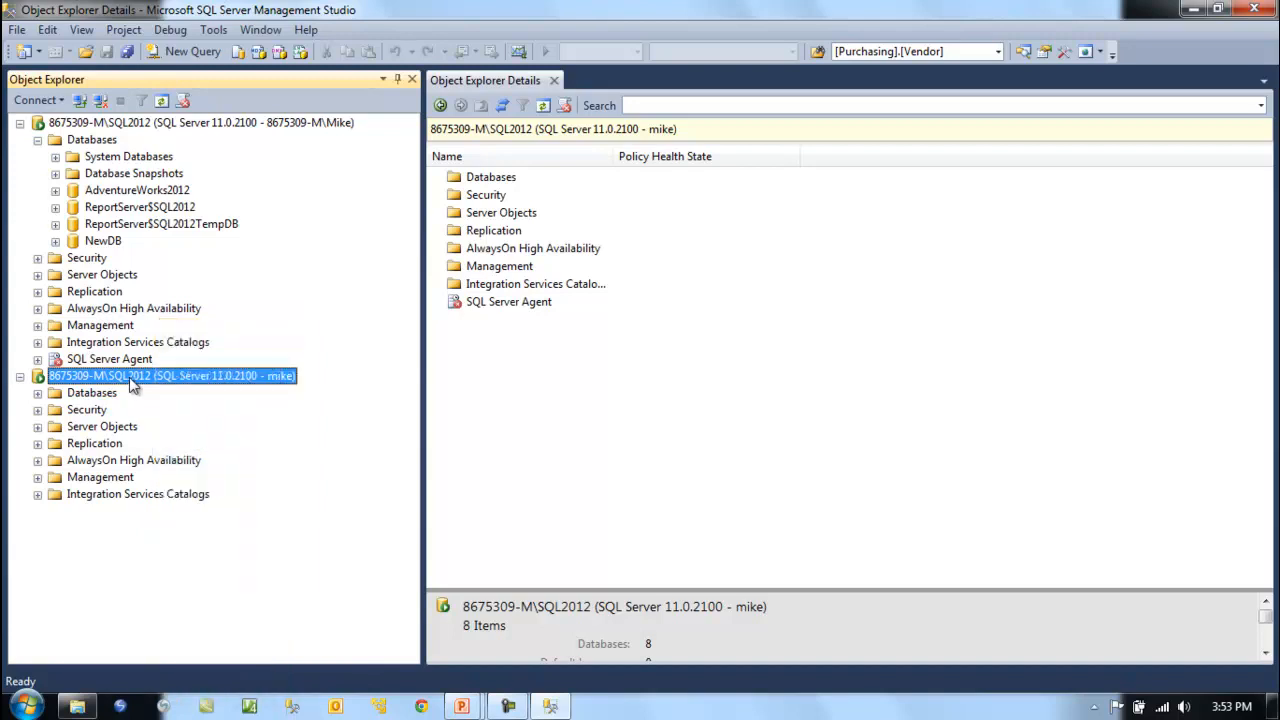
right_click(170, 375)
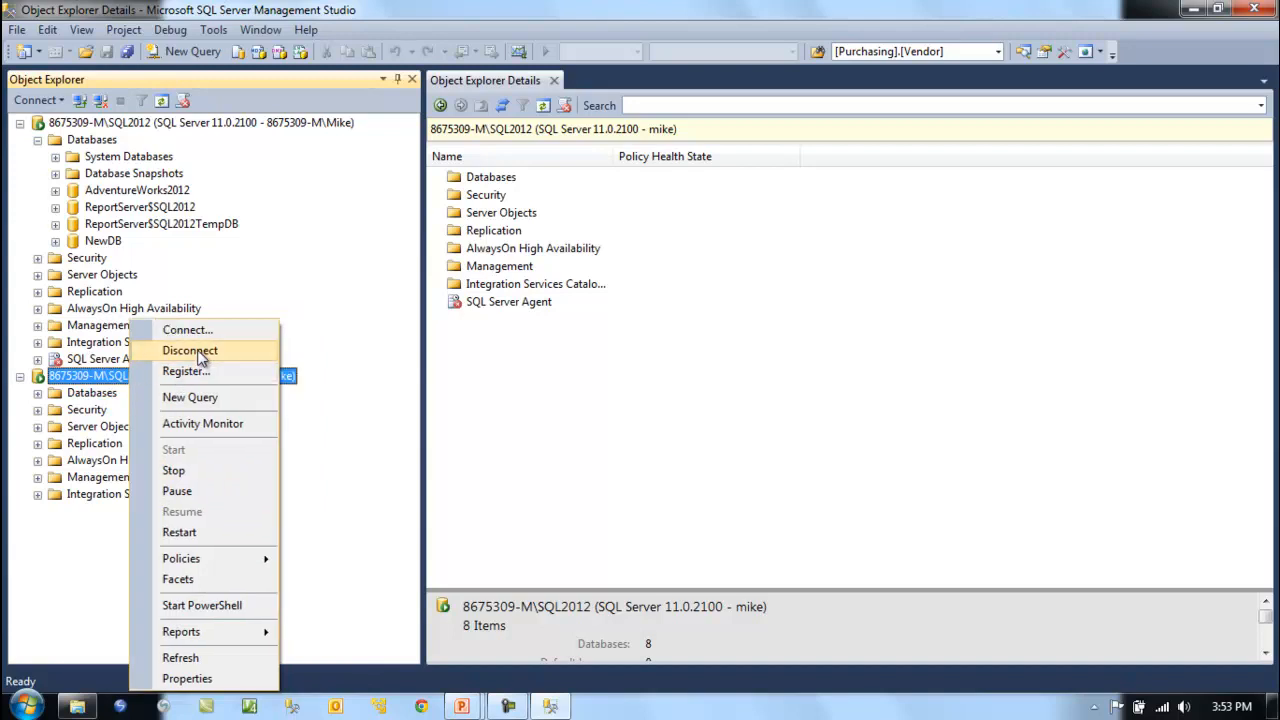
click(189, 350)
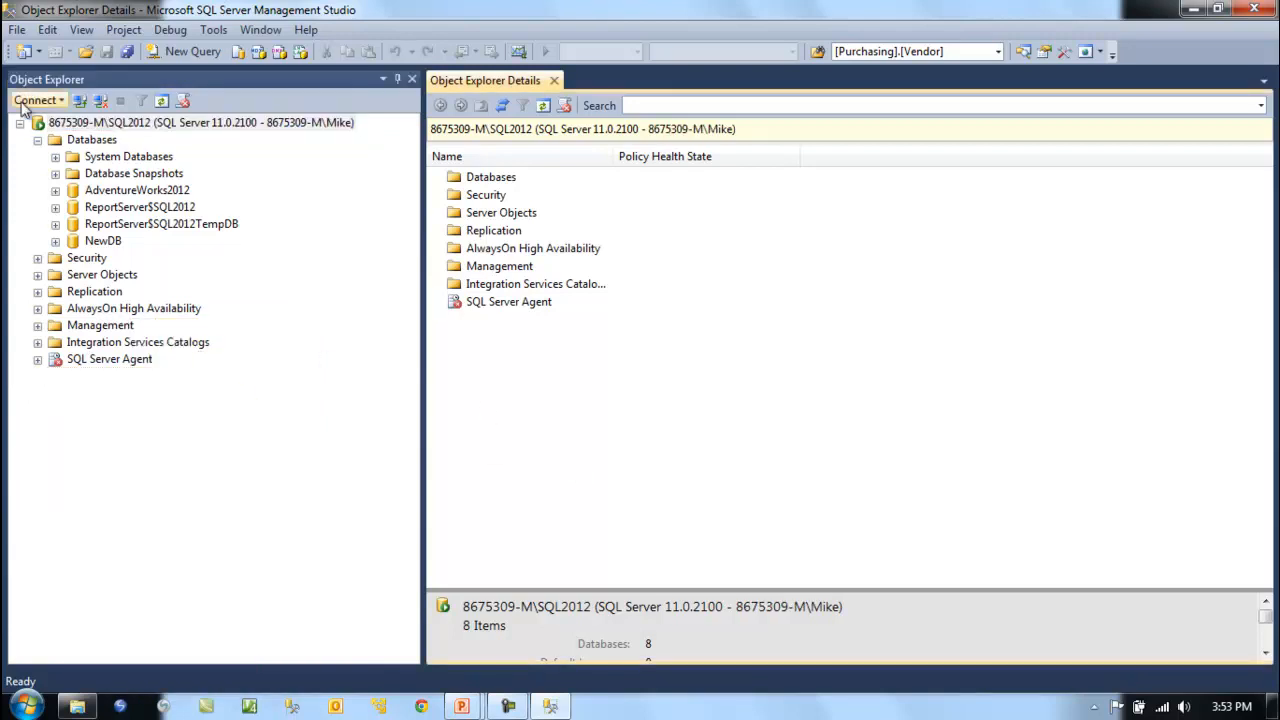
- Reconnect as mike with Connect to database set to <default>, then disconnect
click(35, 100)
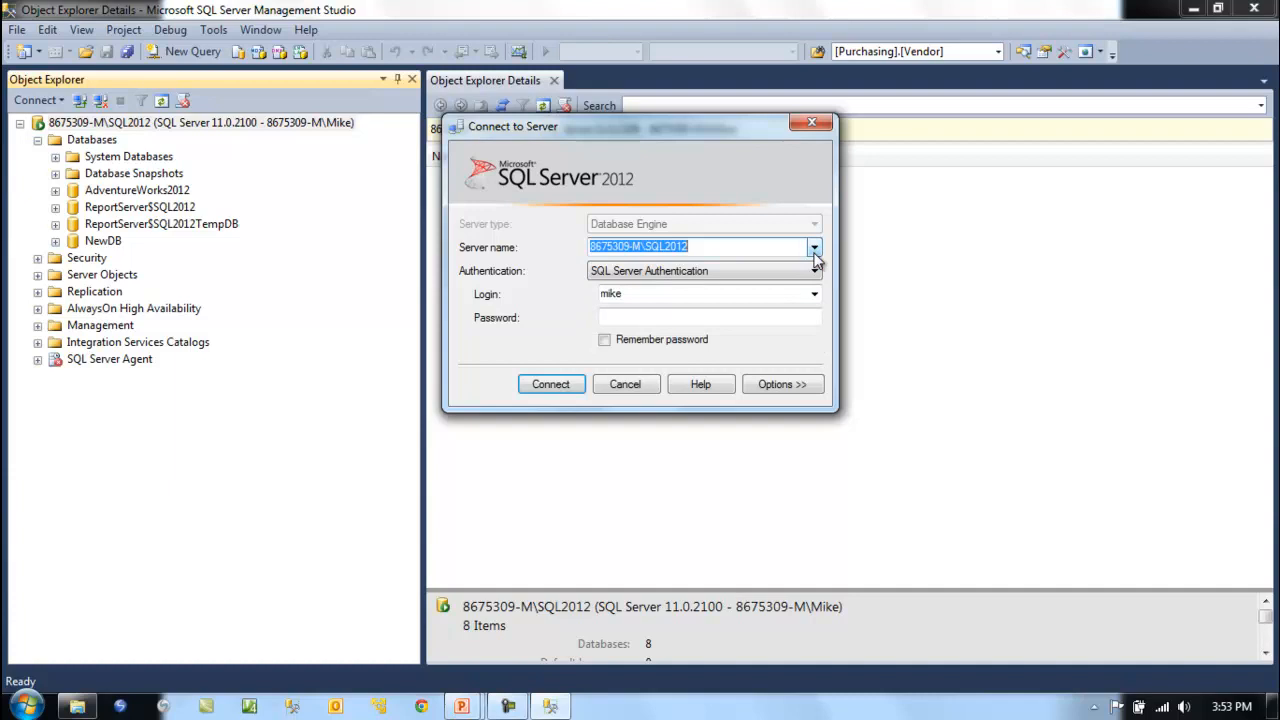
click(782, 384)
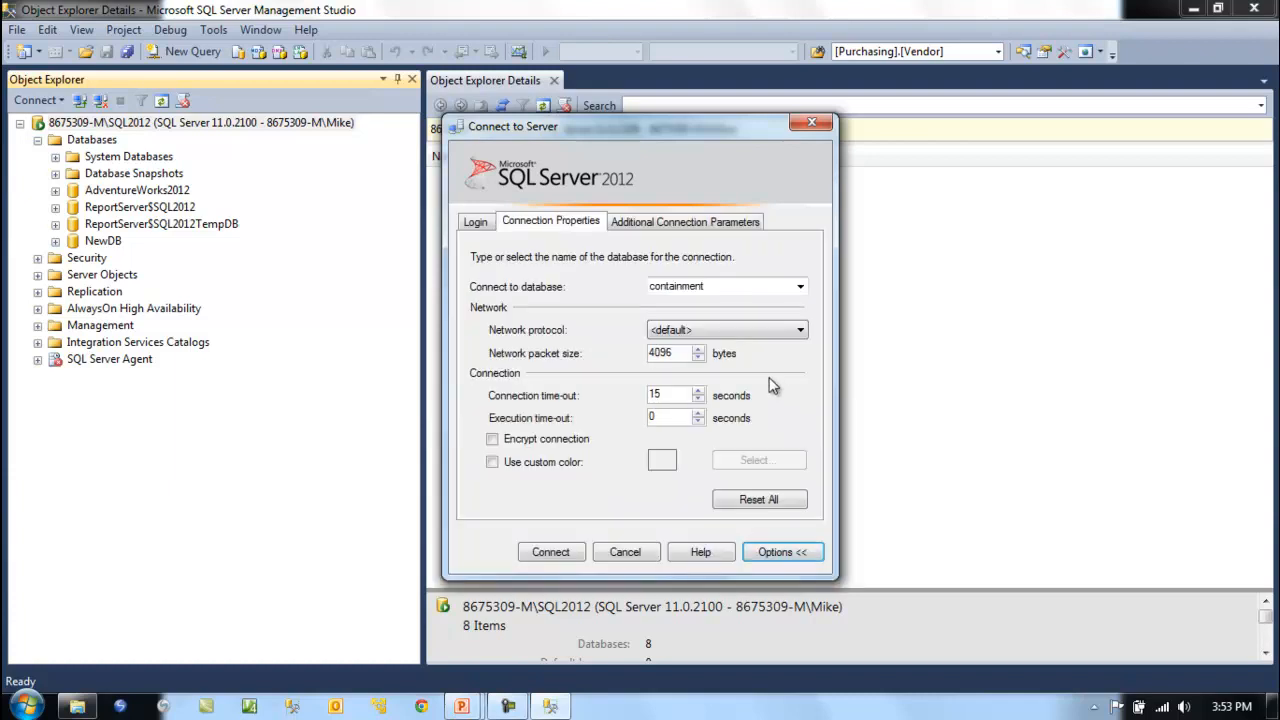
mouse_move(730, 313)
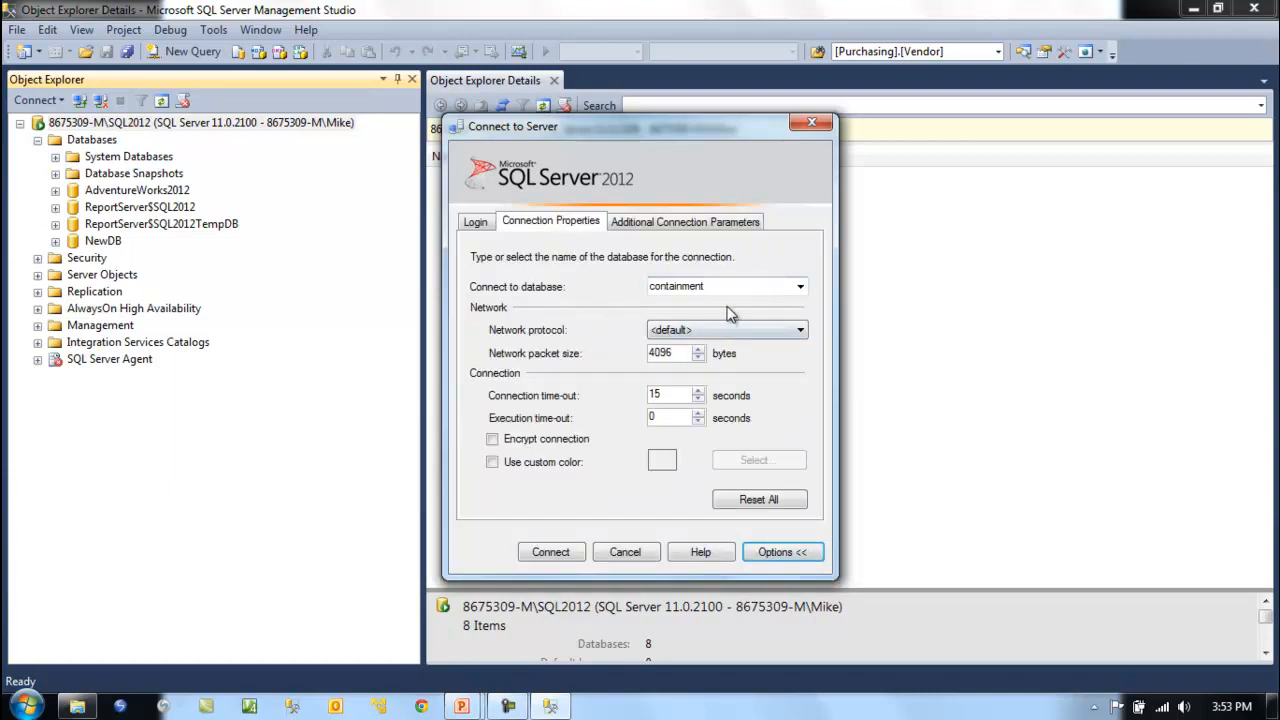
mouse_move(667, 307)
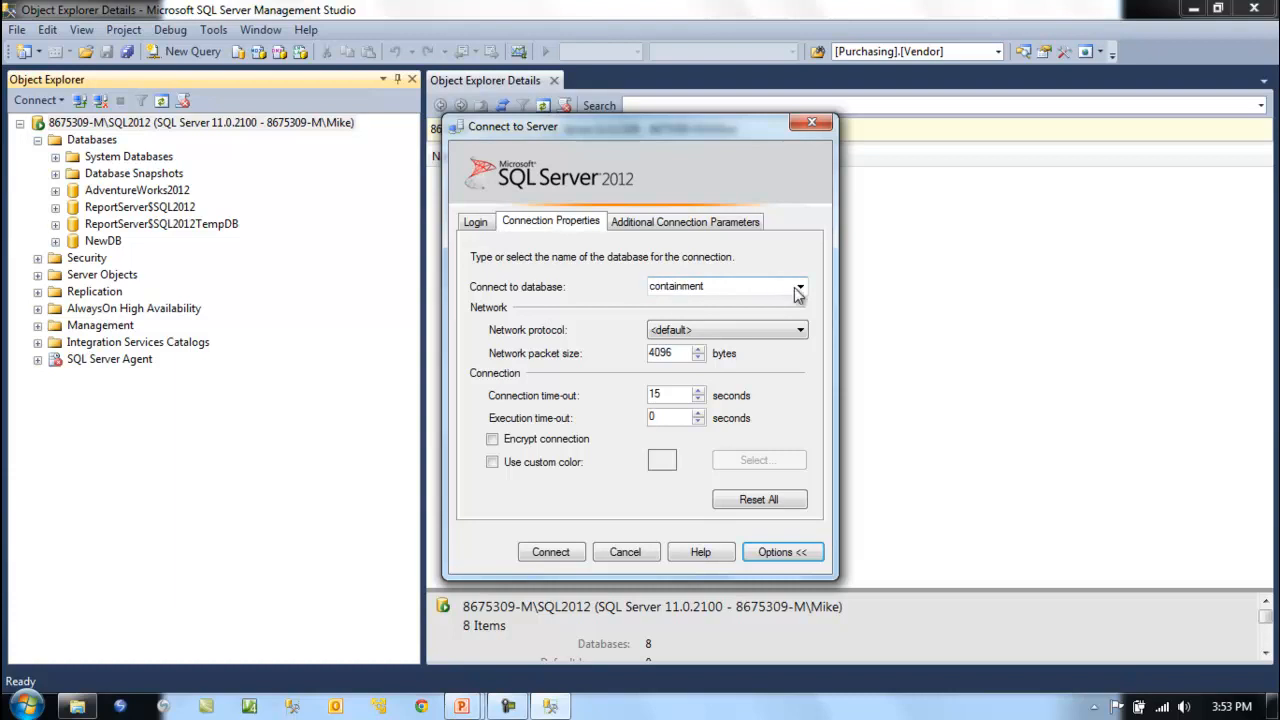
triple_click(710, 286)
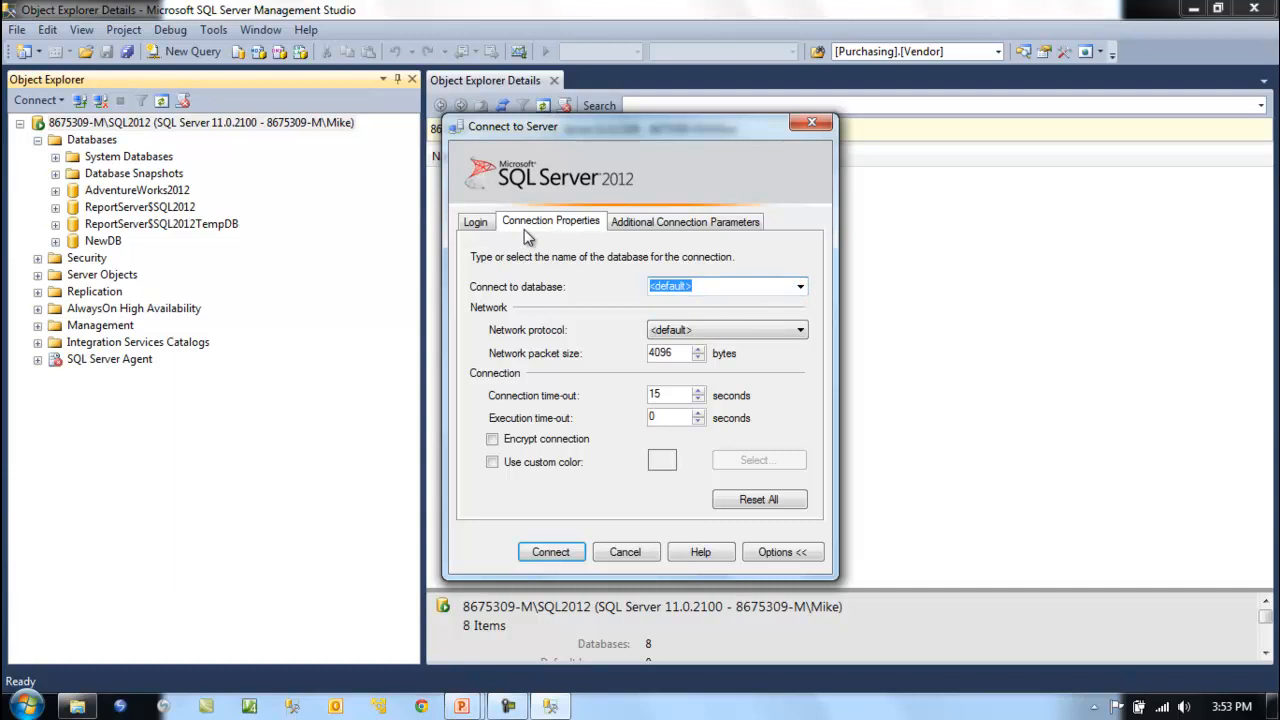
click(475, 221)
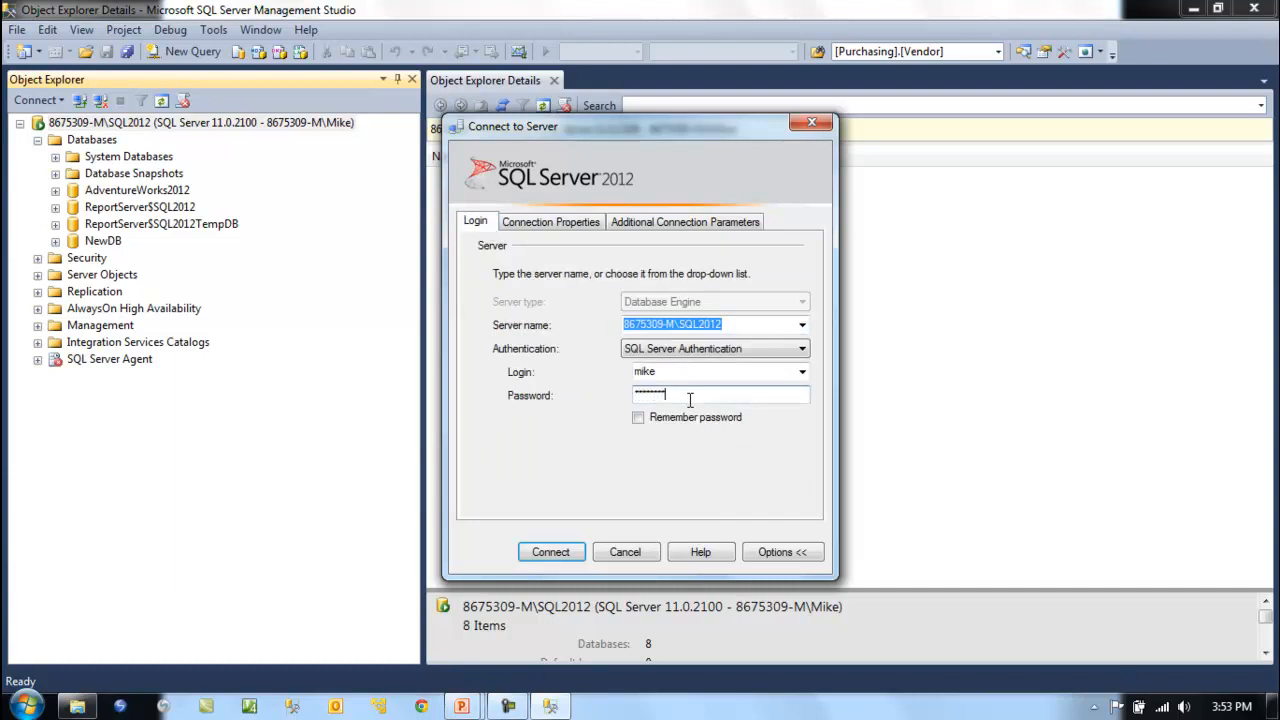
click(550, 552)
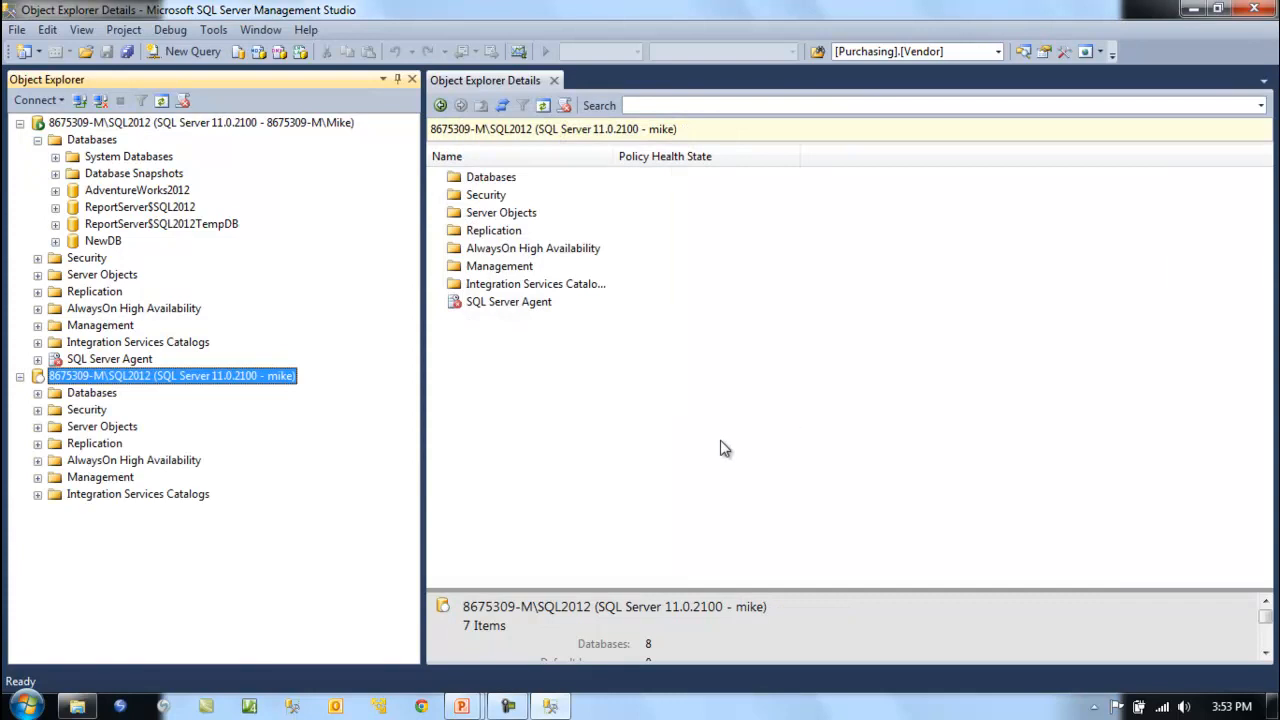
right_click(170, 375)
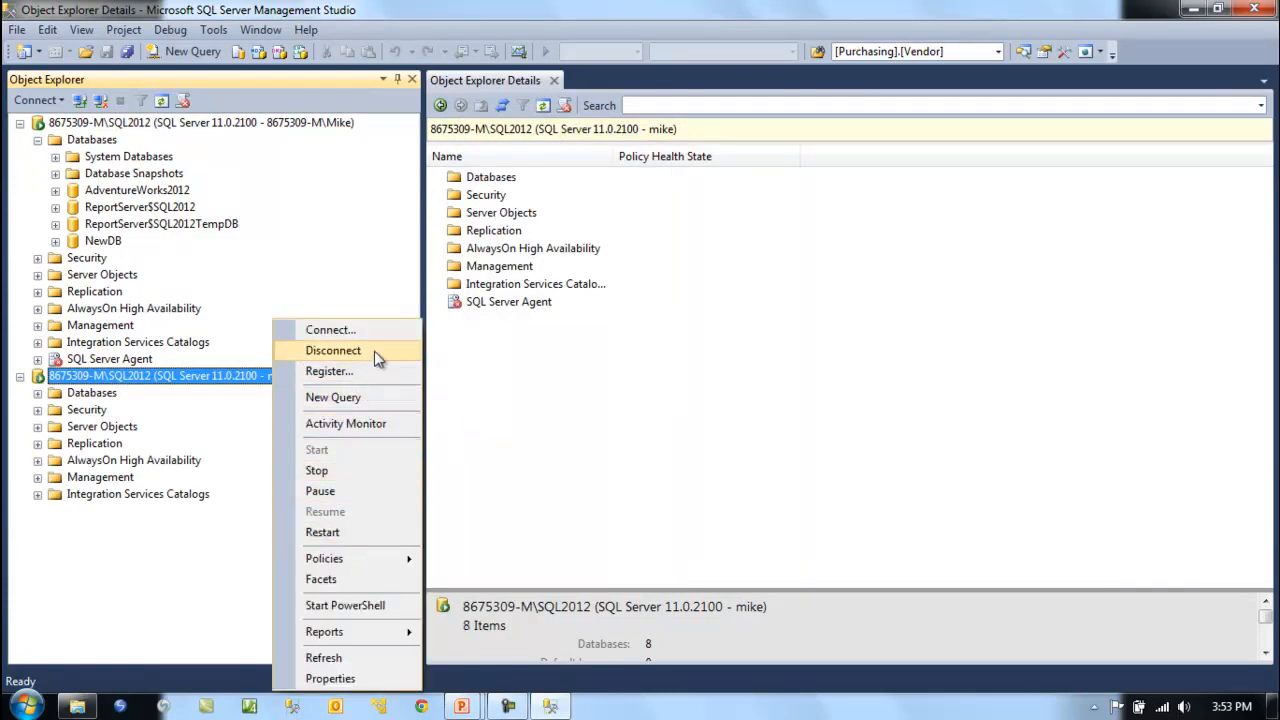
click(333, 350)
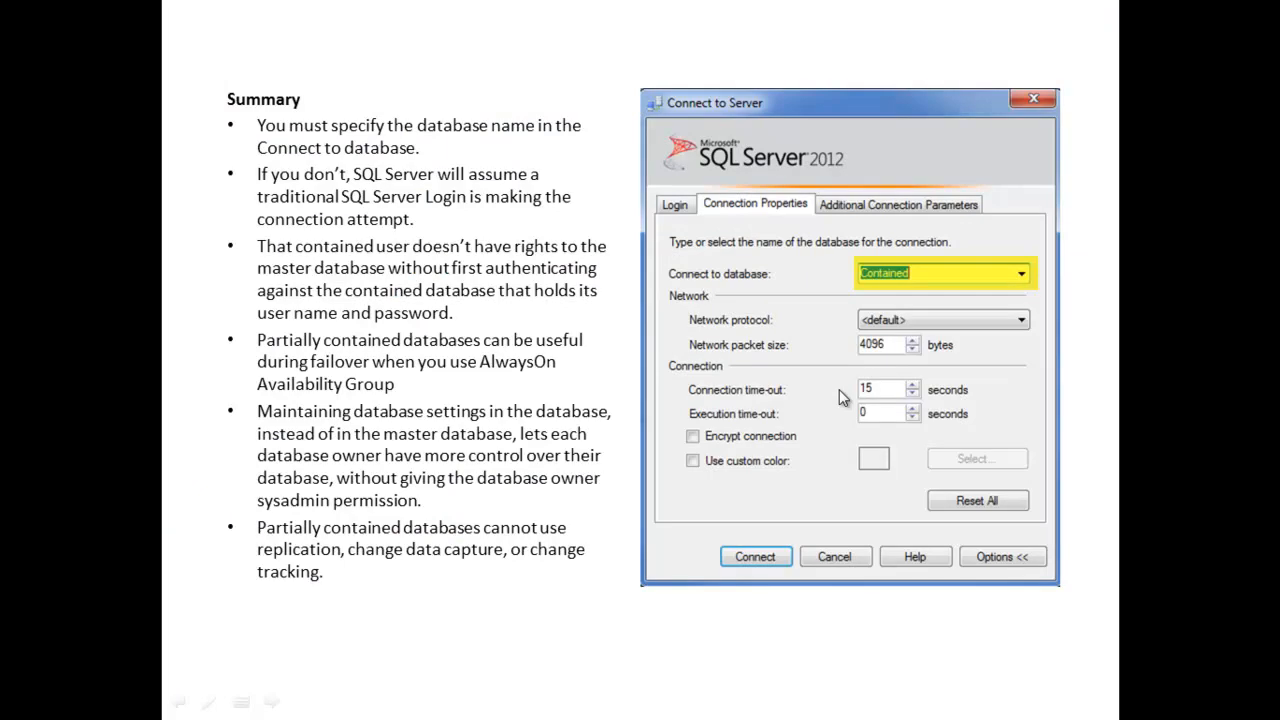
mouse_move(920, 262)
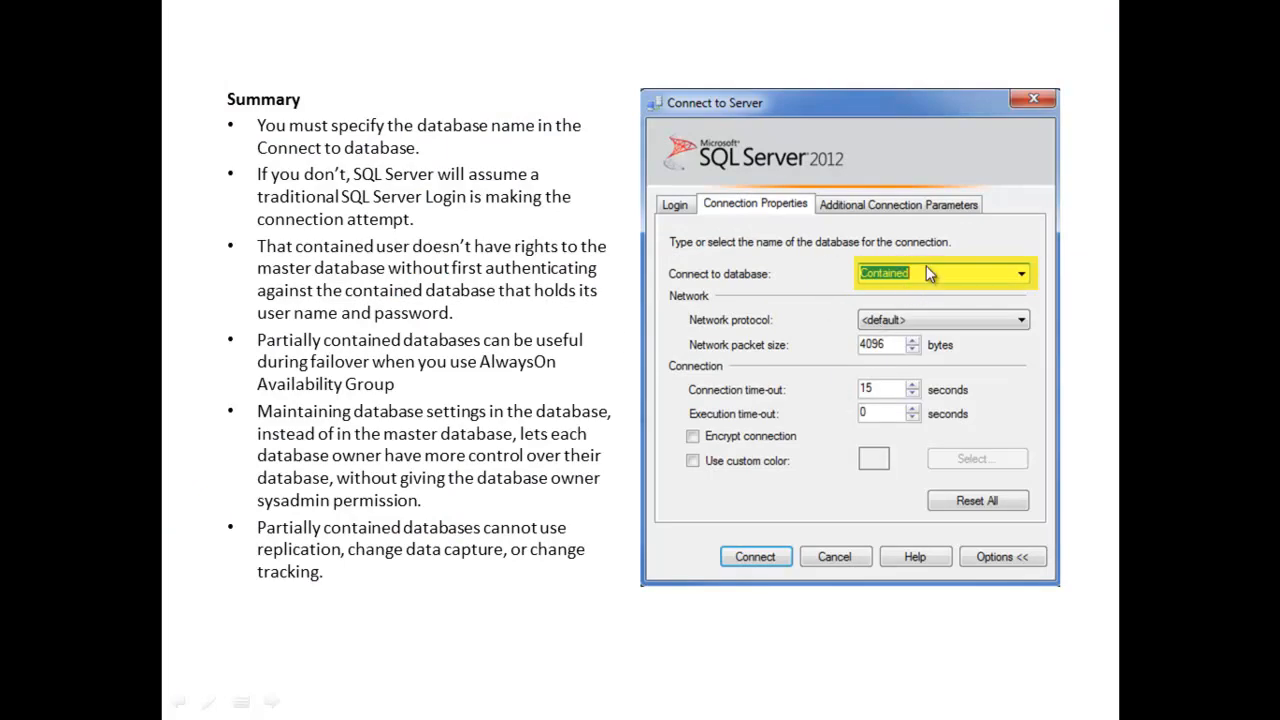
mouse_move(363, 165)
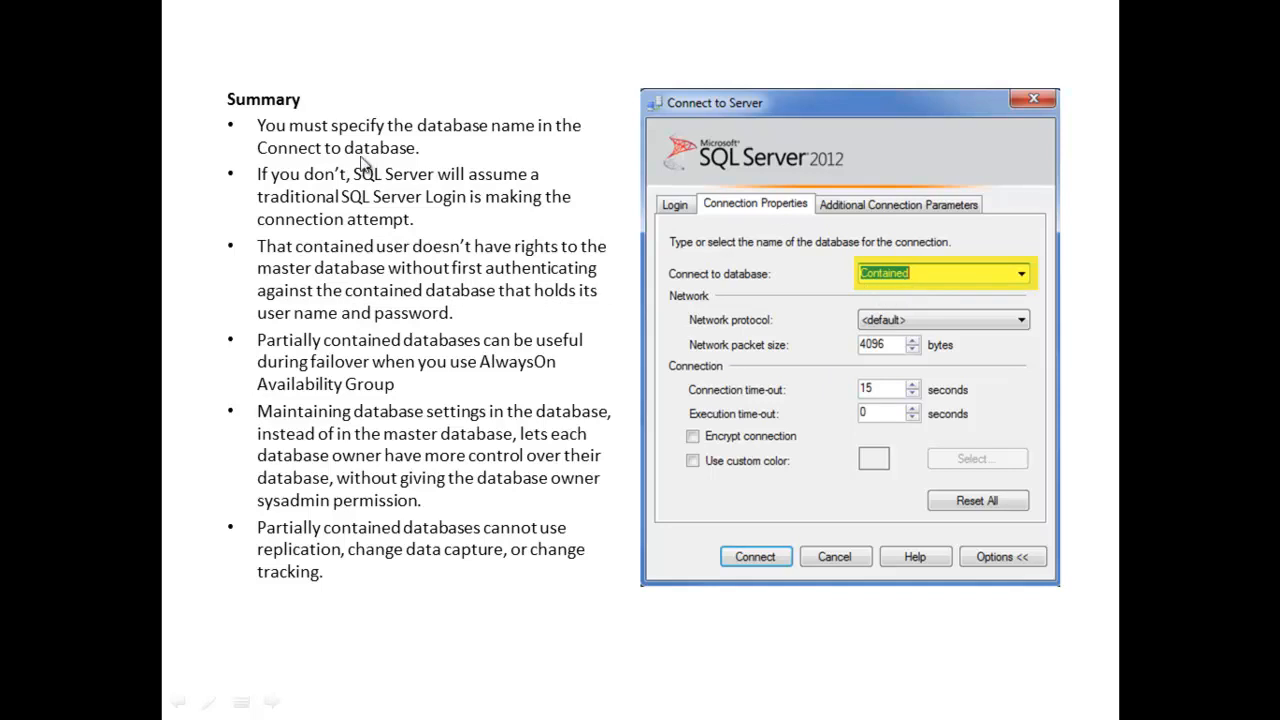
mouse_move(362, 146)
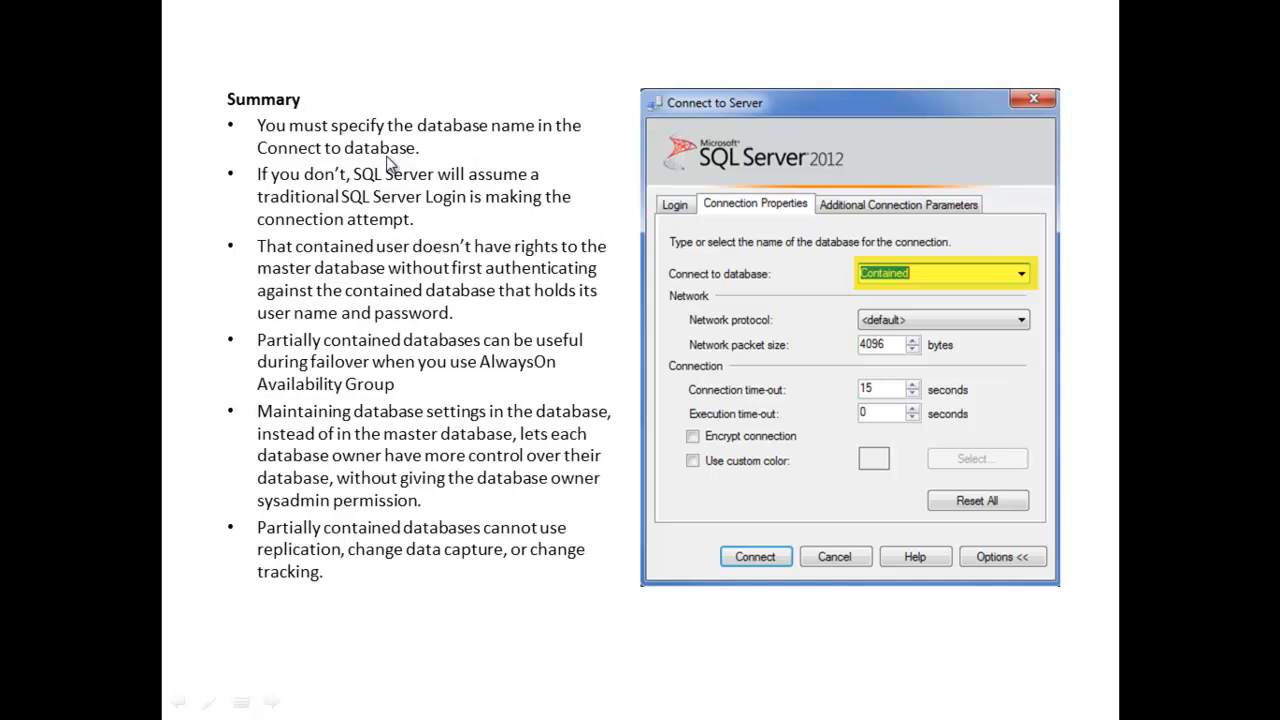
mouse_move(614, 142)
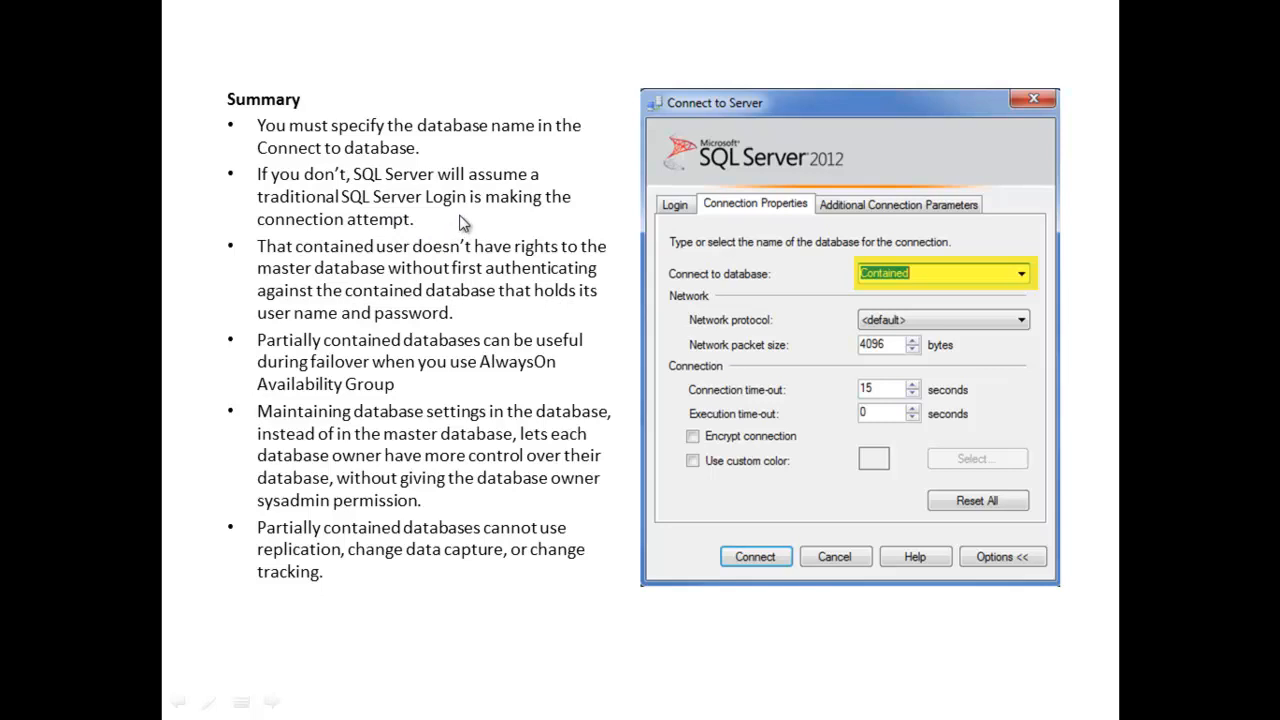
mouse_move(487, 322)
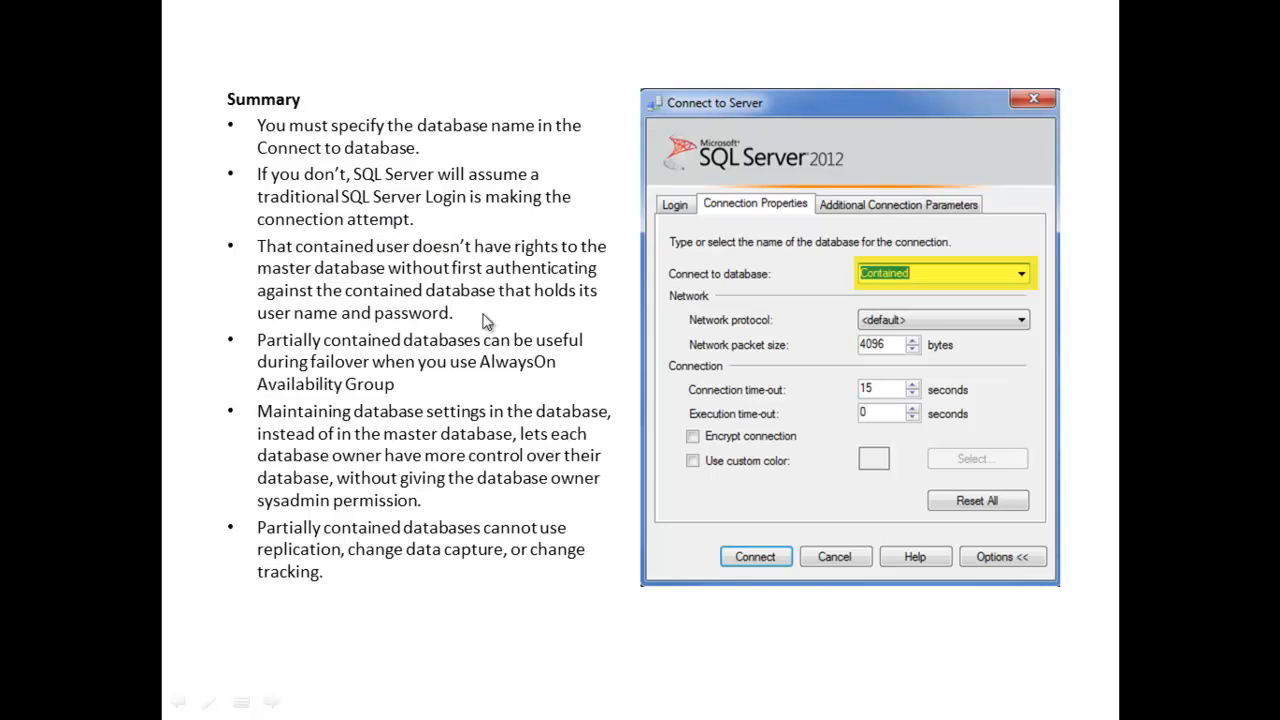
mouse_move(487, 332)
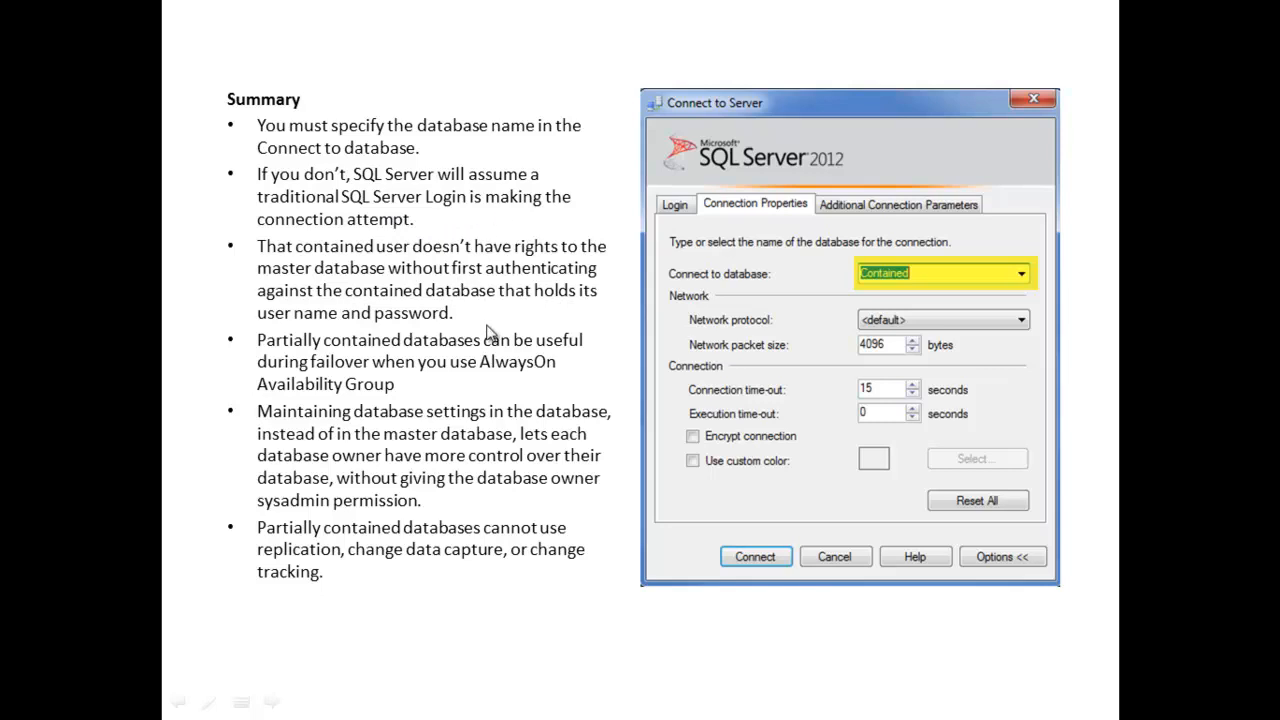
mouse_move(505, 303)
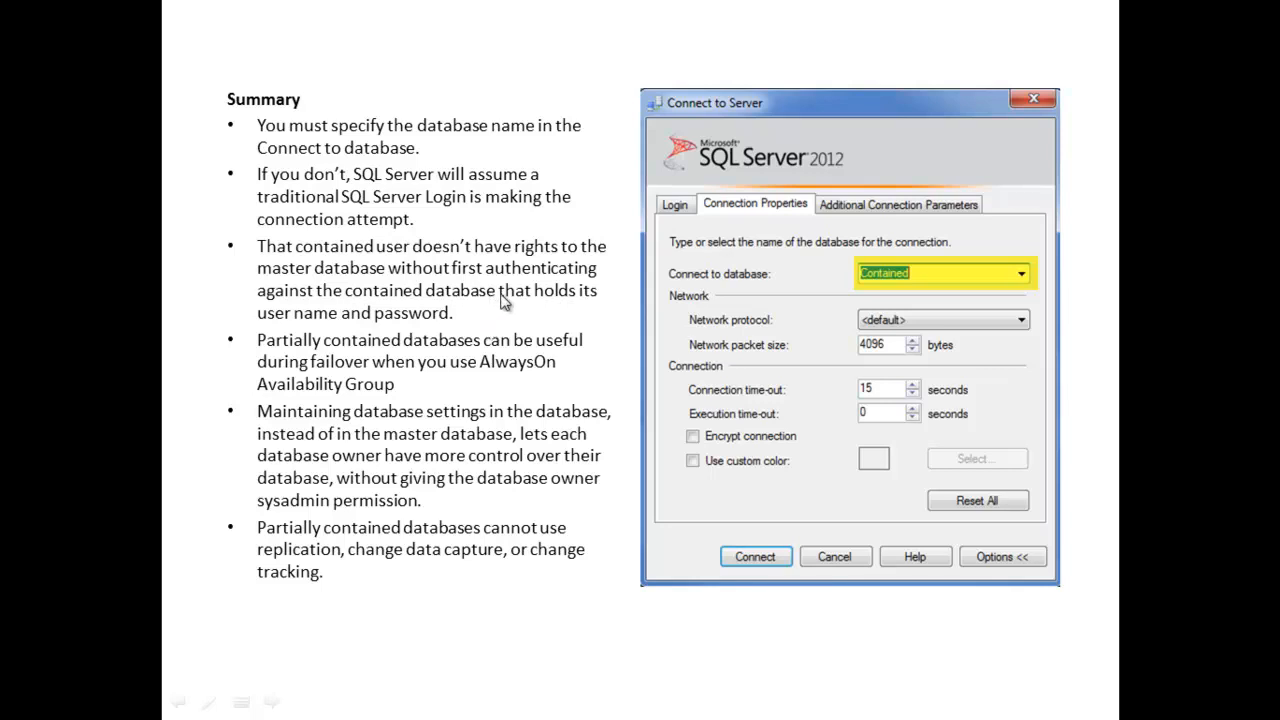
mouse_move(478, 318)
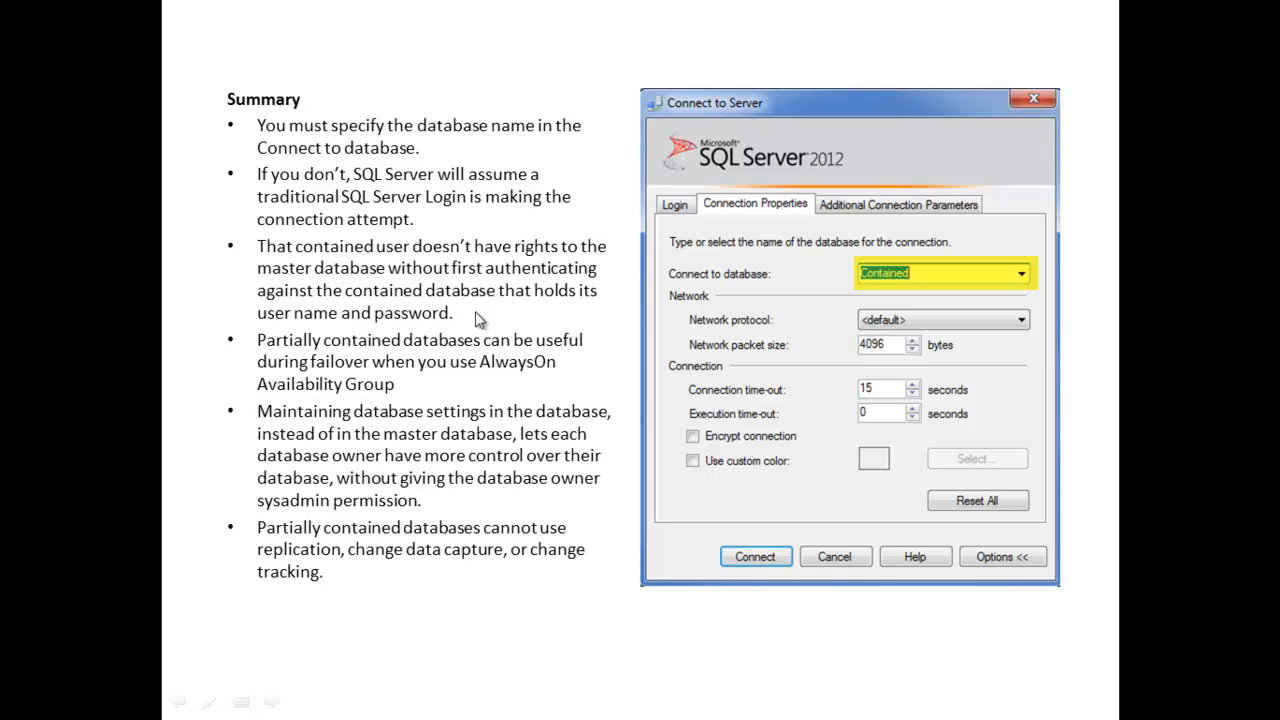
mouse_move(480, 290)
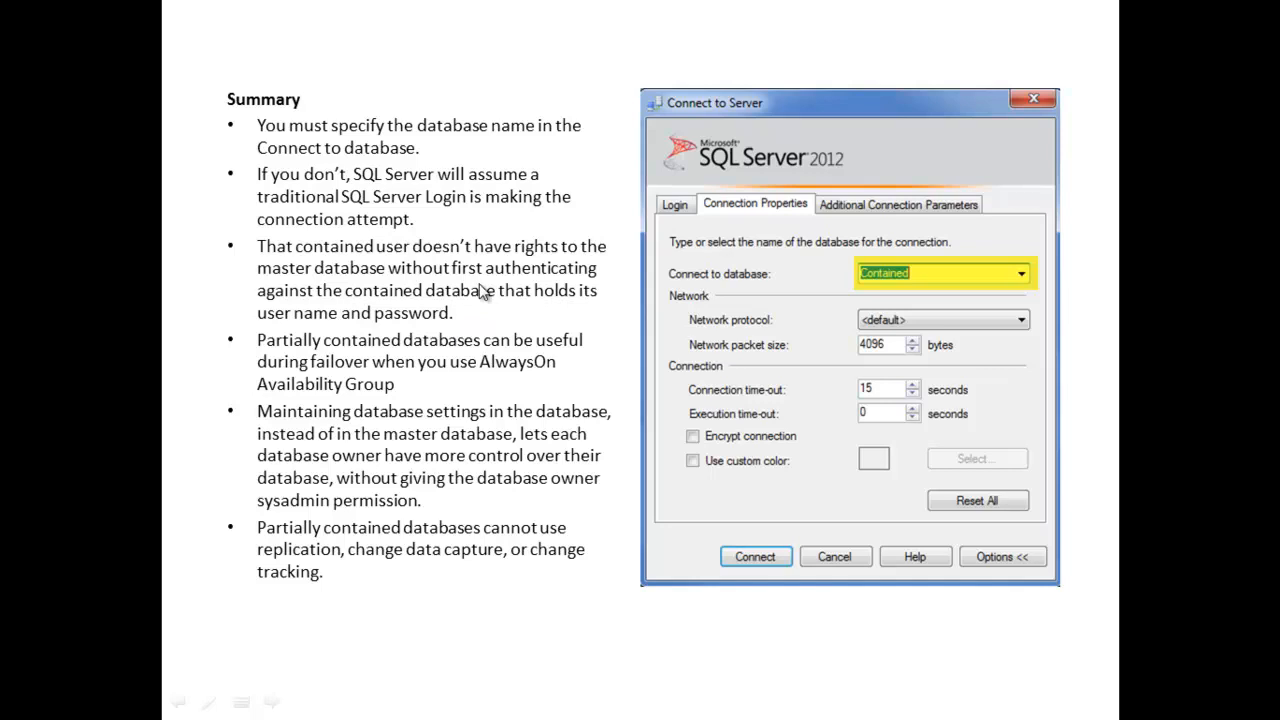
mouse_move(478, 405)
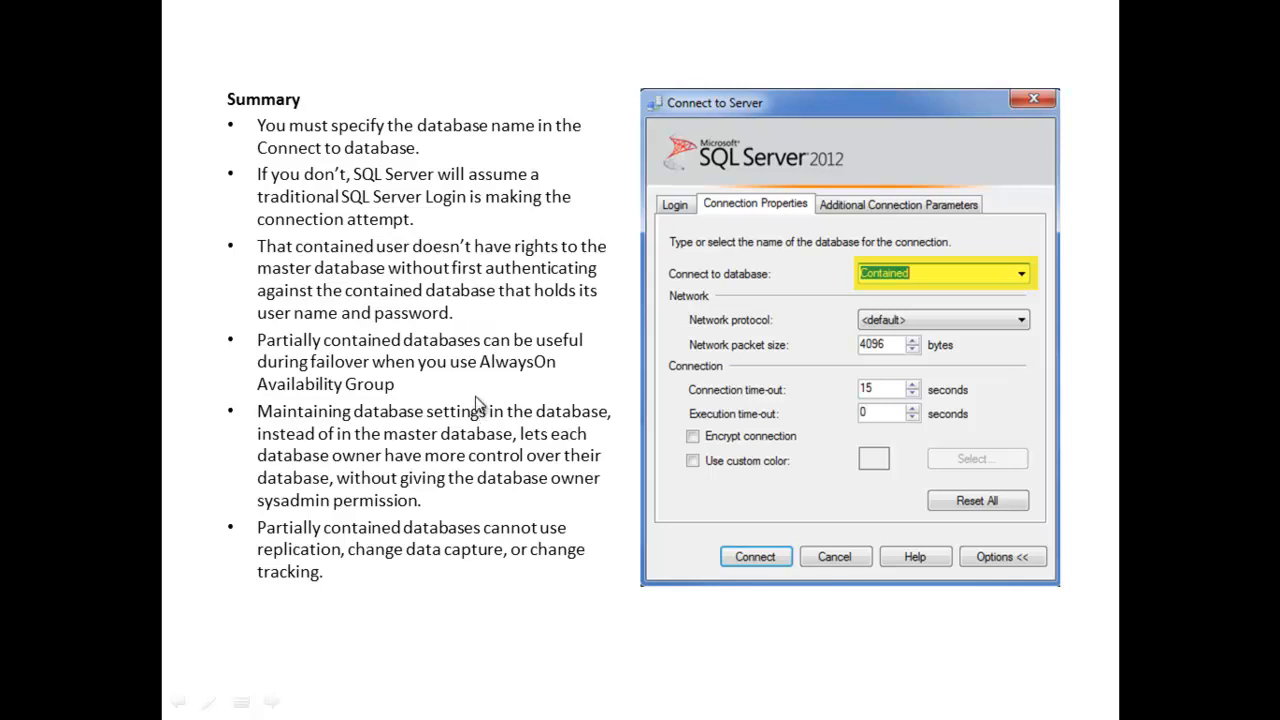
mouse_move(462, 408)
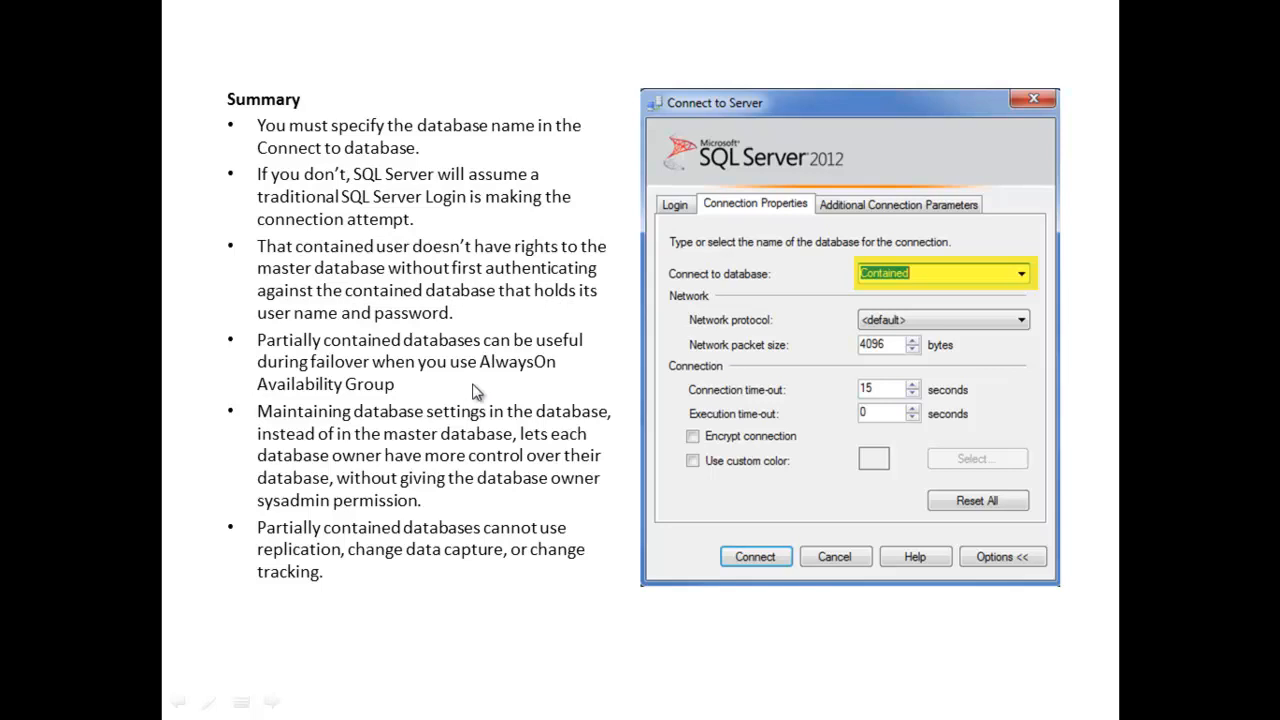
mouse_move(420, 391)
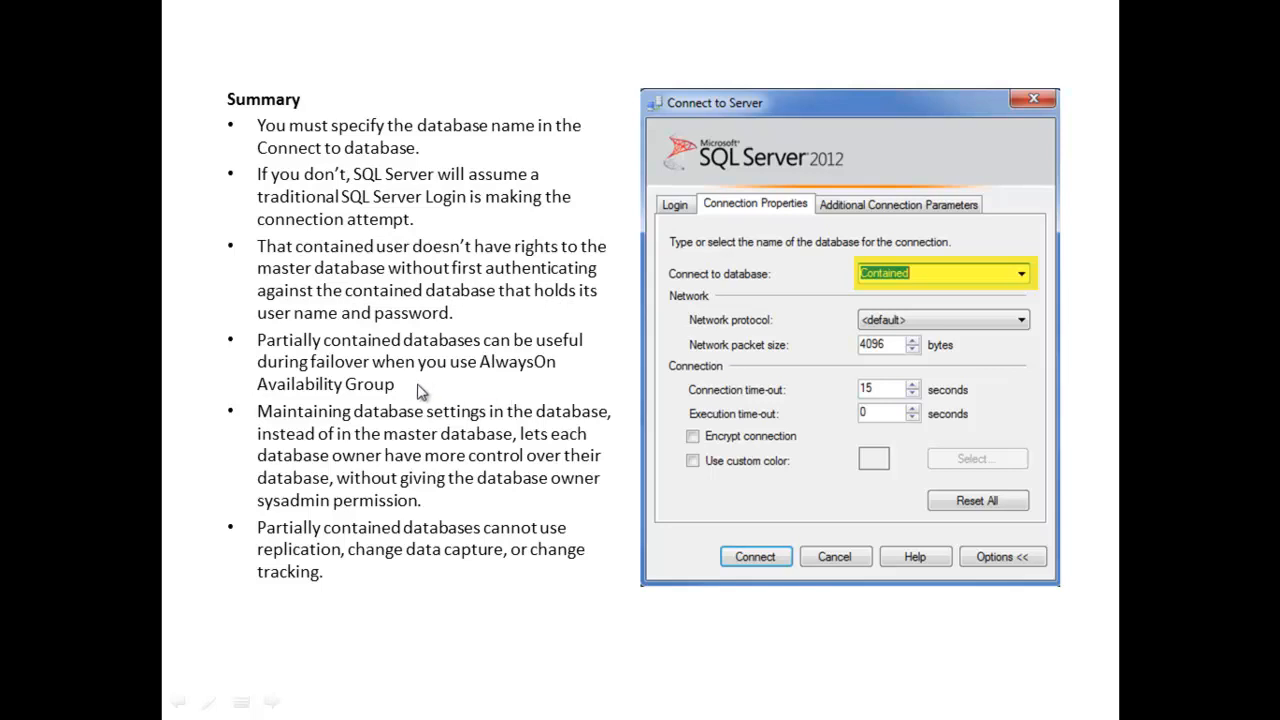
mouse_move(358, 398)
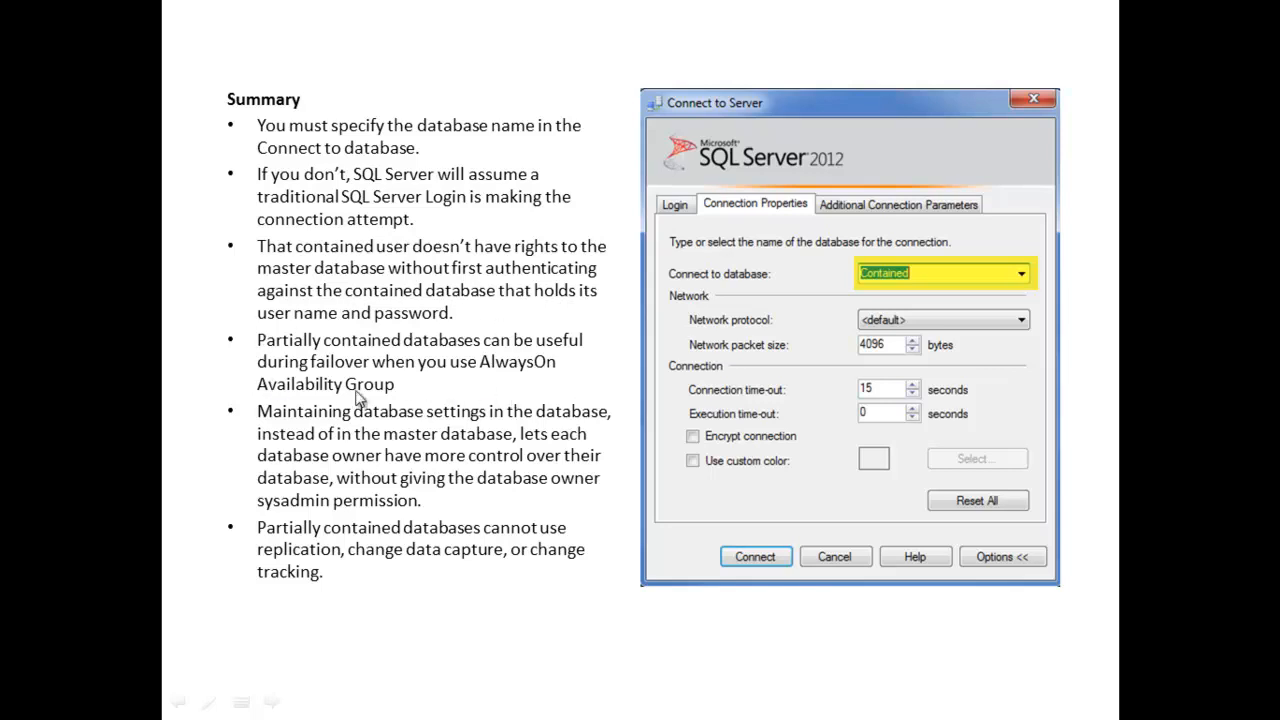
mouse_move(340, 400)
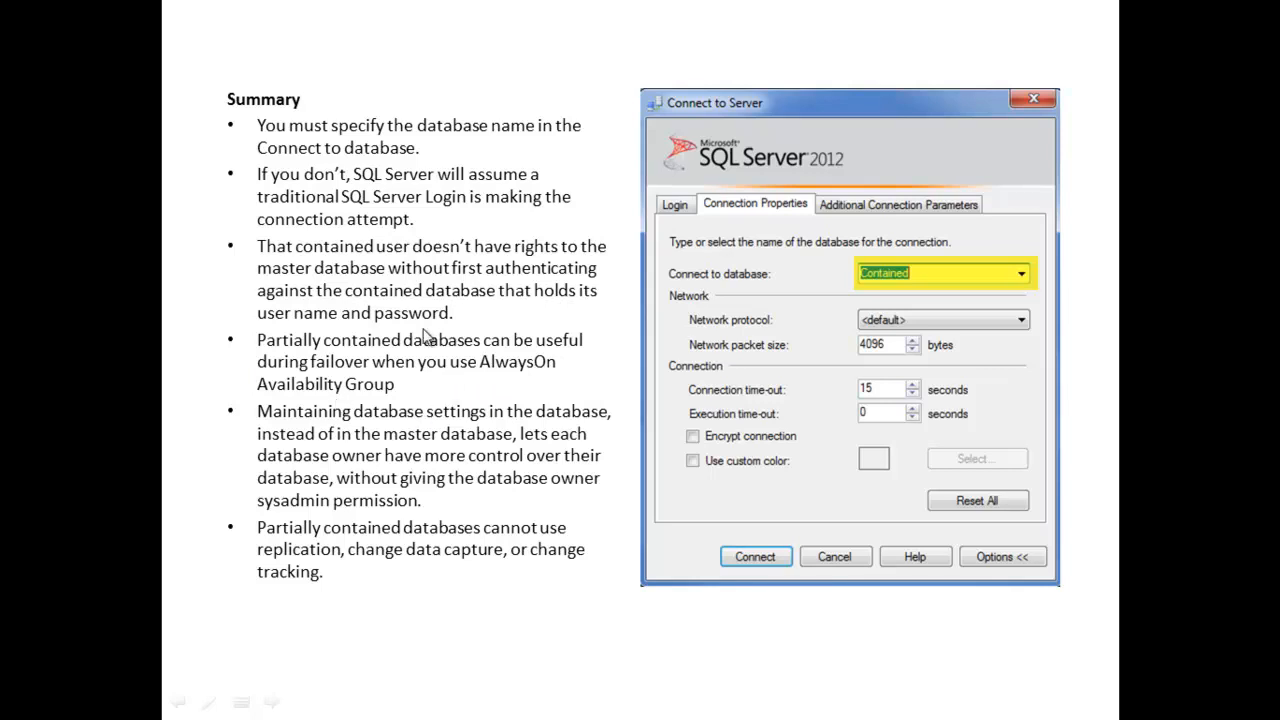
mouse_move(420, 393)
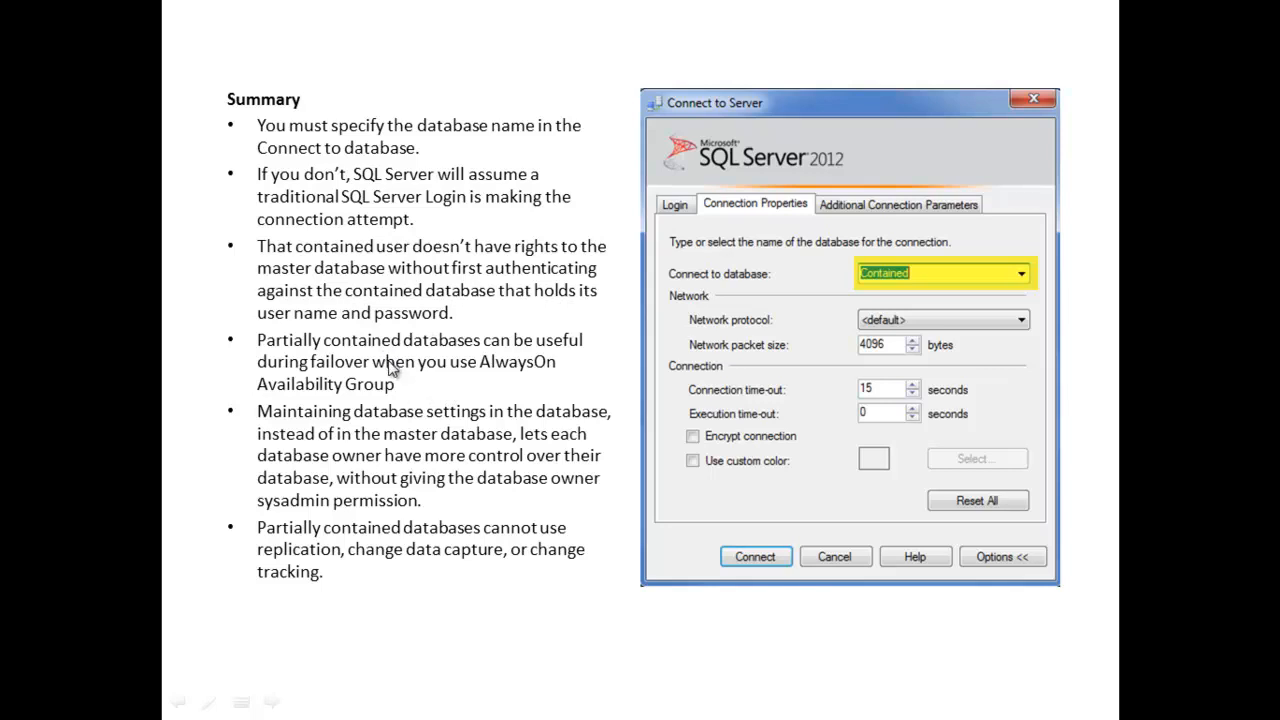
mouse_move(420, 400)
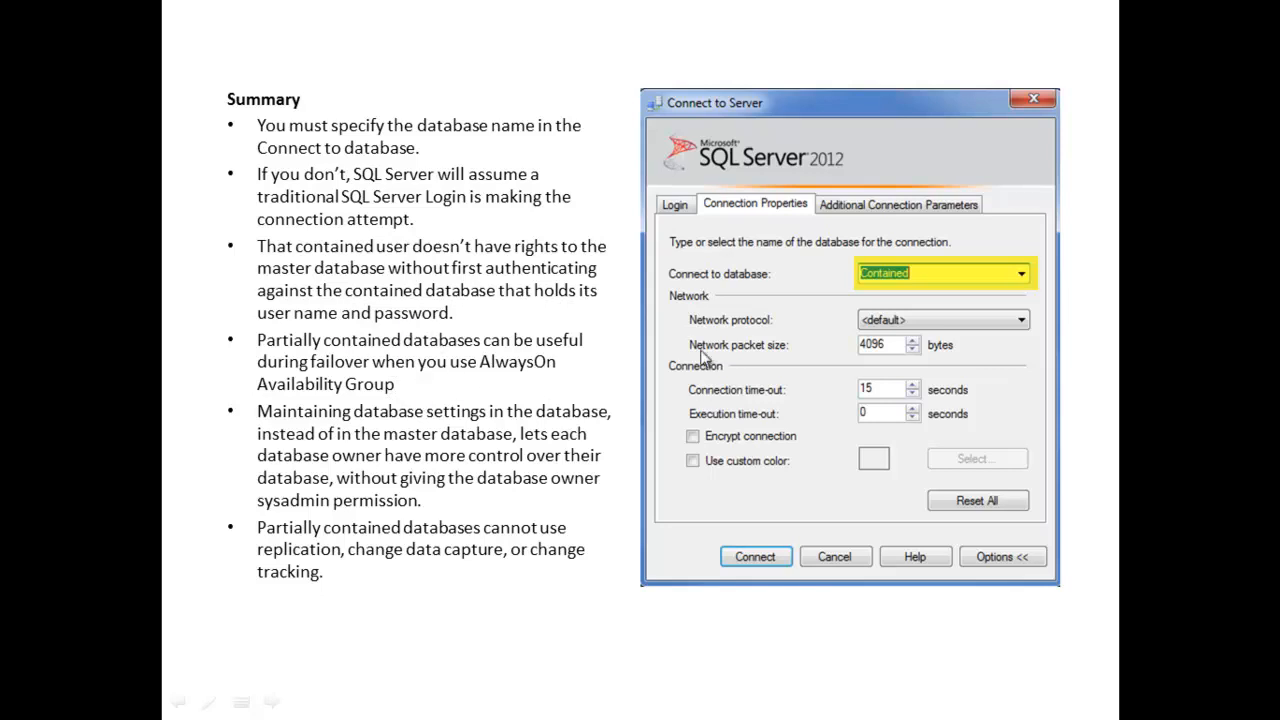
mouse_move(842, 355)
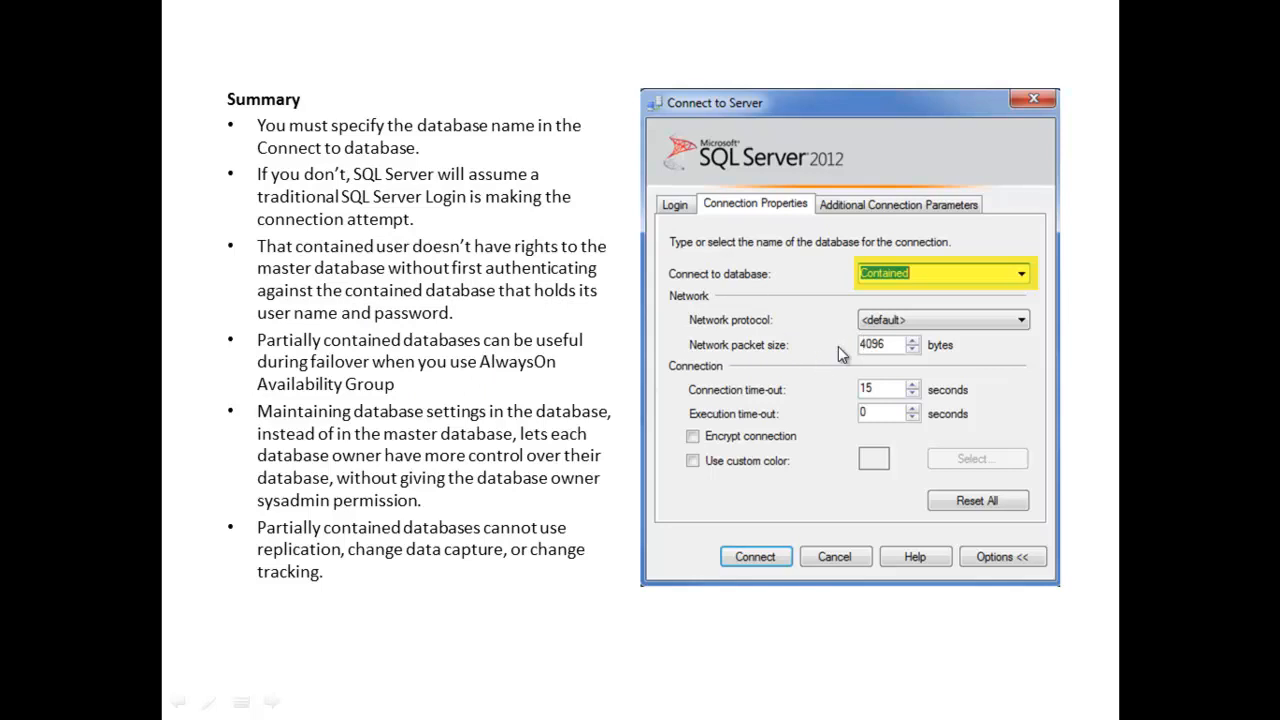
mouse_move(577, 387)
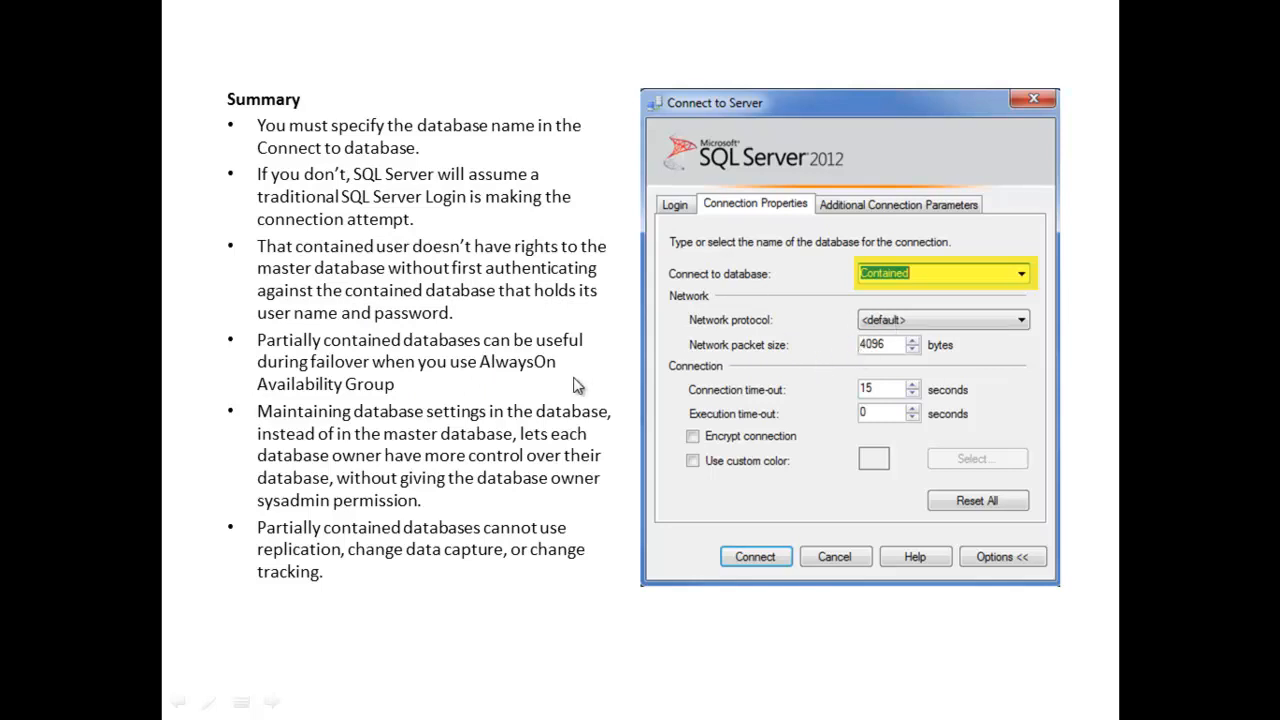
mouse_move(905, 370)
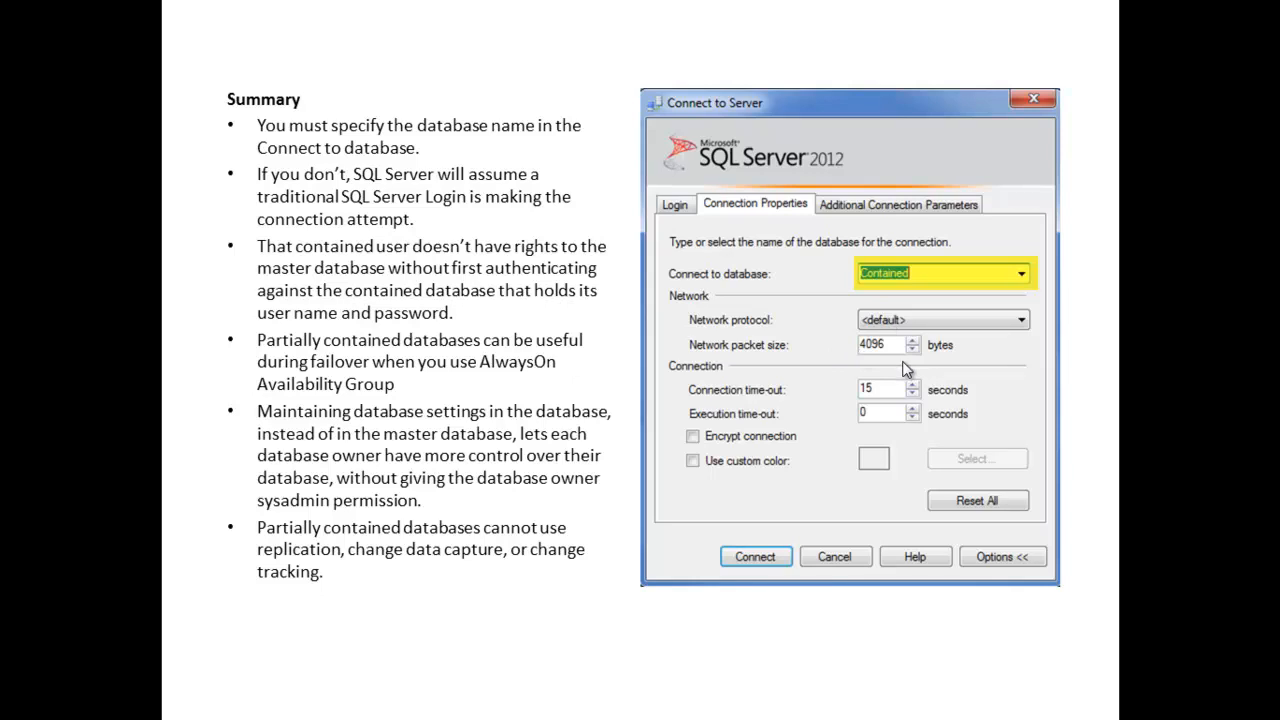
mouse_move(455, 405)
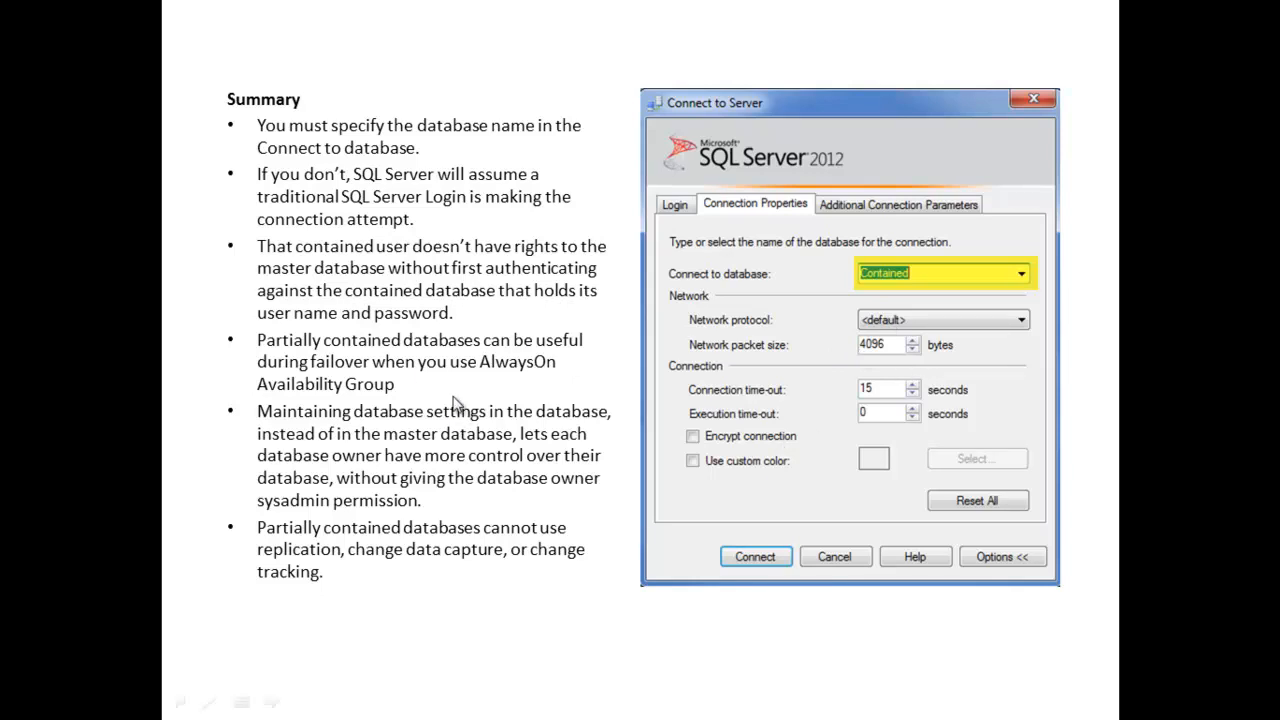
mouse_move(472, 505)
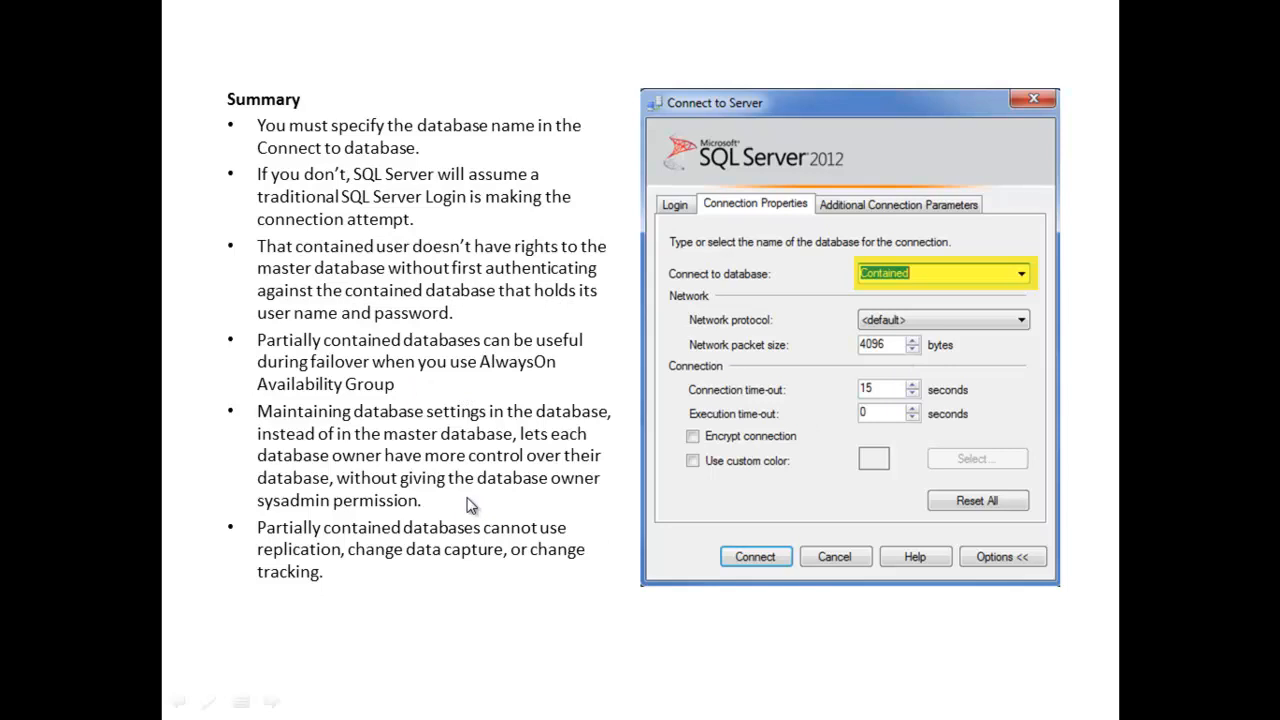
mouse_move(393, 463)
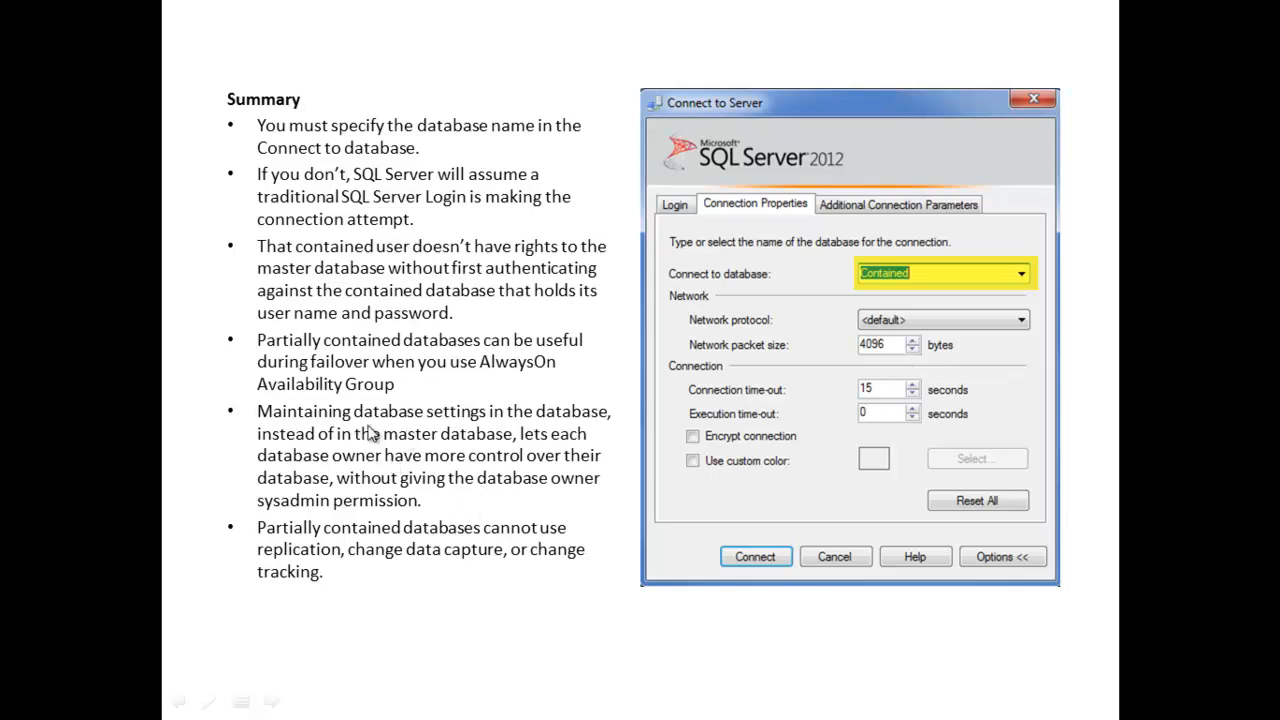
mouse_move(322, 443)
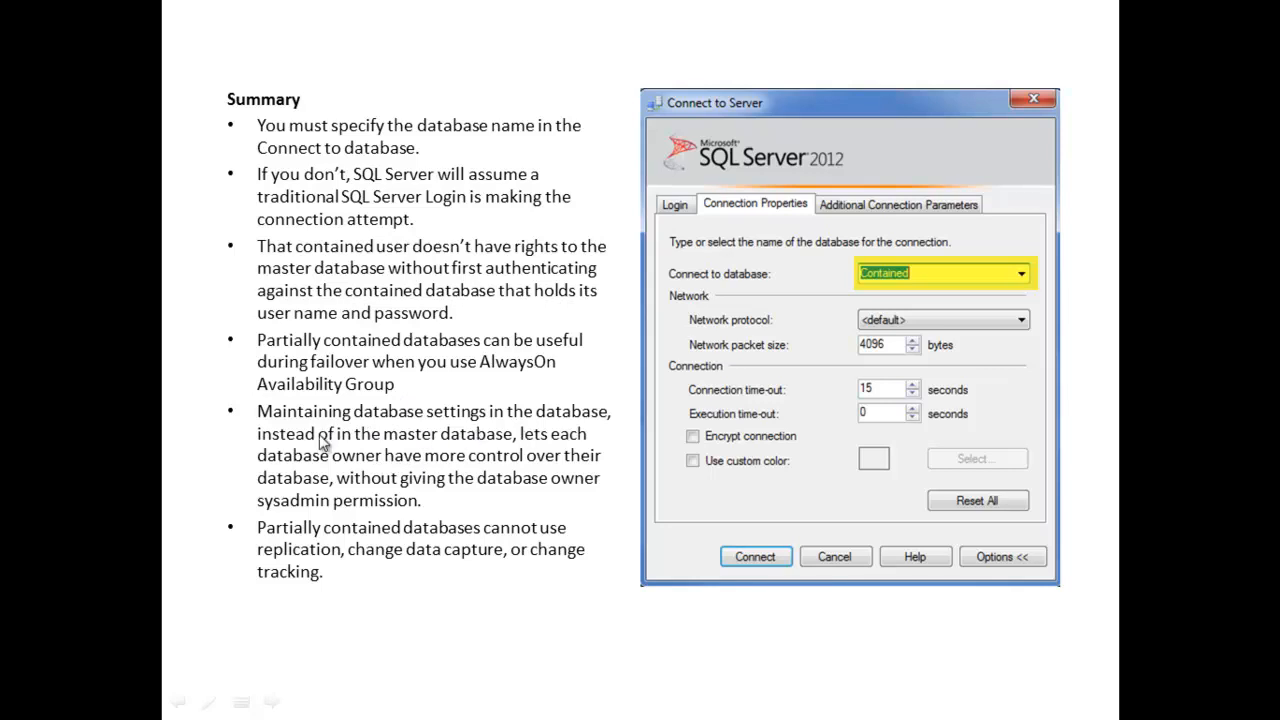
mouse_move(357, 473)
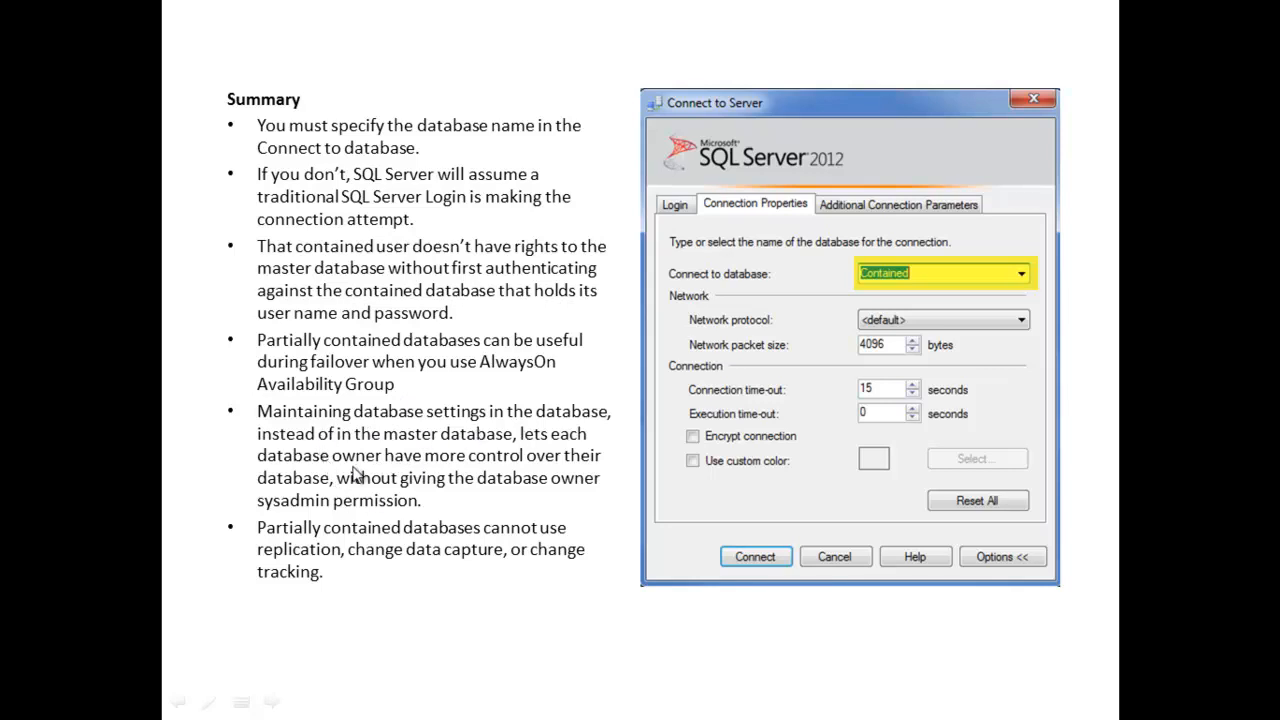
mouse_move(545, 480)
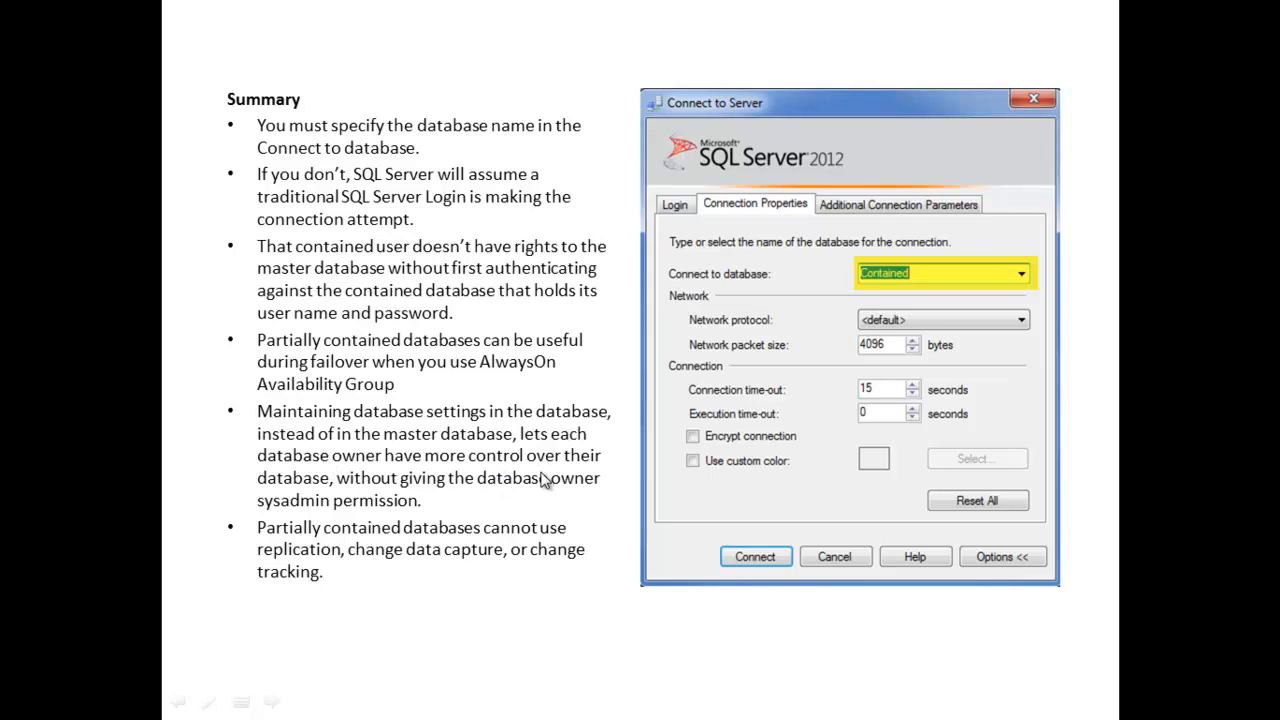
mouse_move(562, 512)
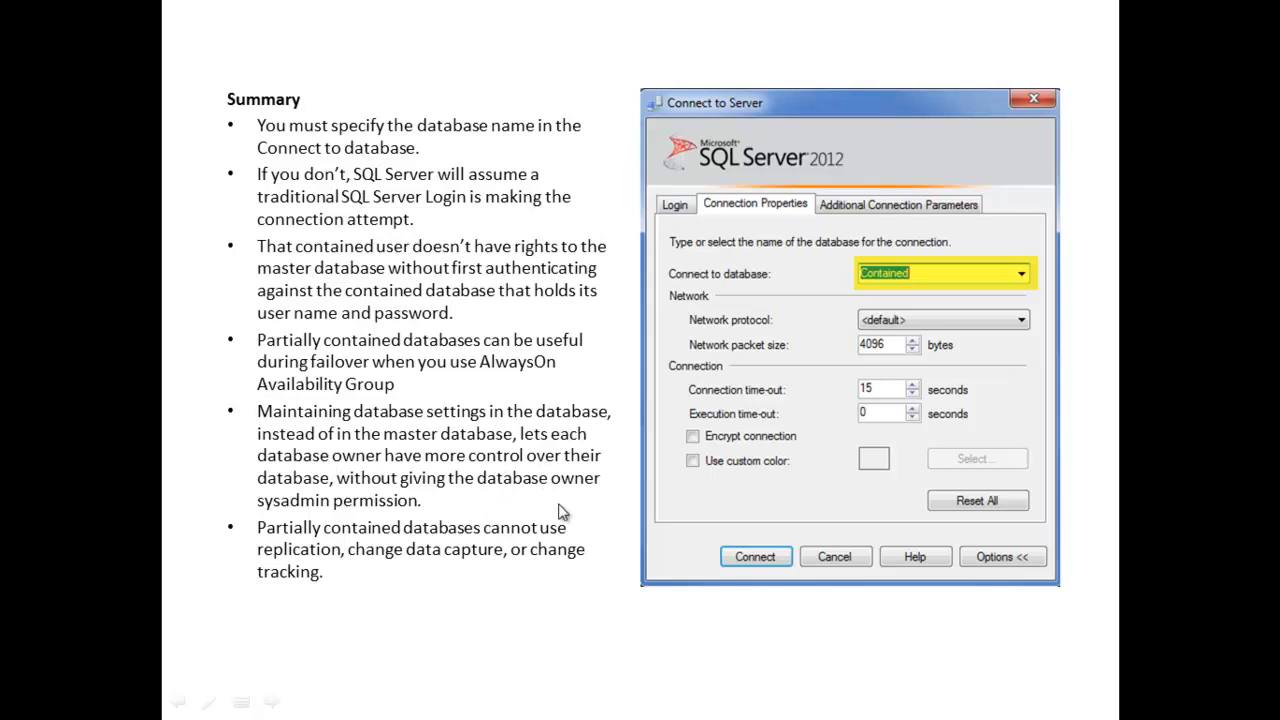
mouse_move(360, 473)
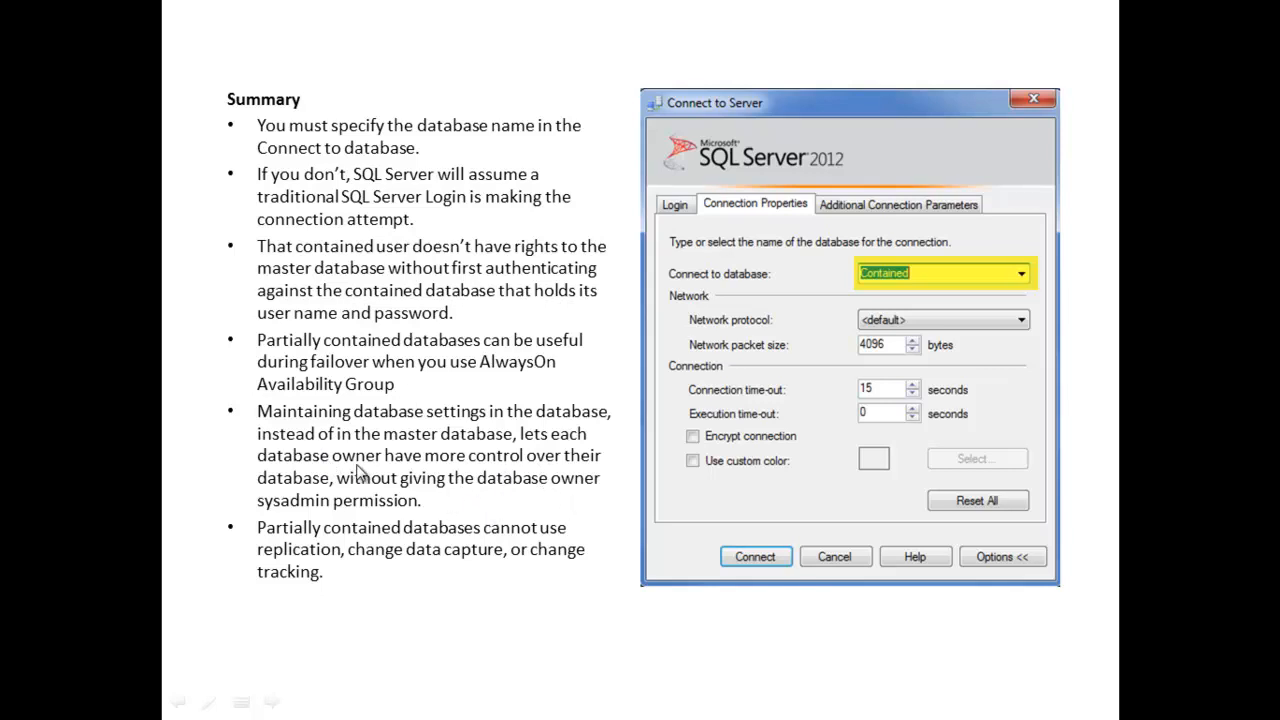
mouse_move(405, 517)
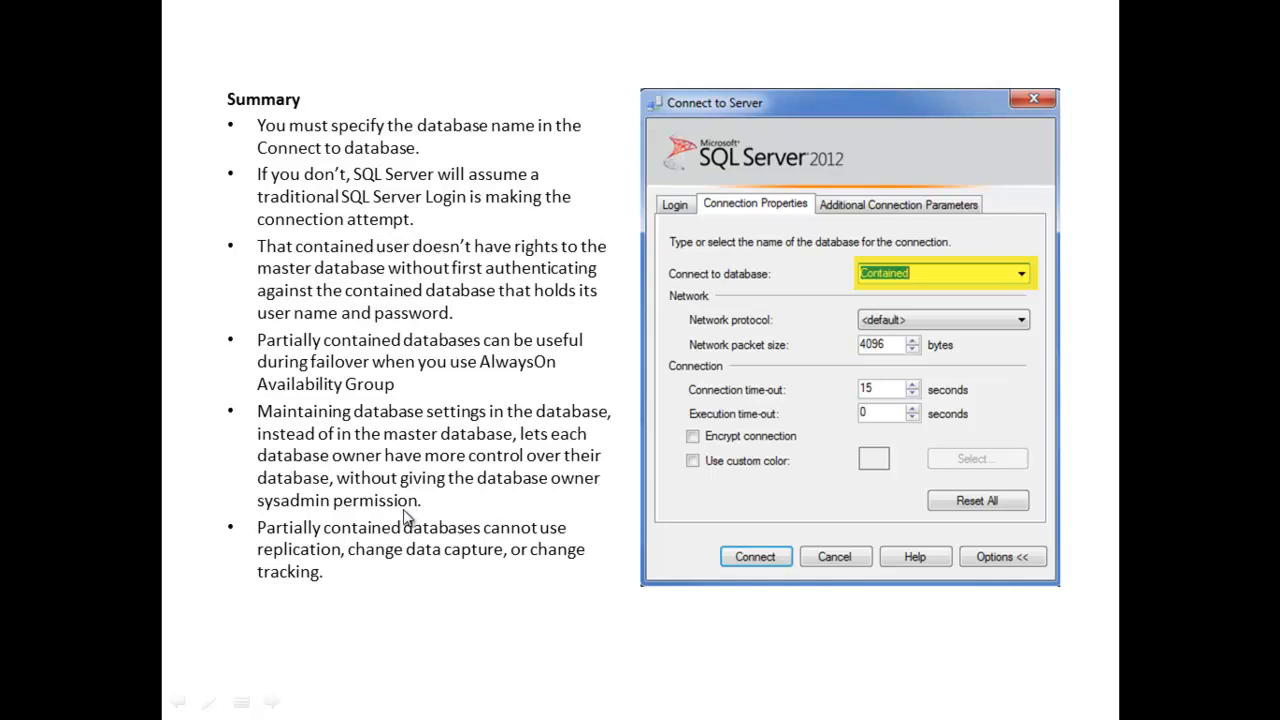
mouse_move(422, 502)
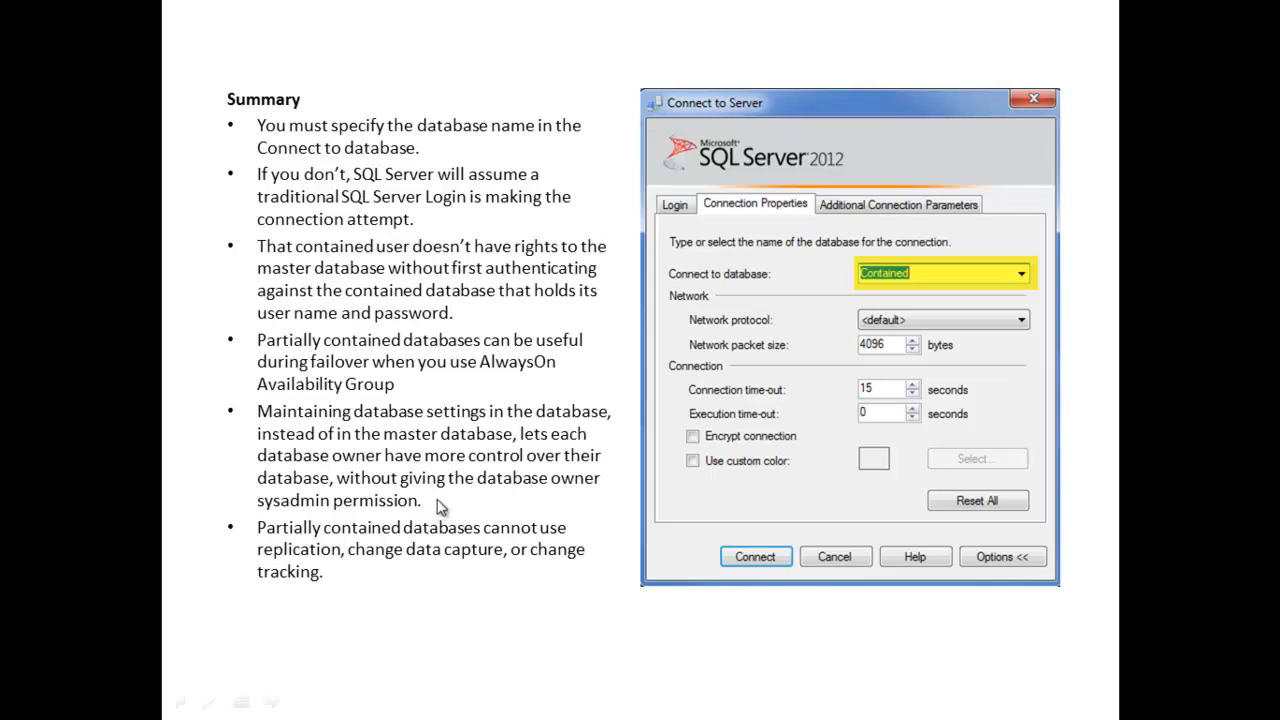
mouse_move(420, 557)
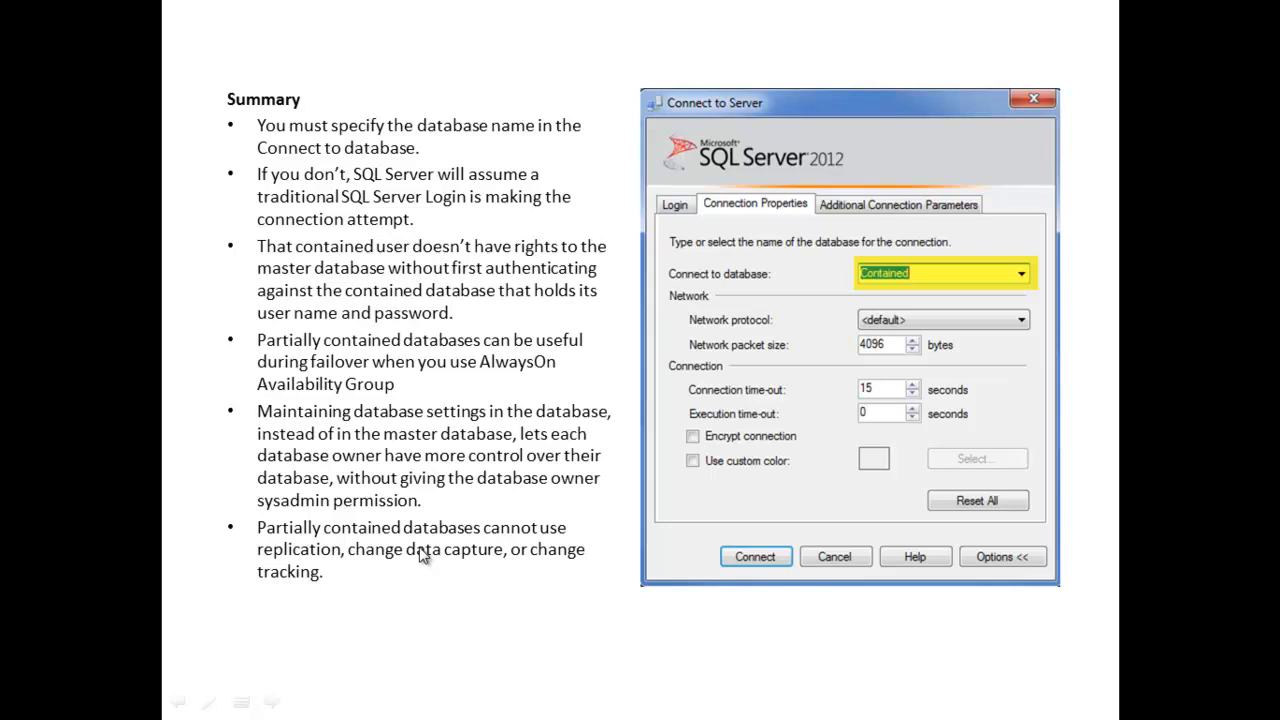
mouse_move(400, 525)
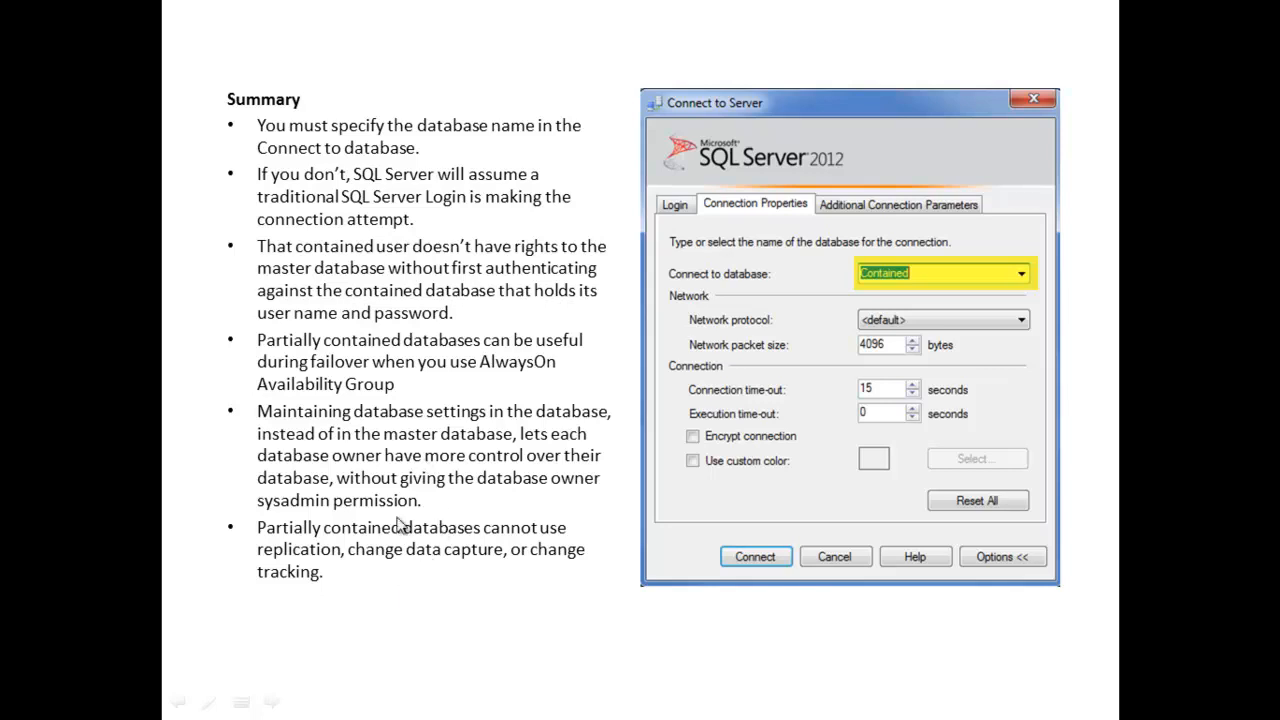
mouse_move(437, 587)
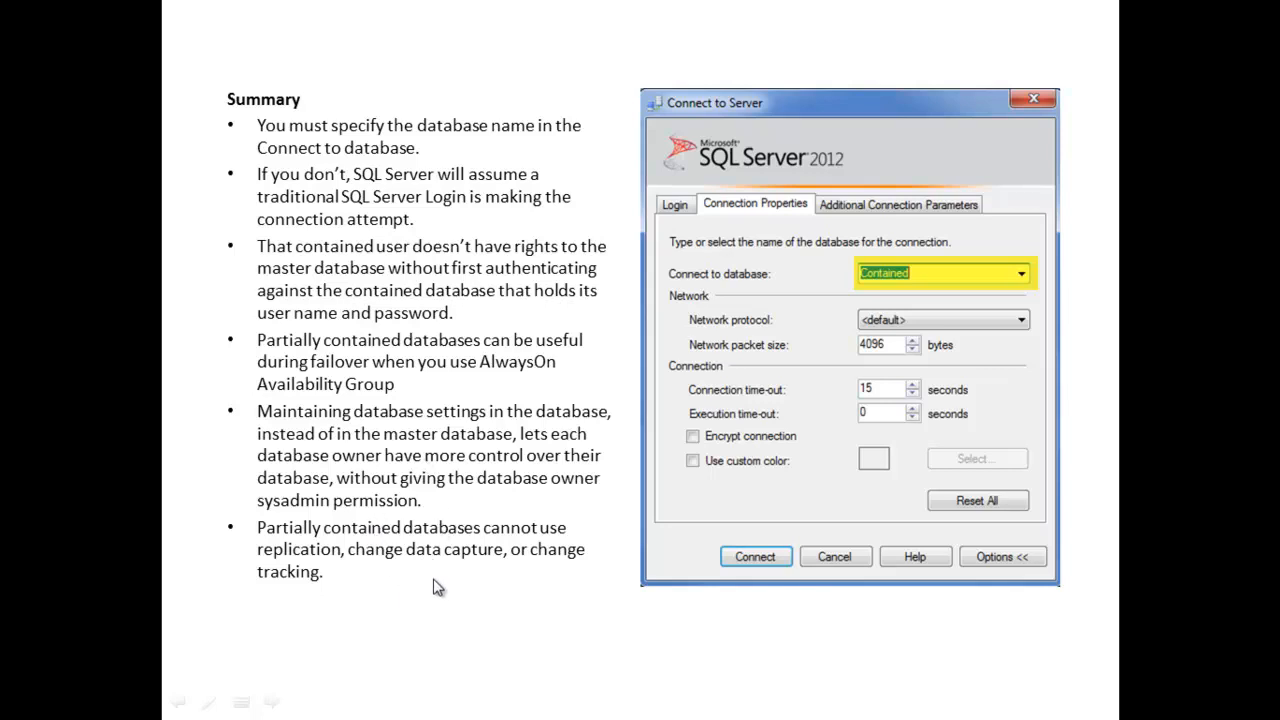
mouse_move(449, 573)
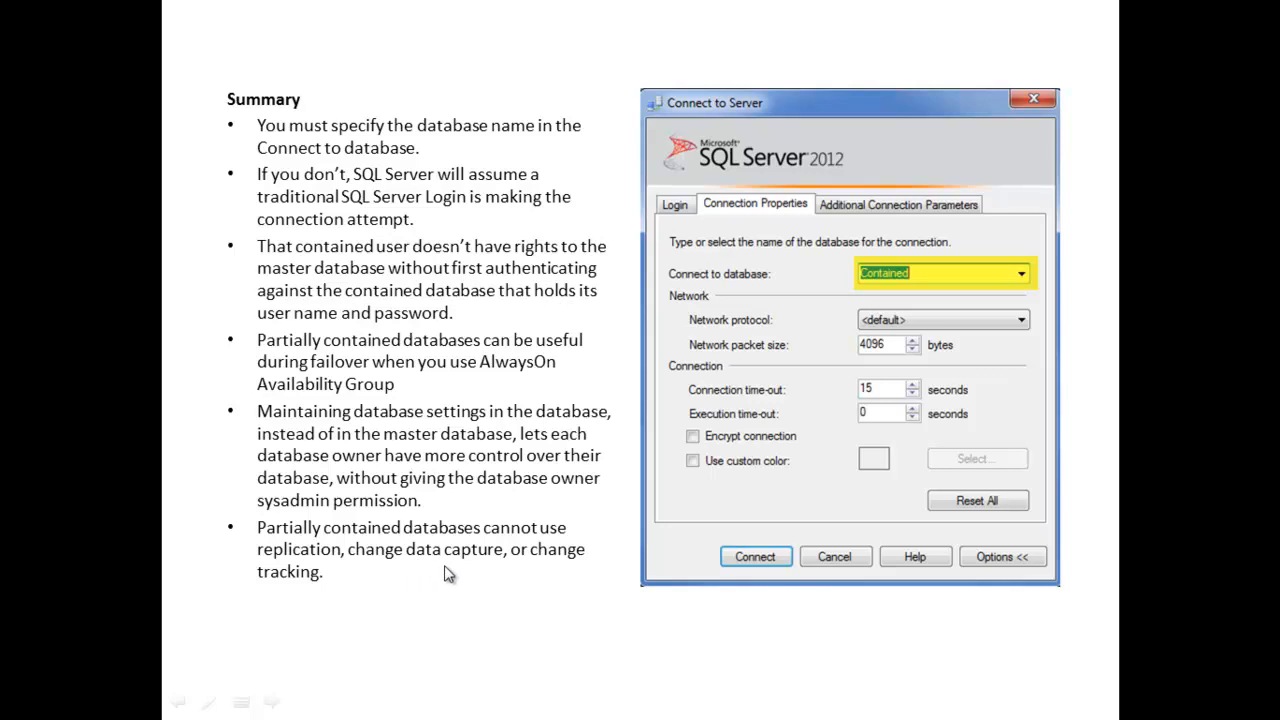
mouse_move(349, 543)
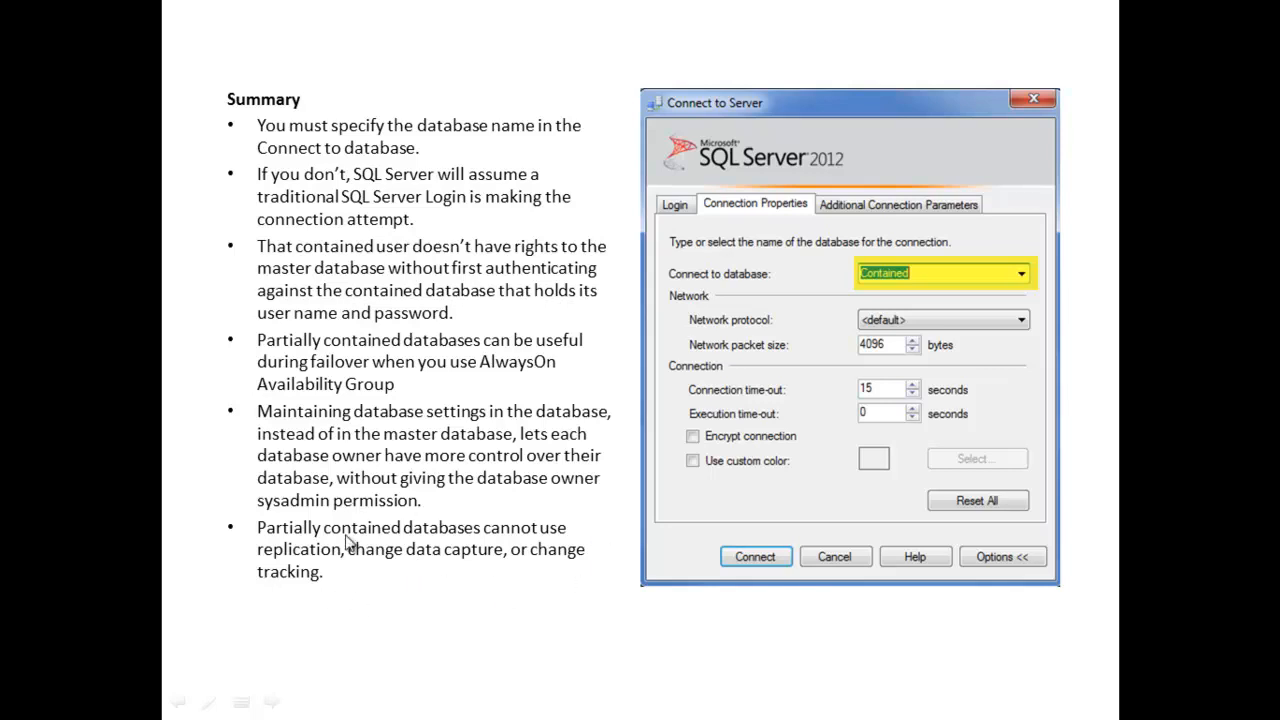
mouse_move(389, 616)
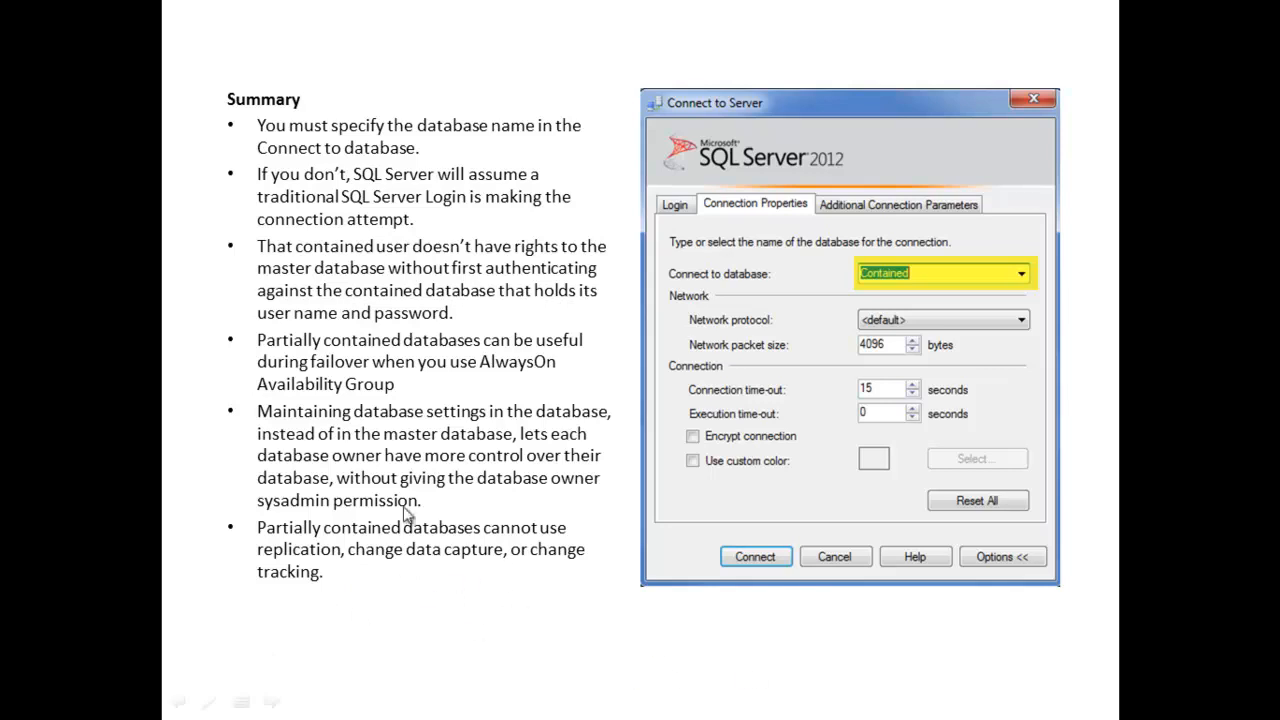
mouse_move(700, 402)
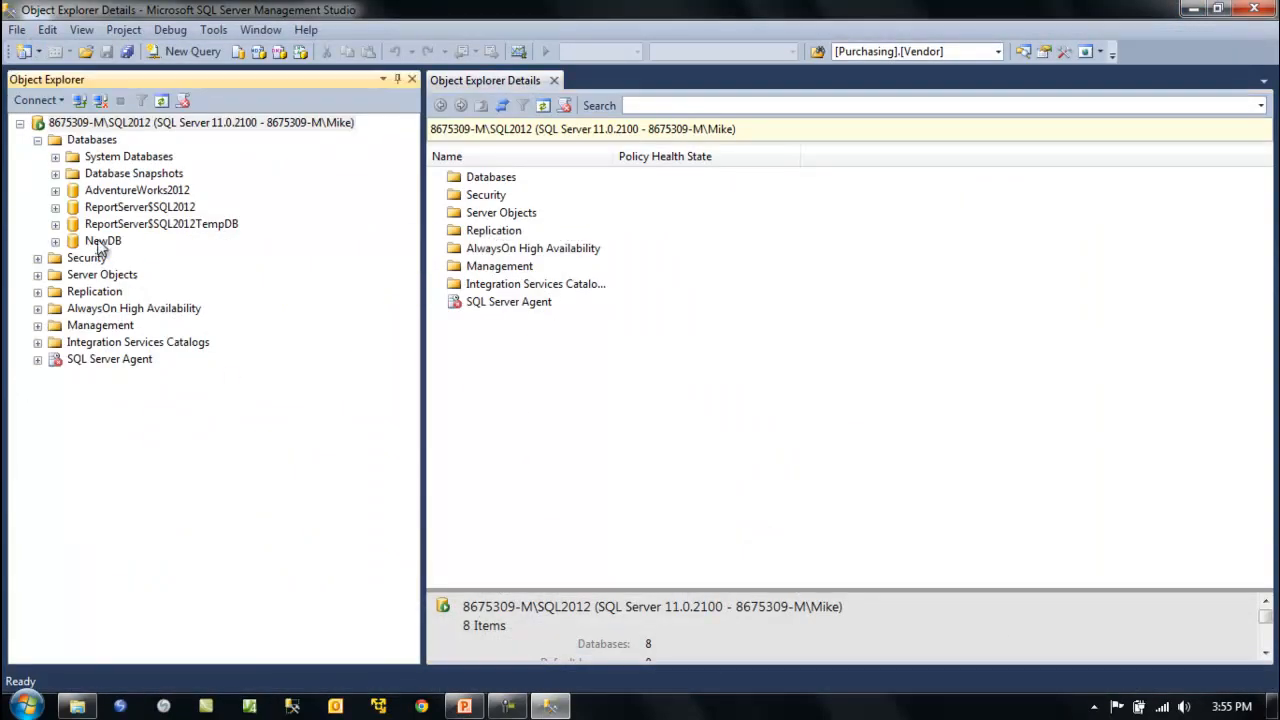
- Inspect NewDB's context menu, then select the SQL2012 server node and disconnect it
click(103, 240)
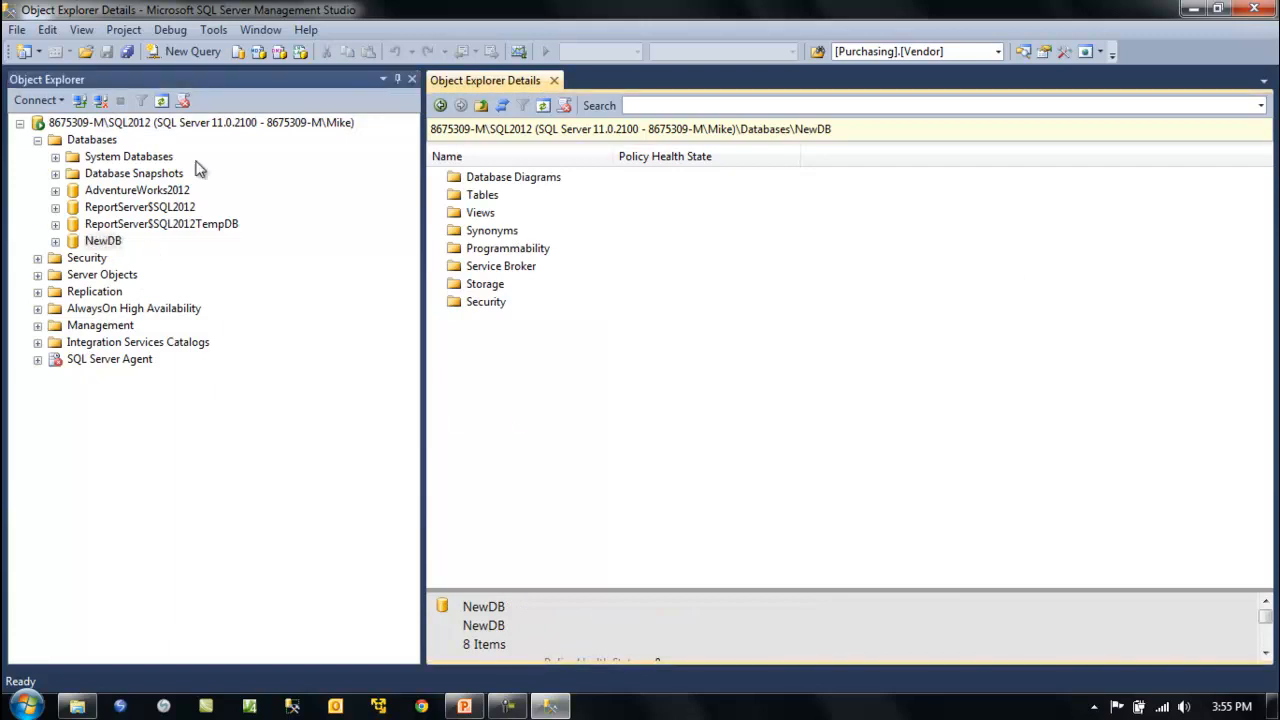
mouse_move(125, 130)
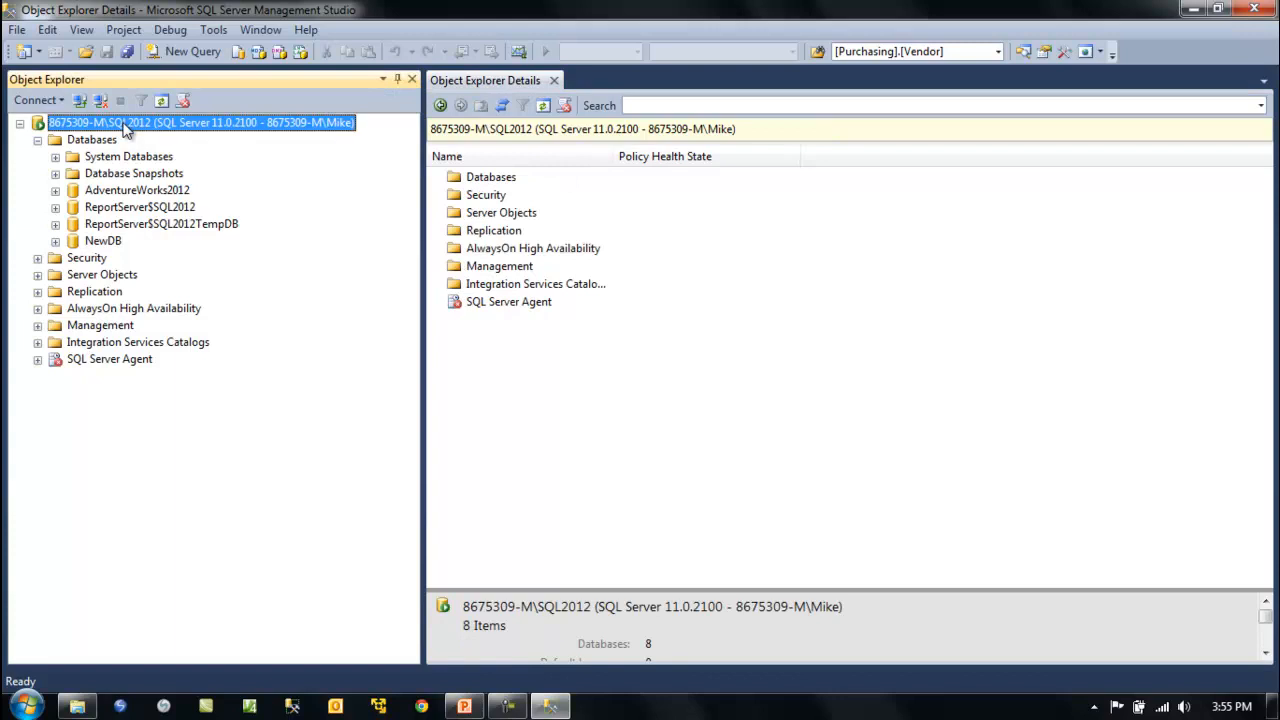
mouse_move(585, 417)
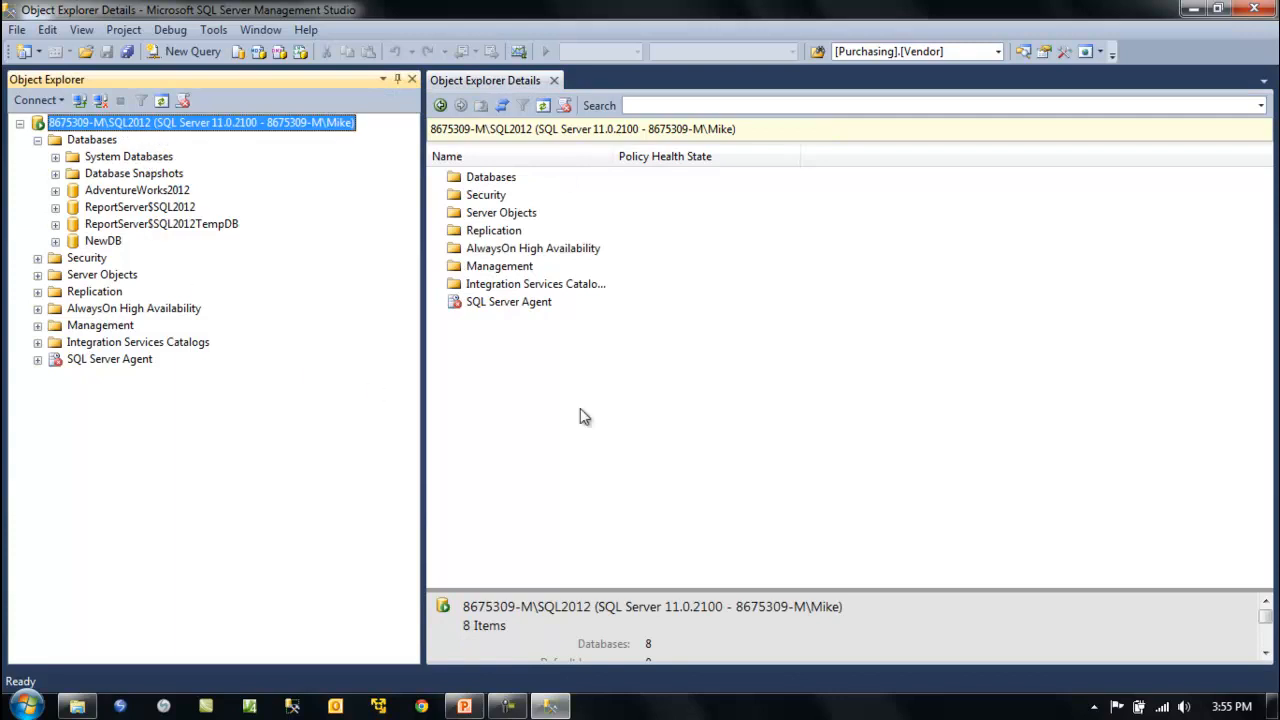
mouse_move(613, 419)
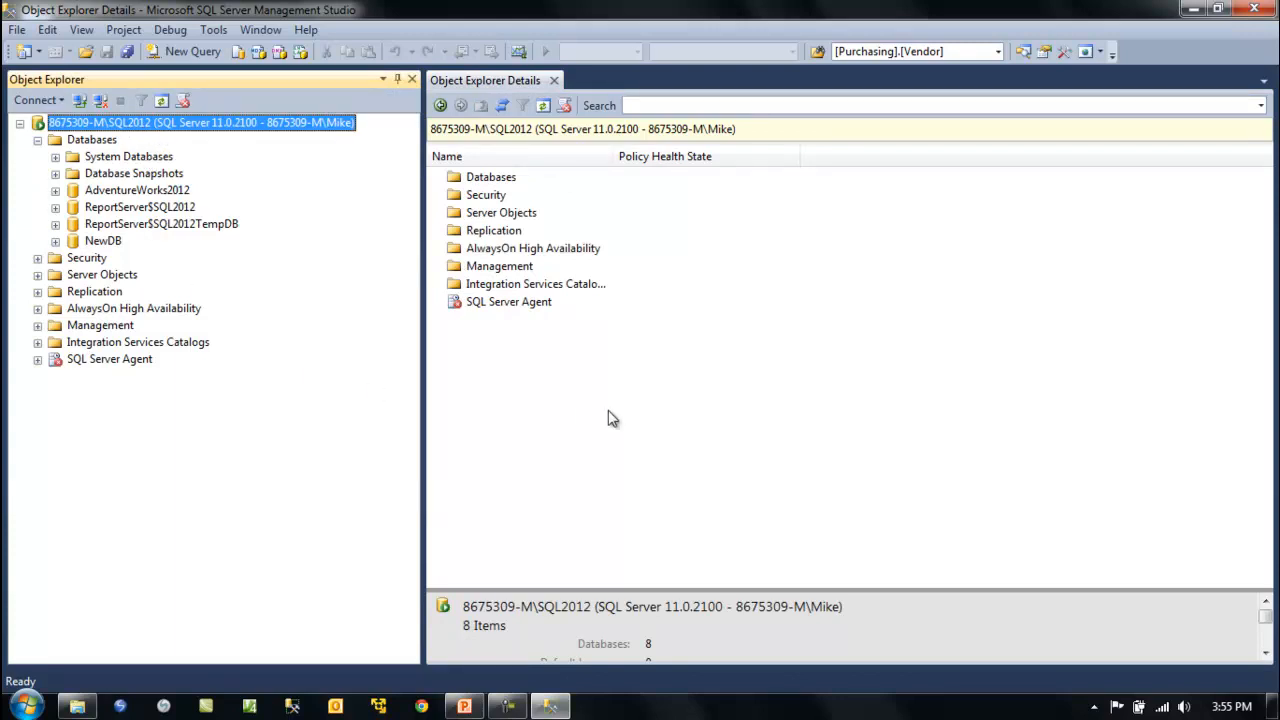
mouse_move(473, 388)
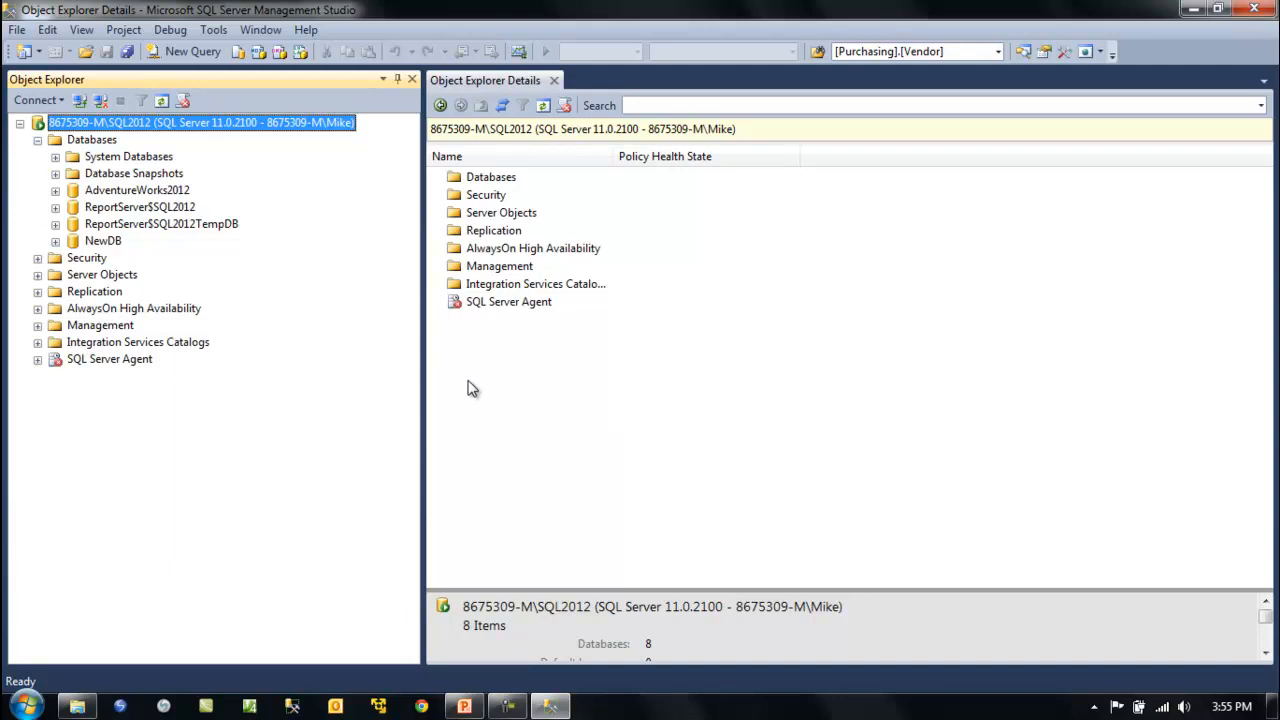
right_click(103, 241)
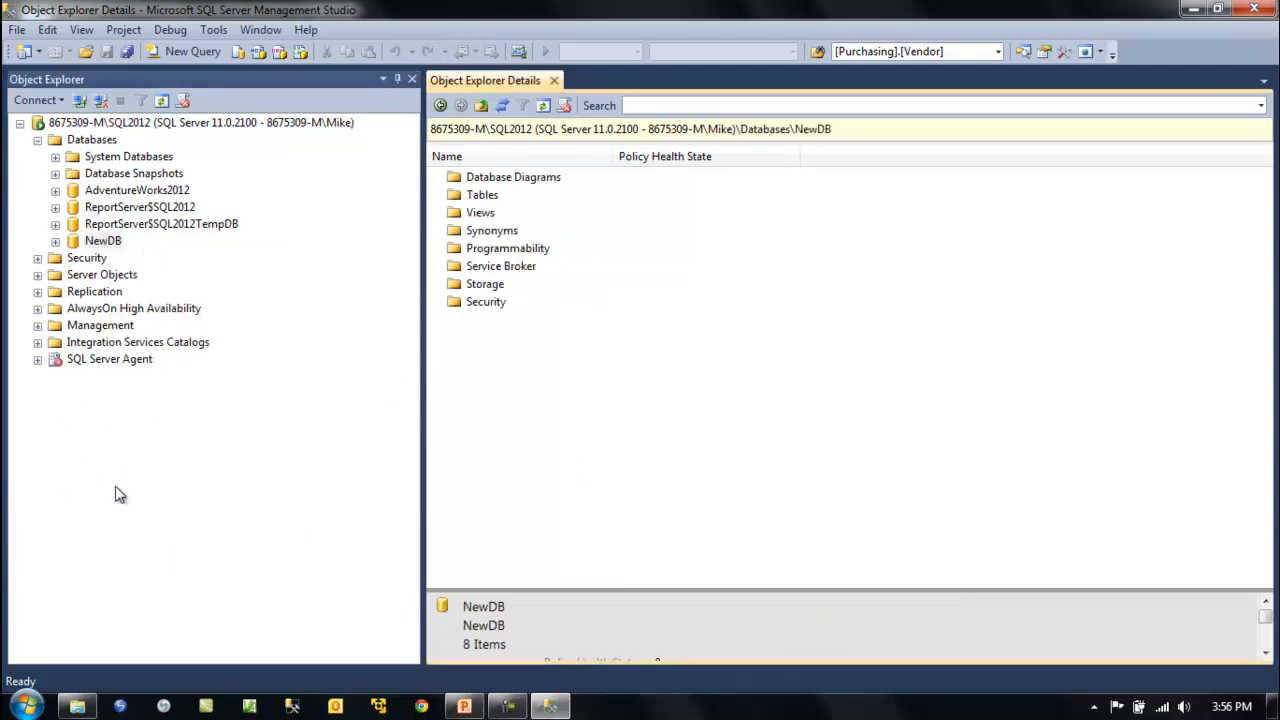
mouse_move(132, 489)
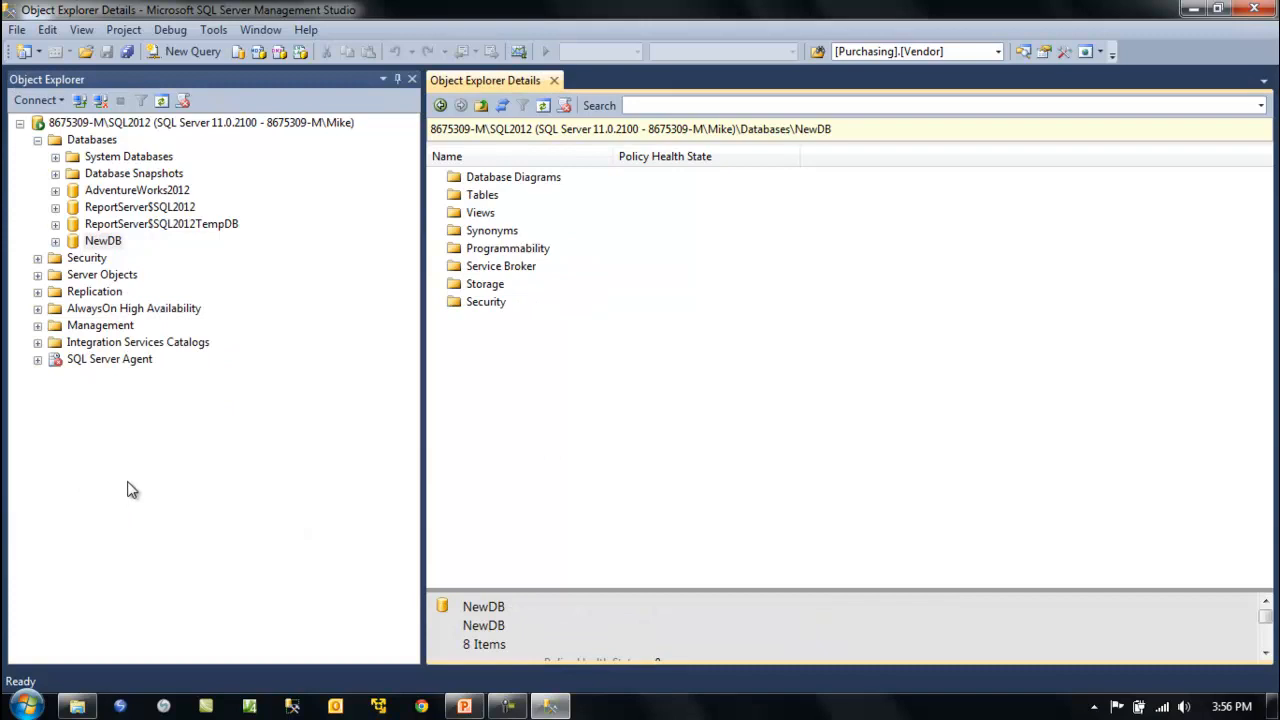
right_click(103, 240)
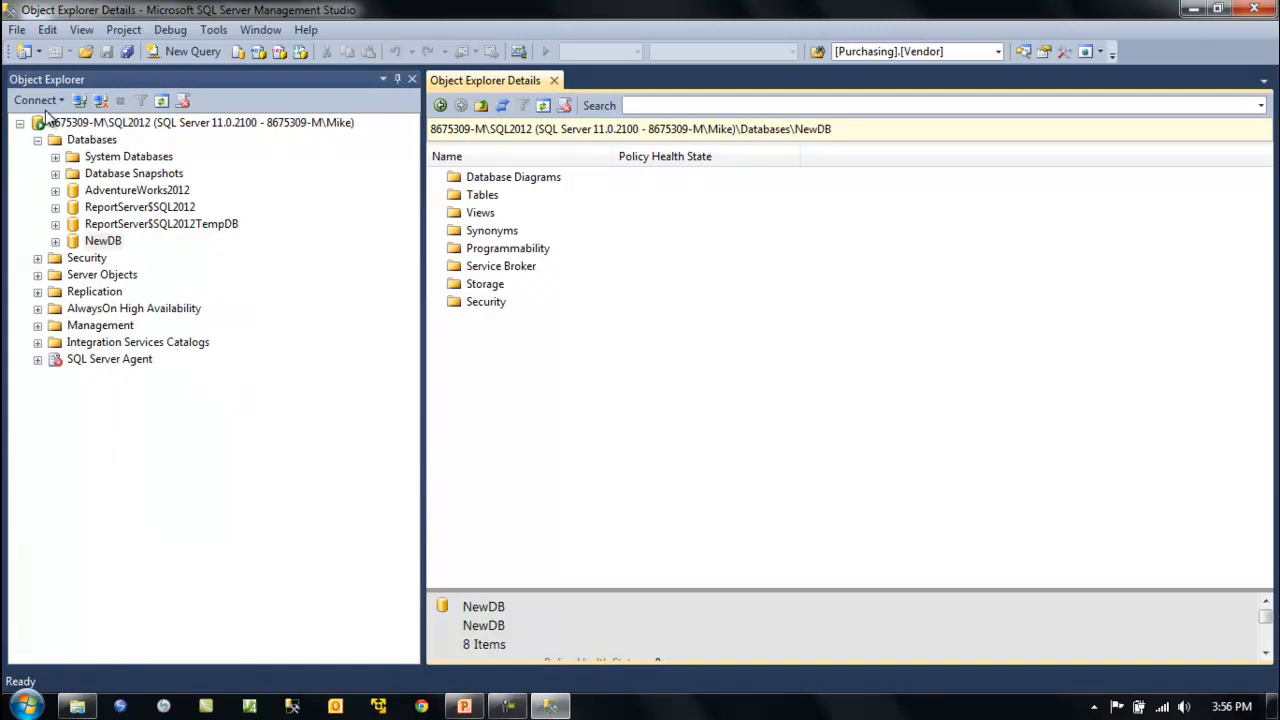
click(200, 122)
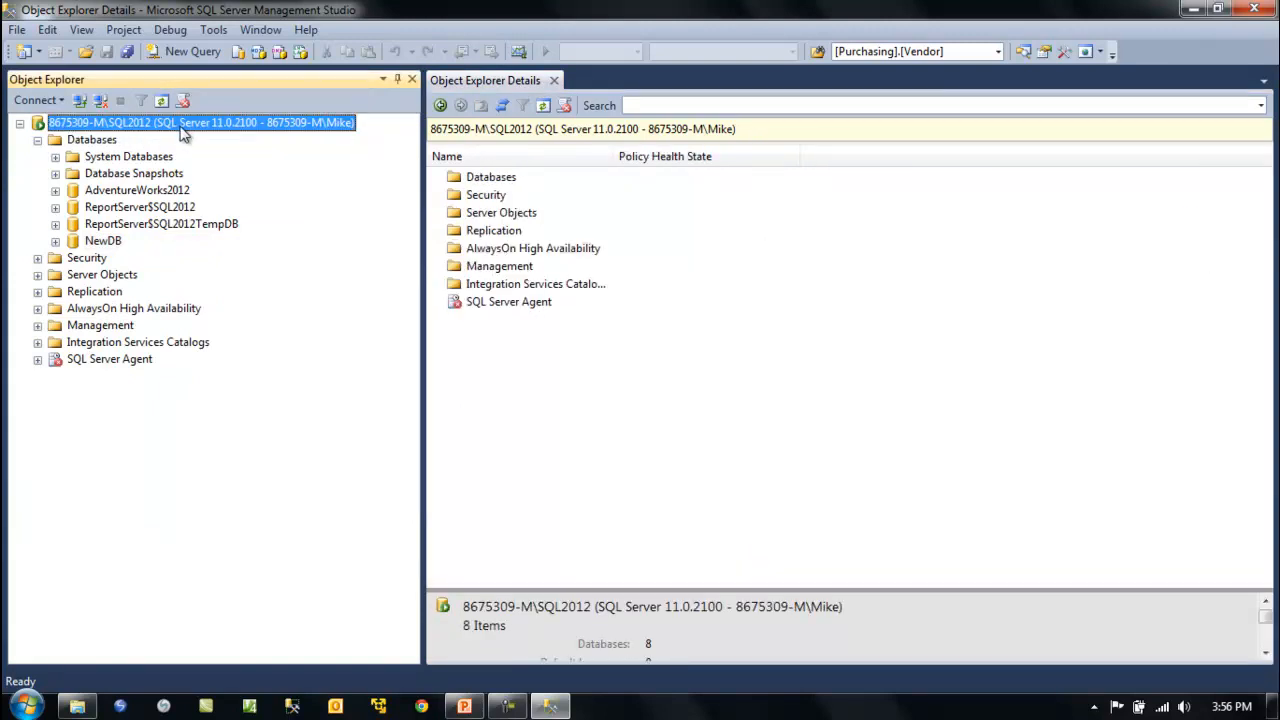
click(38, 99)
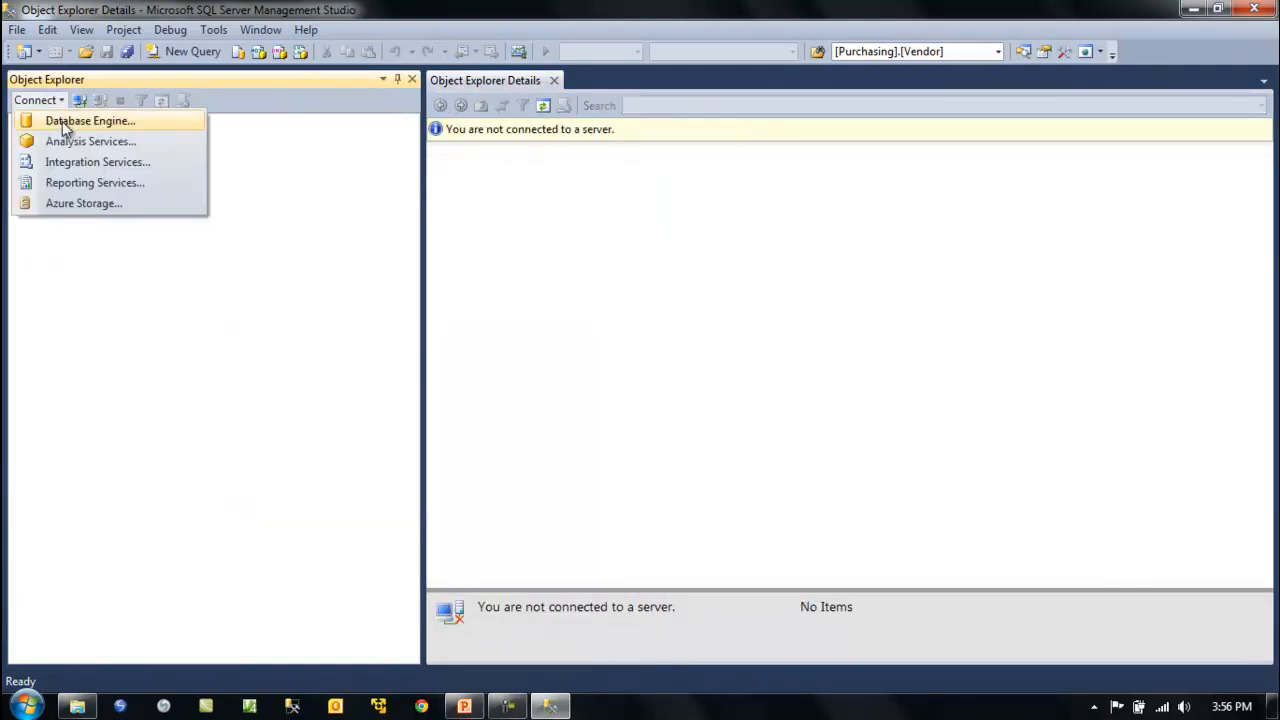
- Connect to the SQL2012 Database Engine as mike using SQL Server Authentication
click(90, 120)
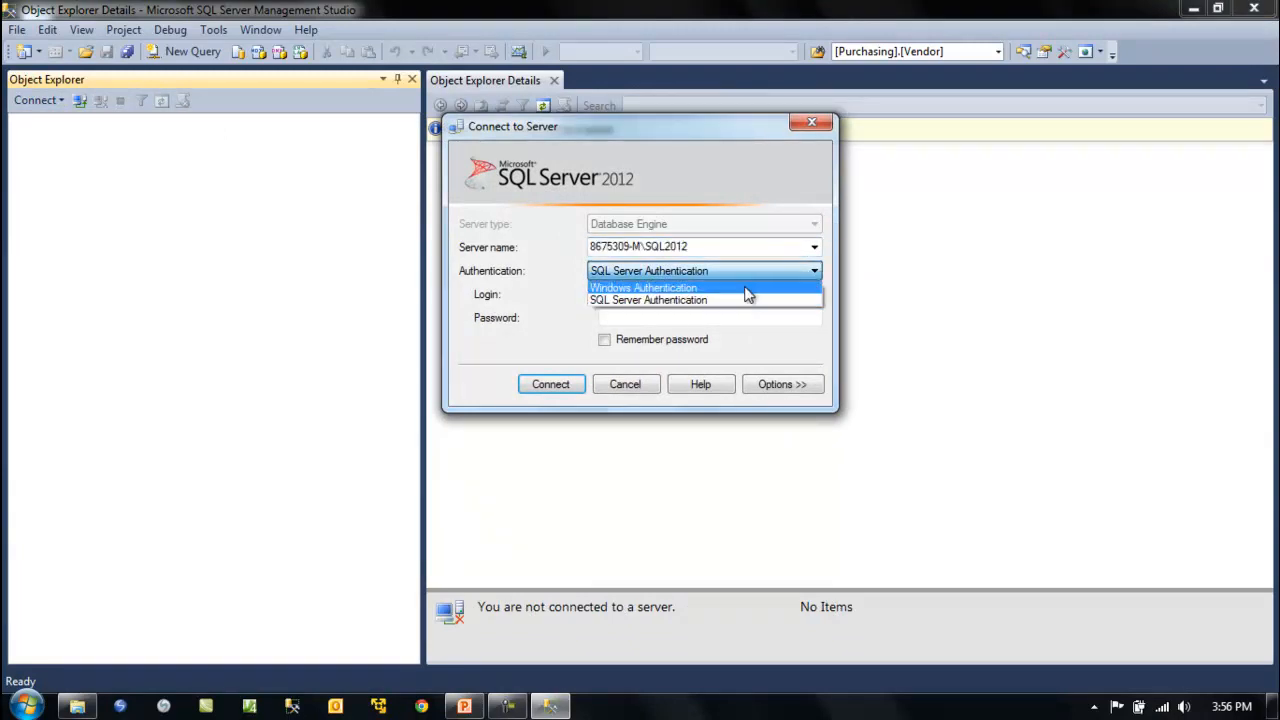
click(648, 300)
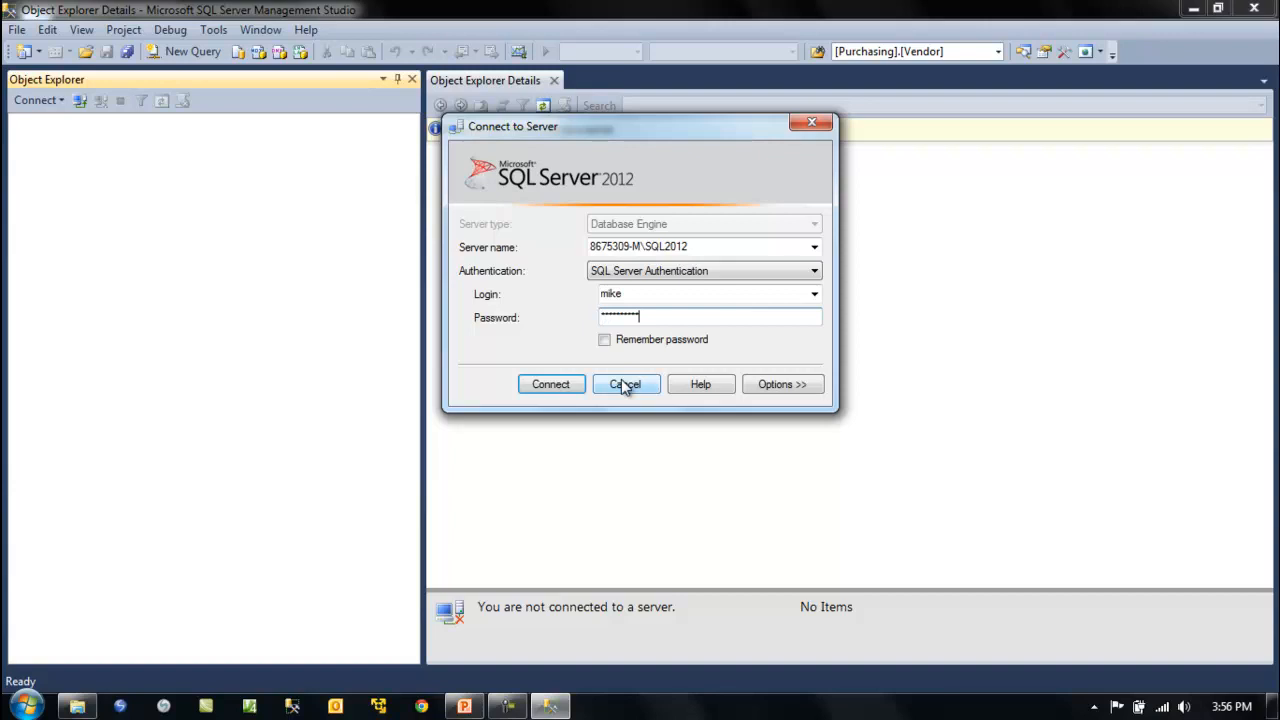
click(550, 384)
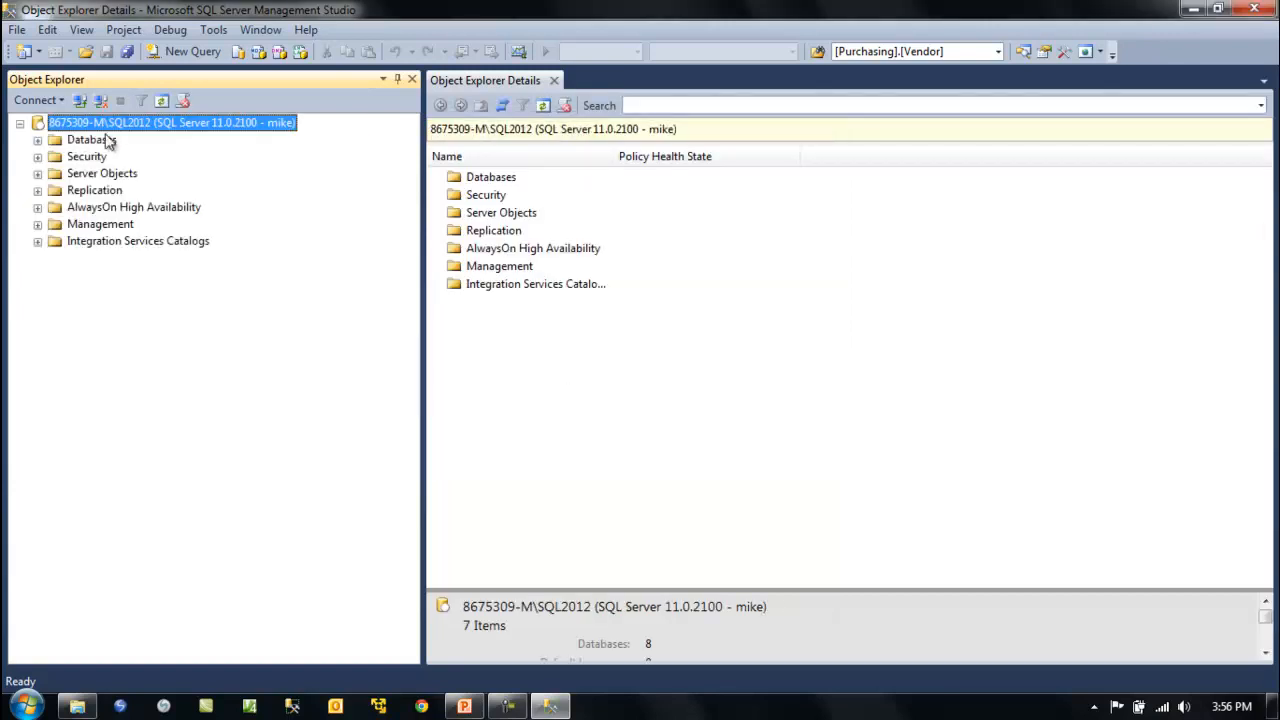
mouse_move(41, 371)
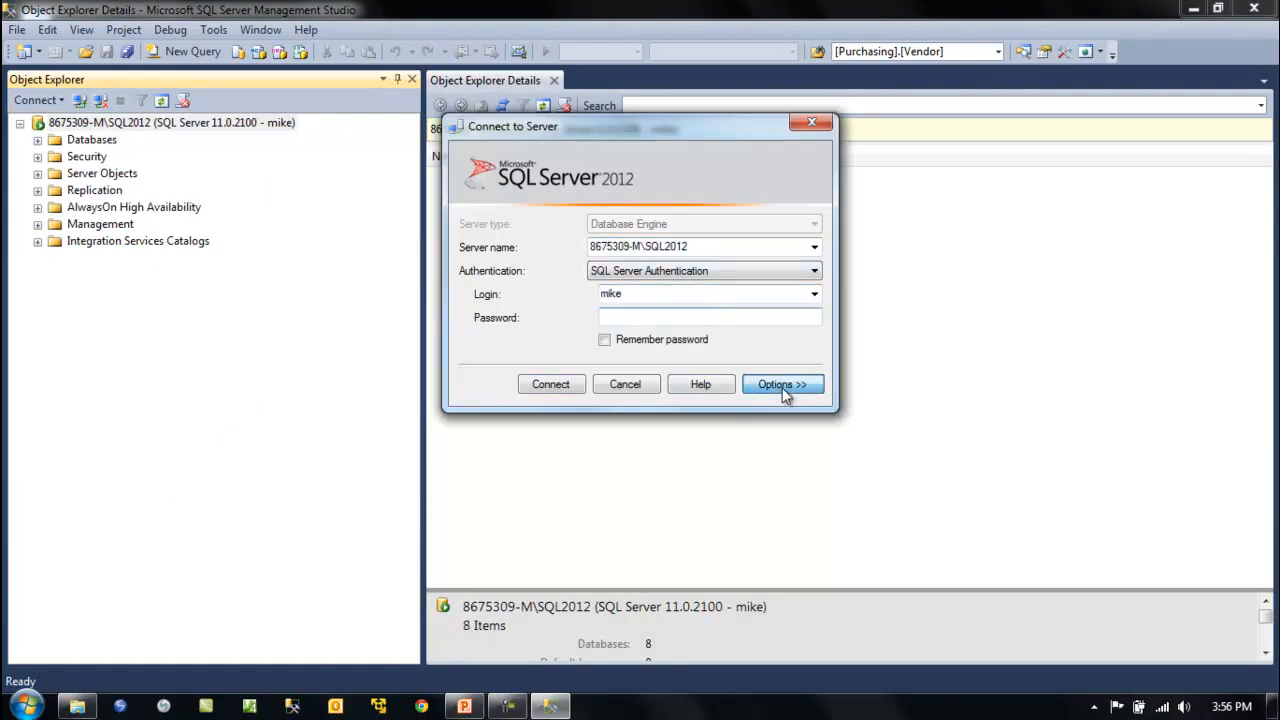
- Expand the connection options and review Login and Connection Properties targeting the containment database
click(782, 384)
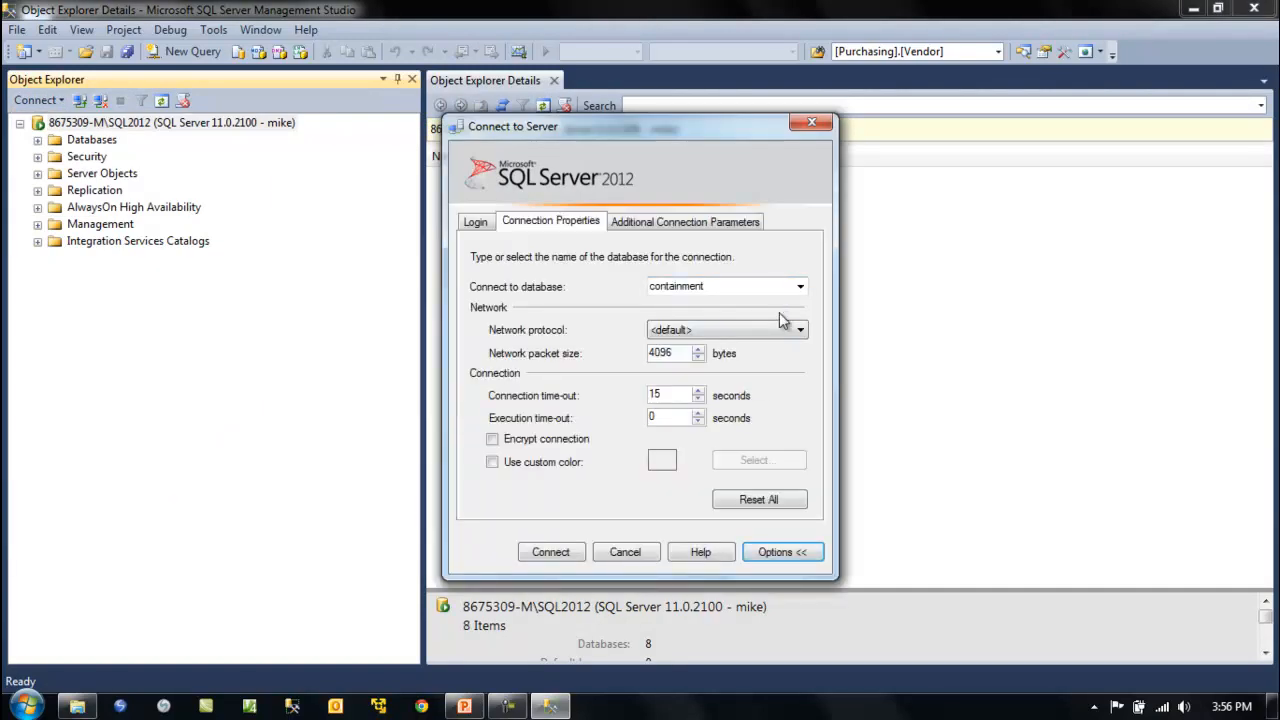
mouse_move(808, 287)
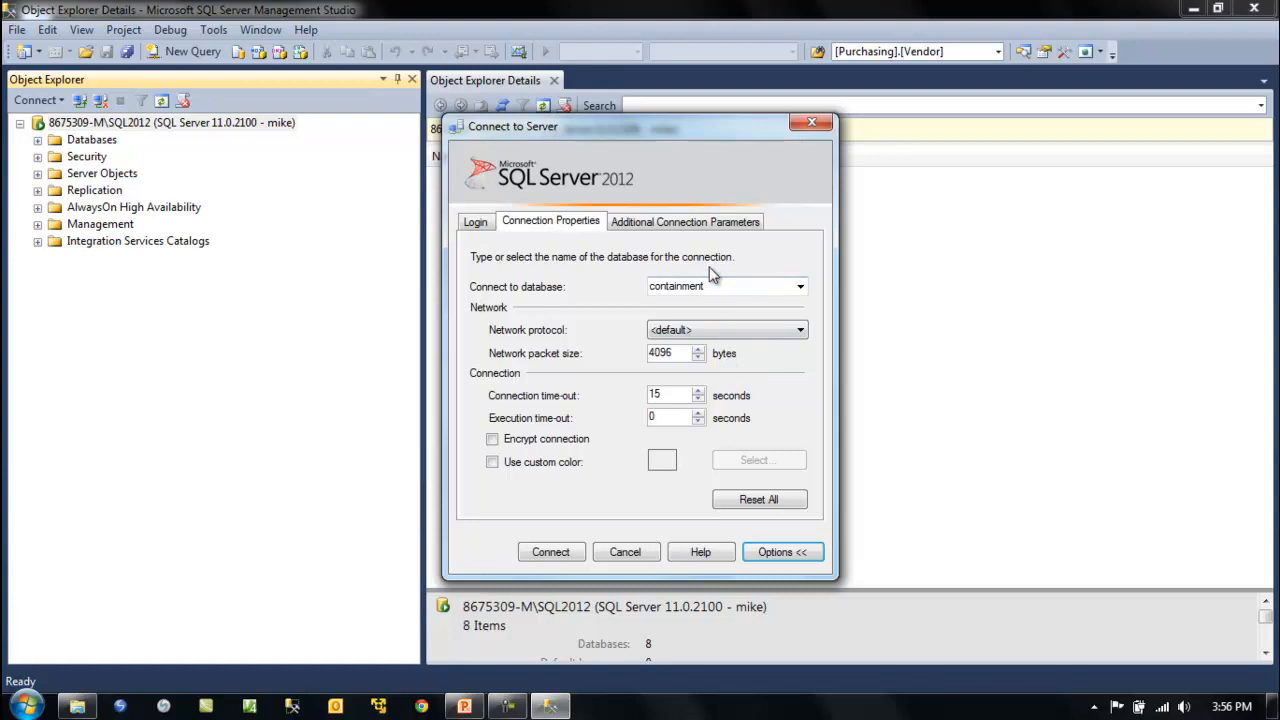
mouse_move(264, 241)
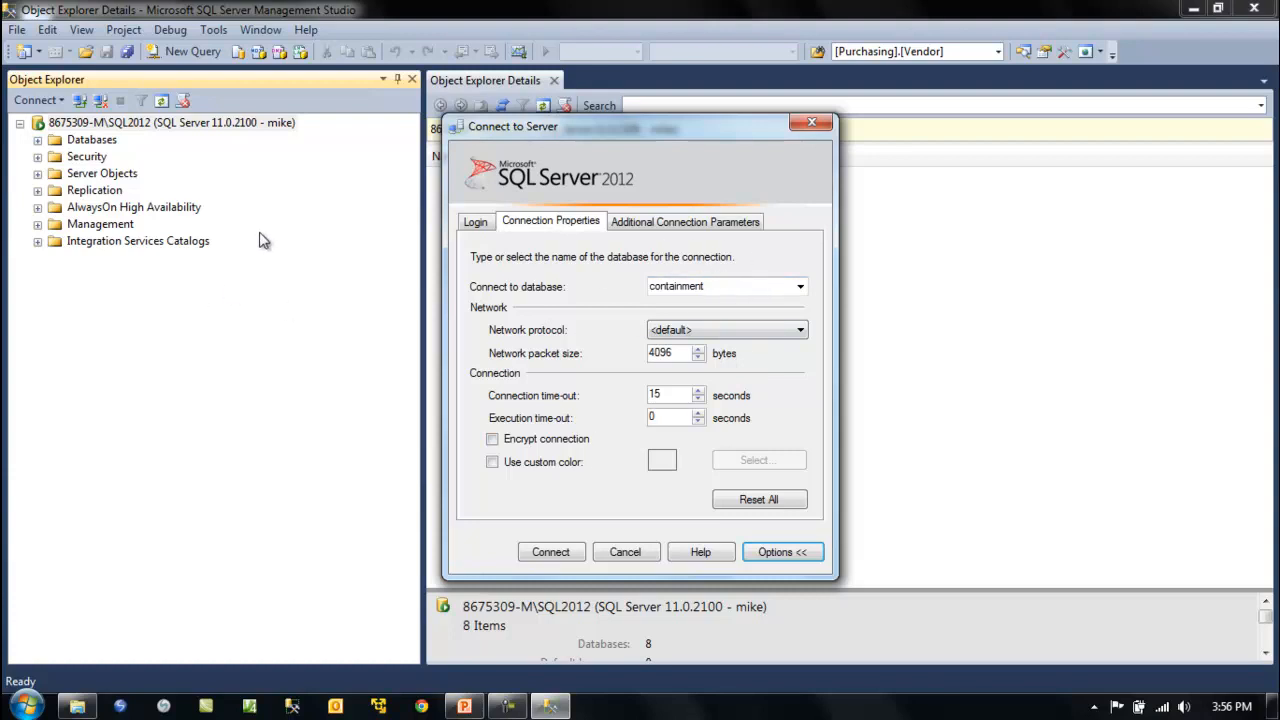
mouse_move(565, 250)
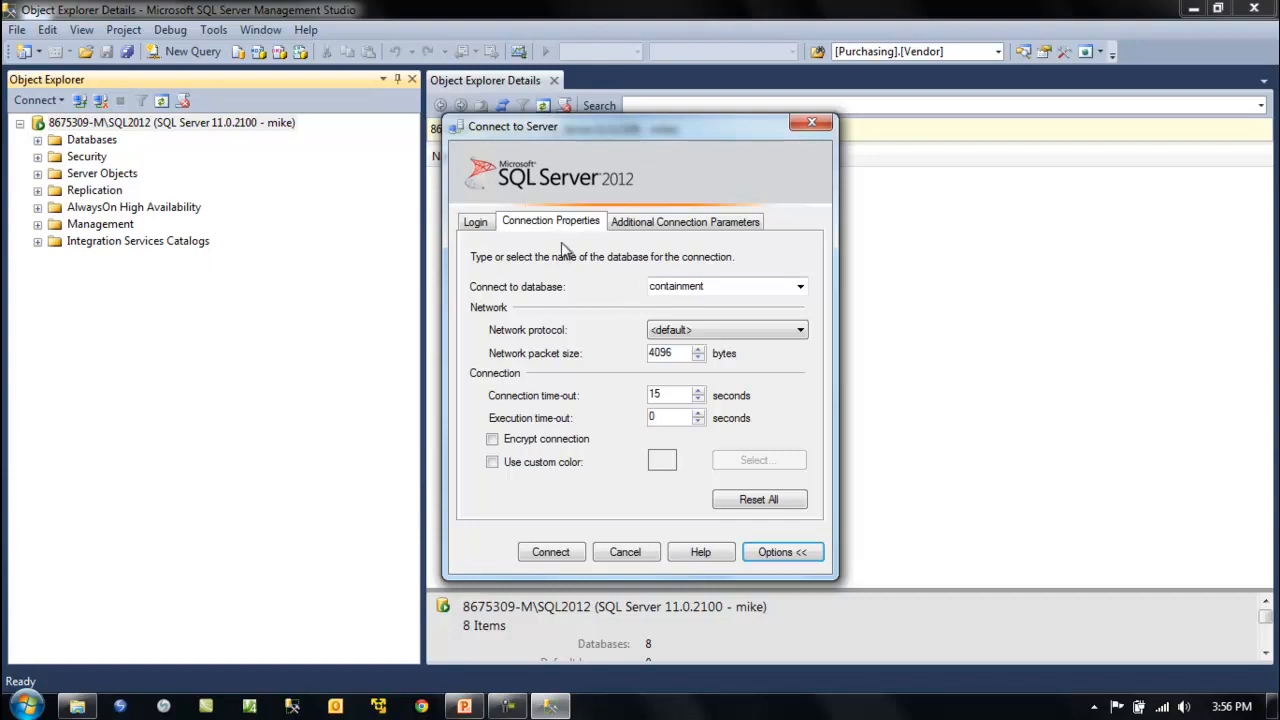
mouse_move(562, 320)
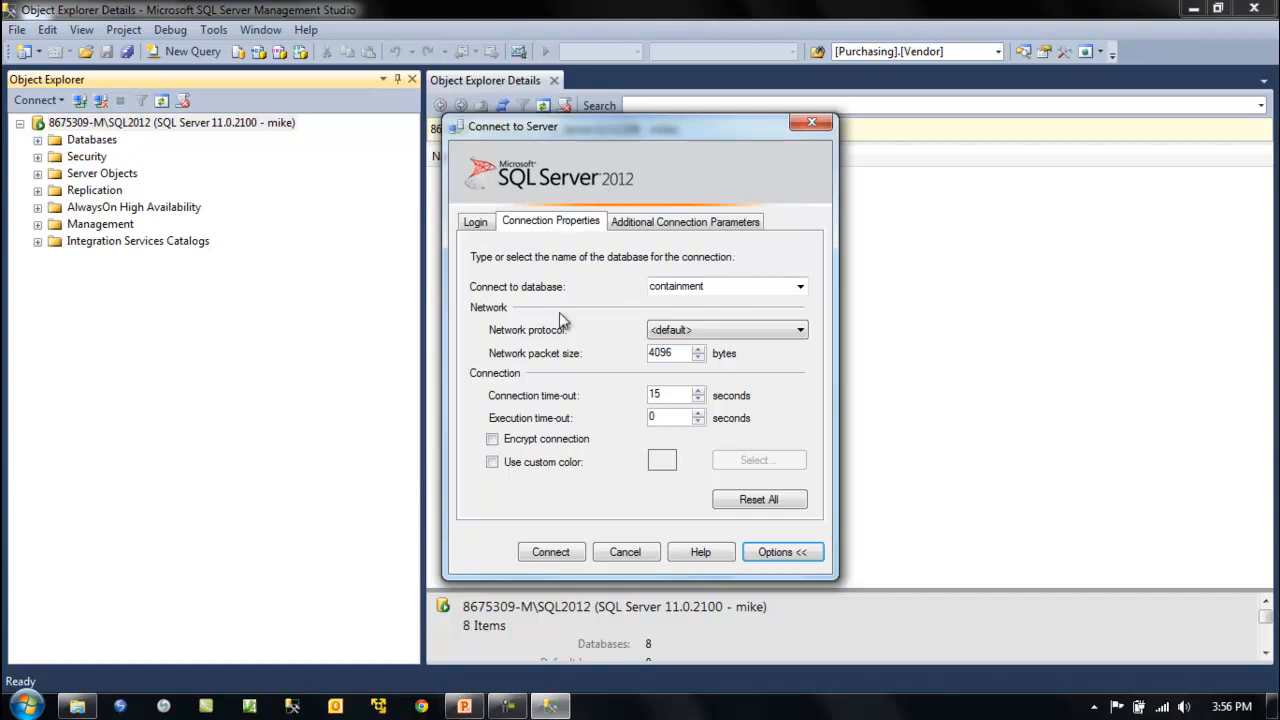
mouse_move(637, 322)
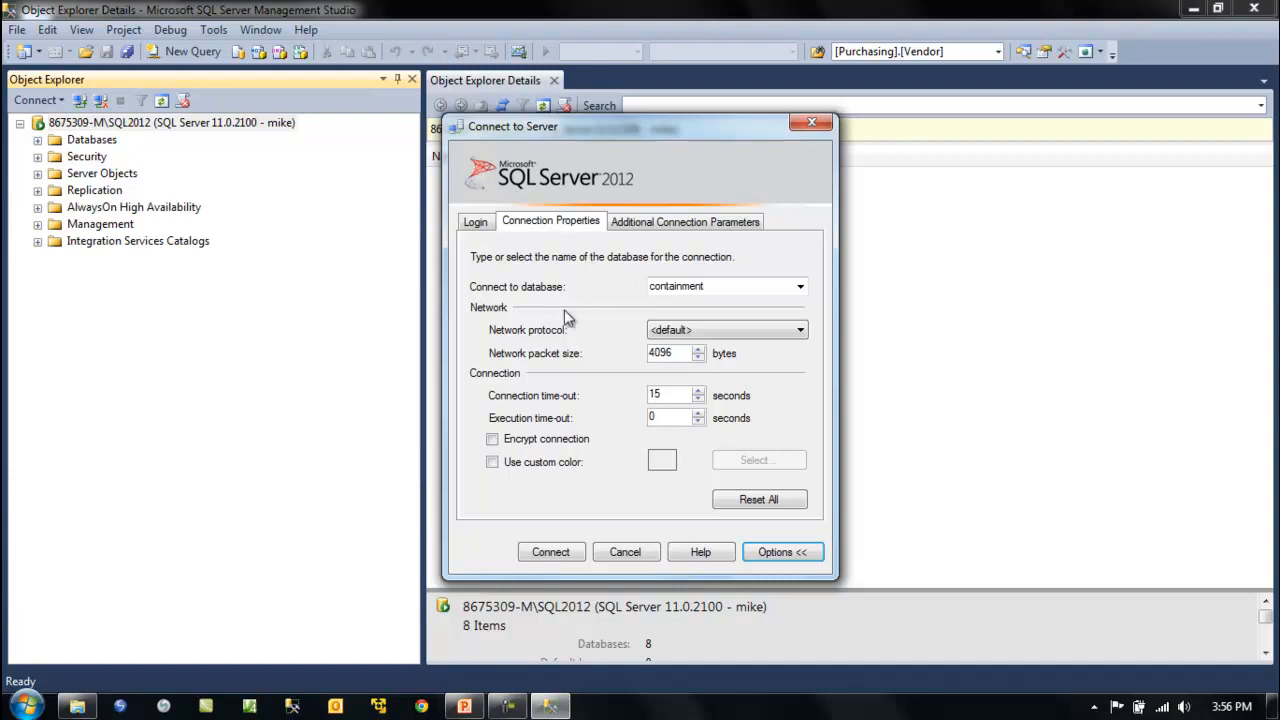
mouse_move(596, 377)
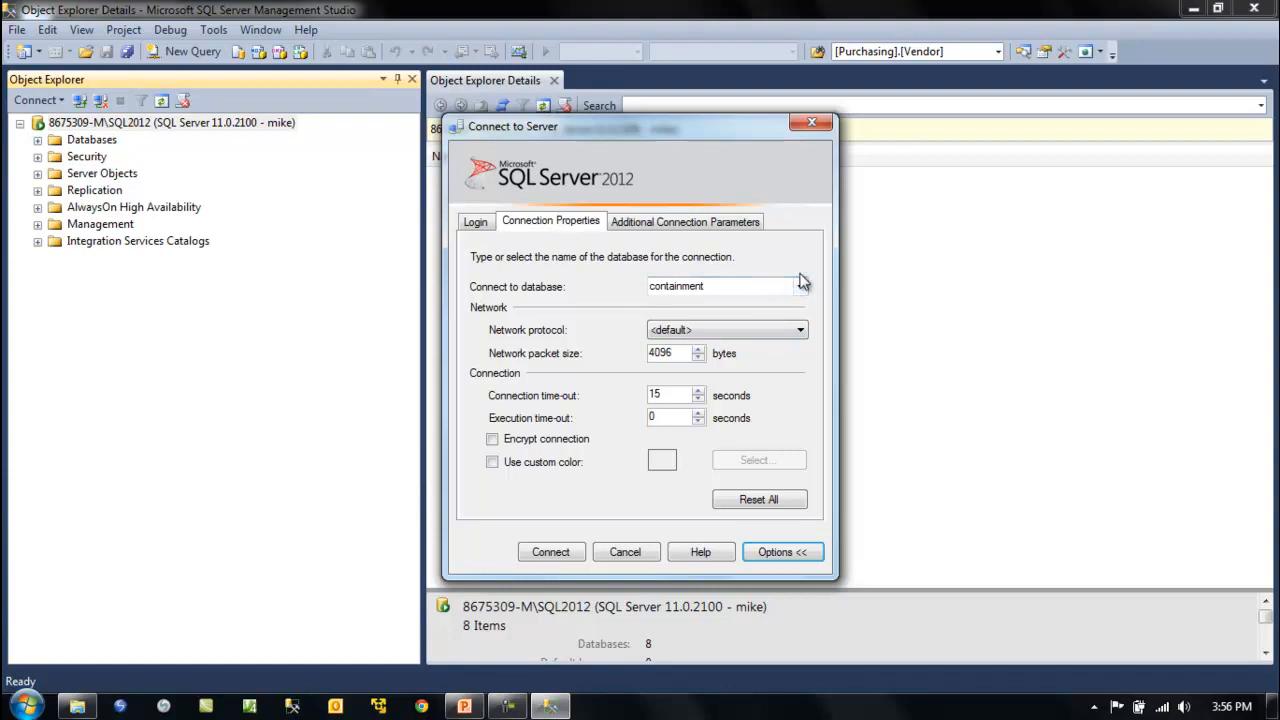
click(475, 221)
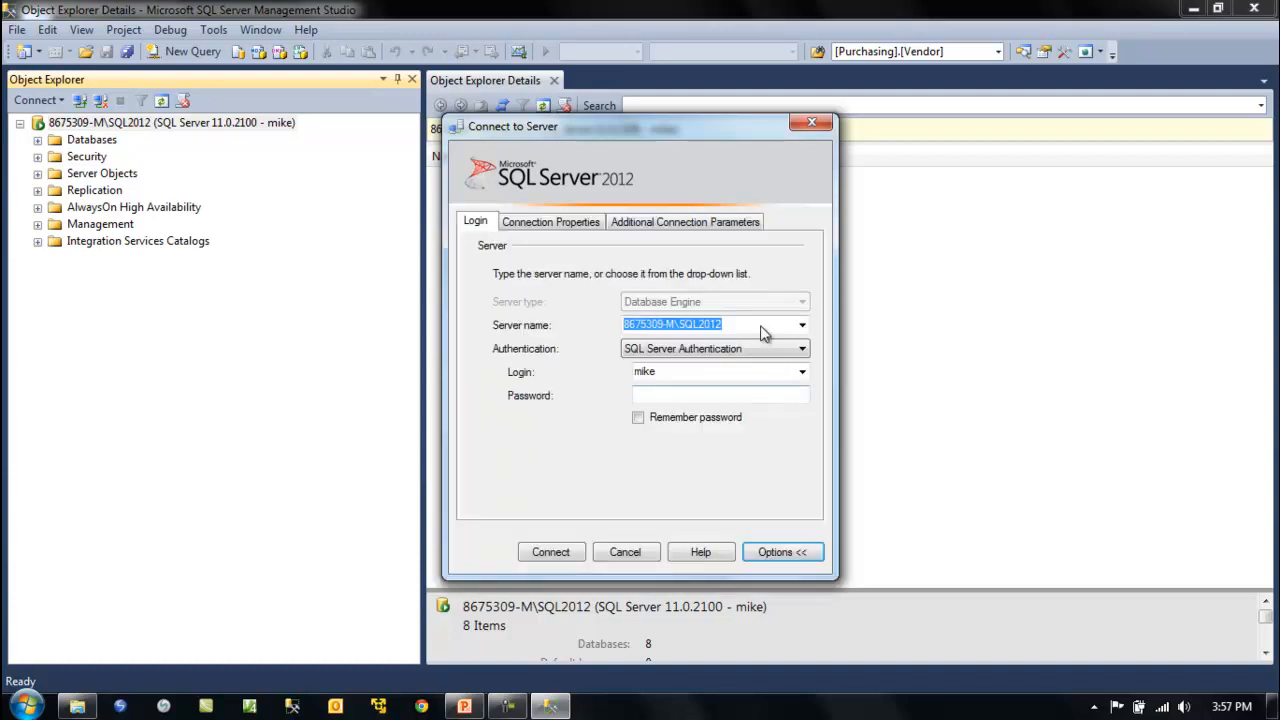
mouse_move(748, 340)
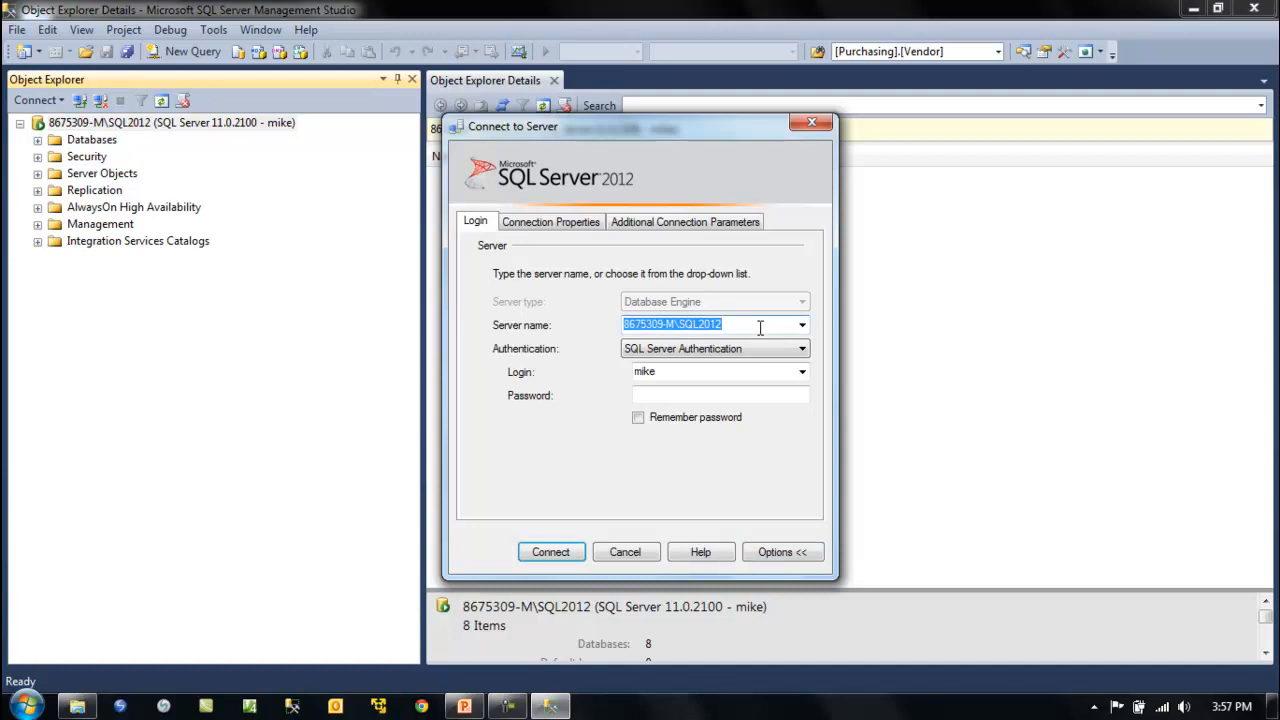
click(550, 221)
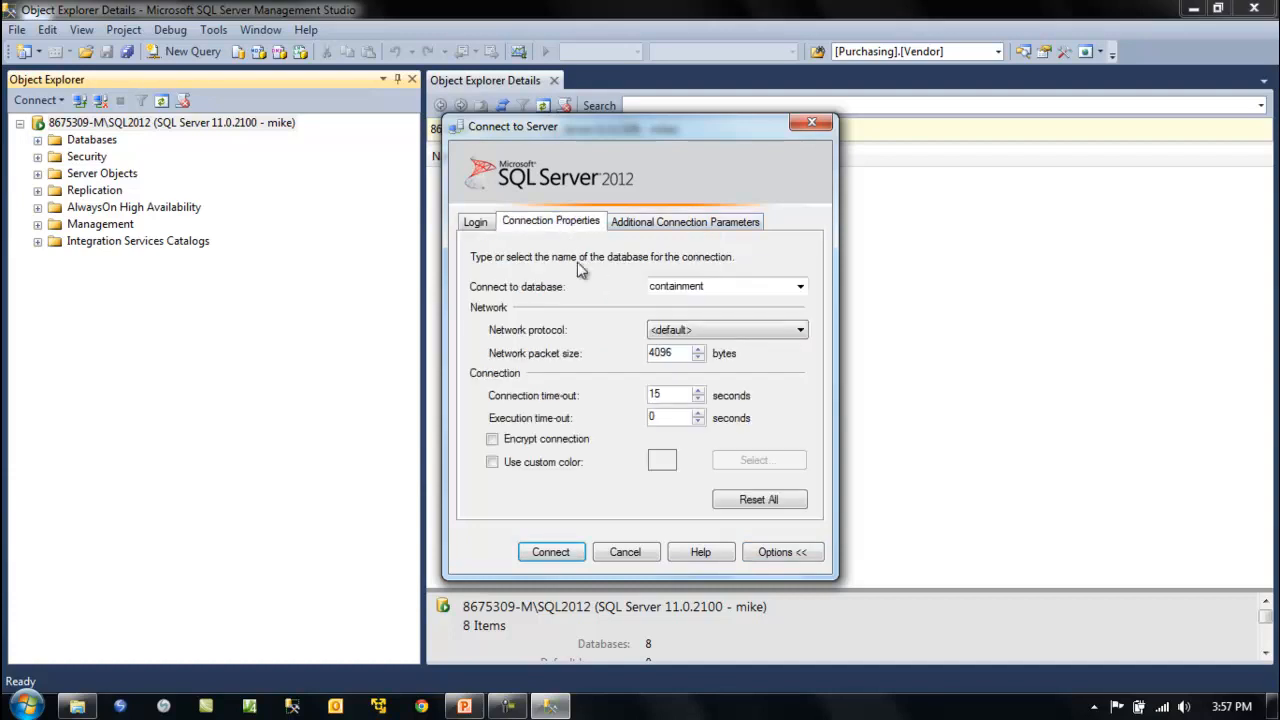